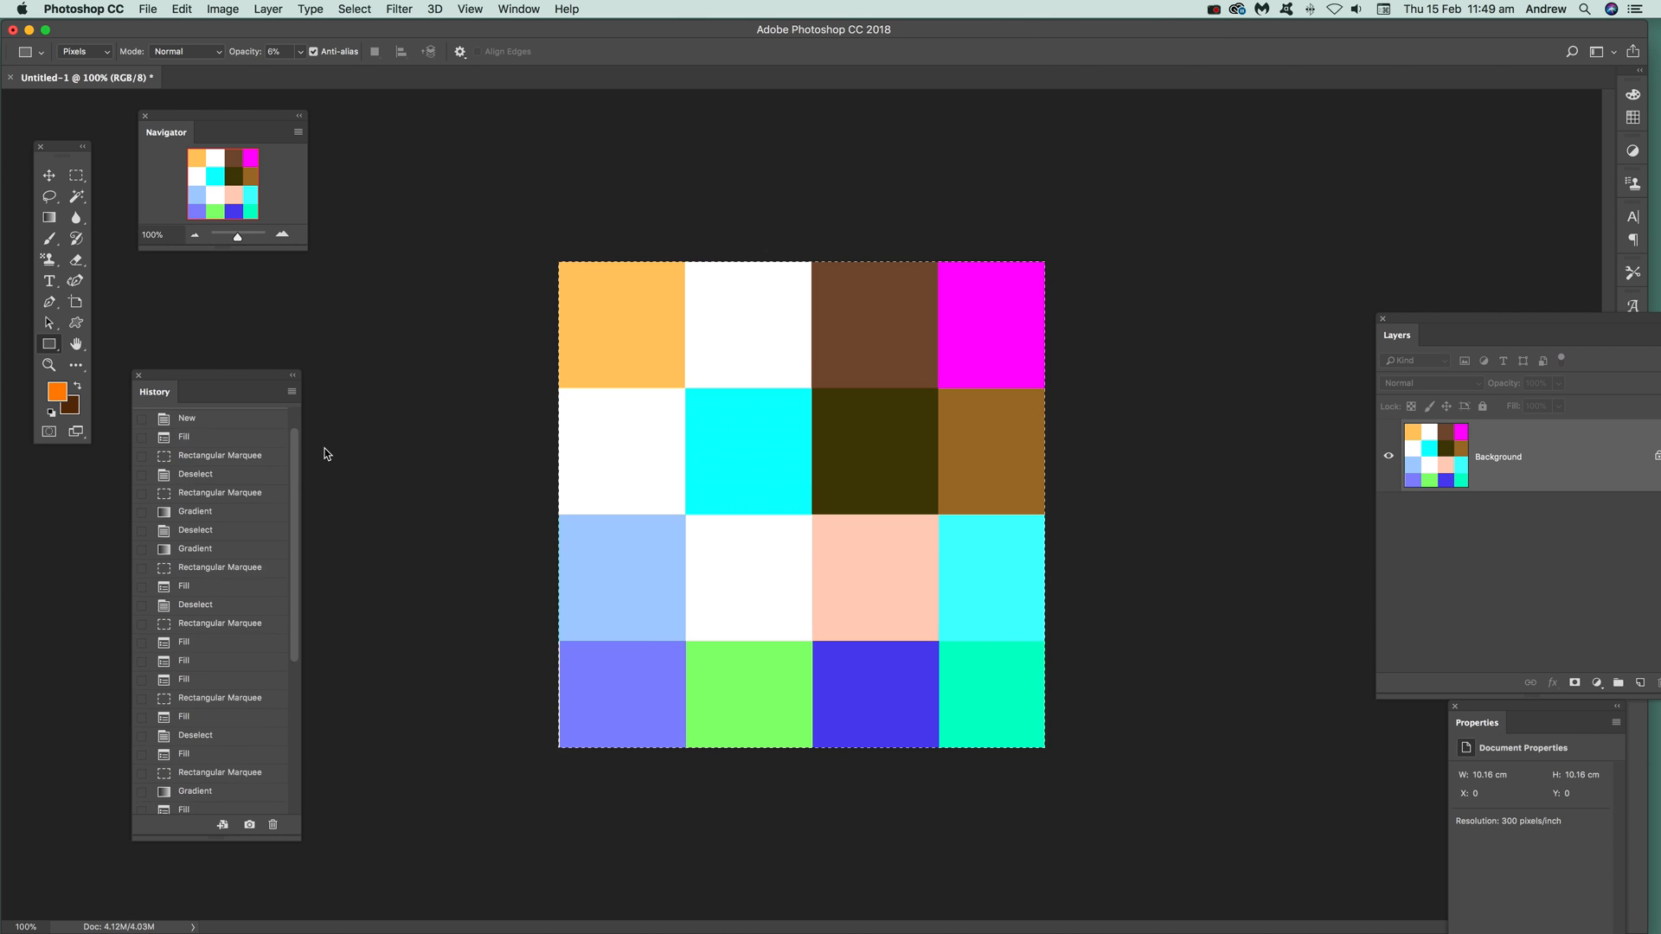
Step: Click the Untitled-1 history snapshot to restore the blank white document
click(187, 447)
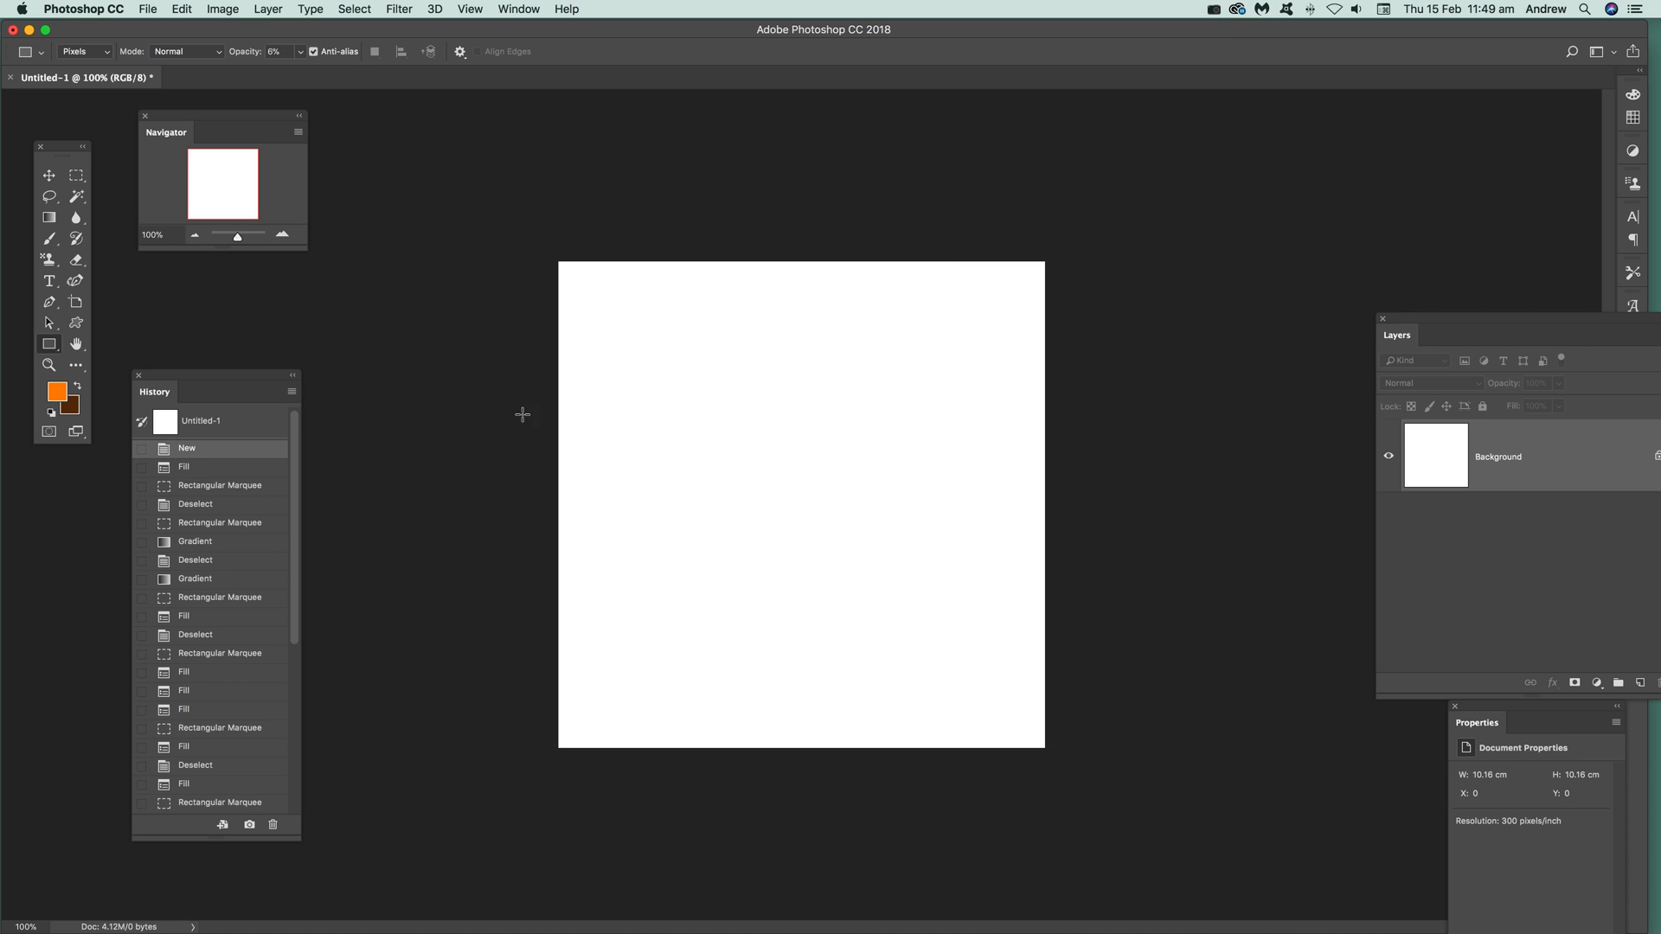
mouse_move(315, 355)
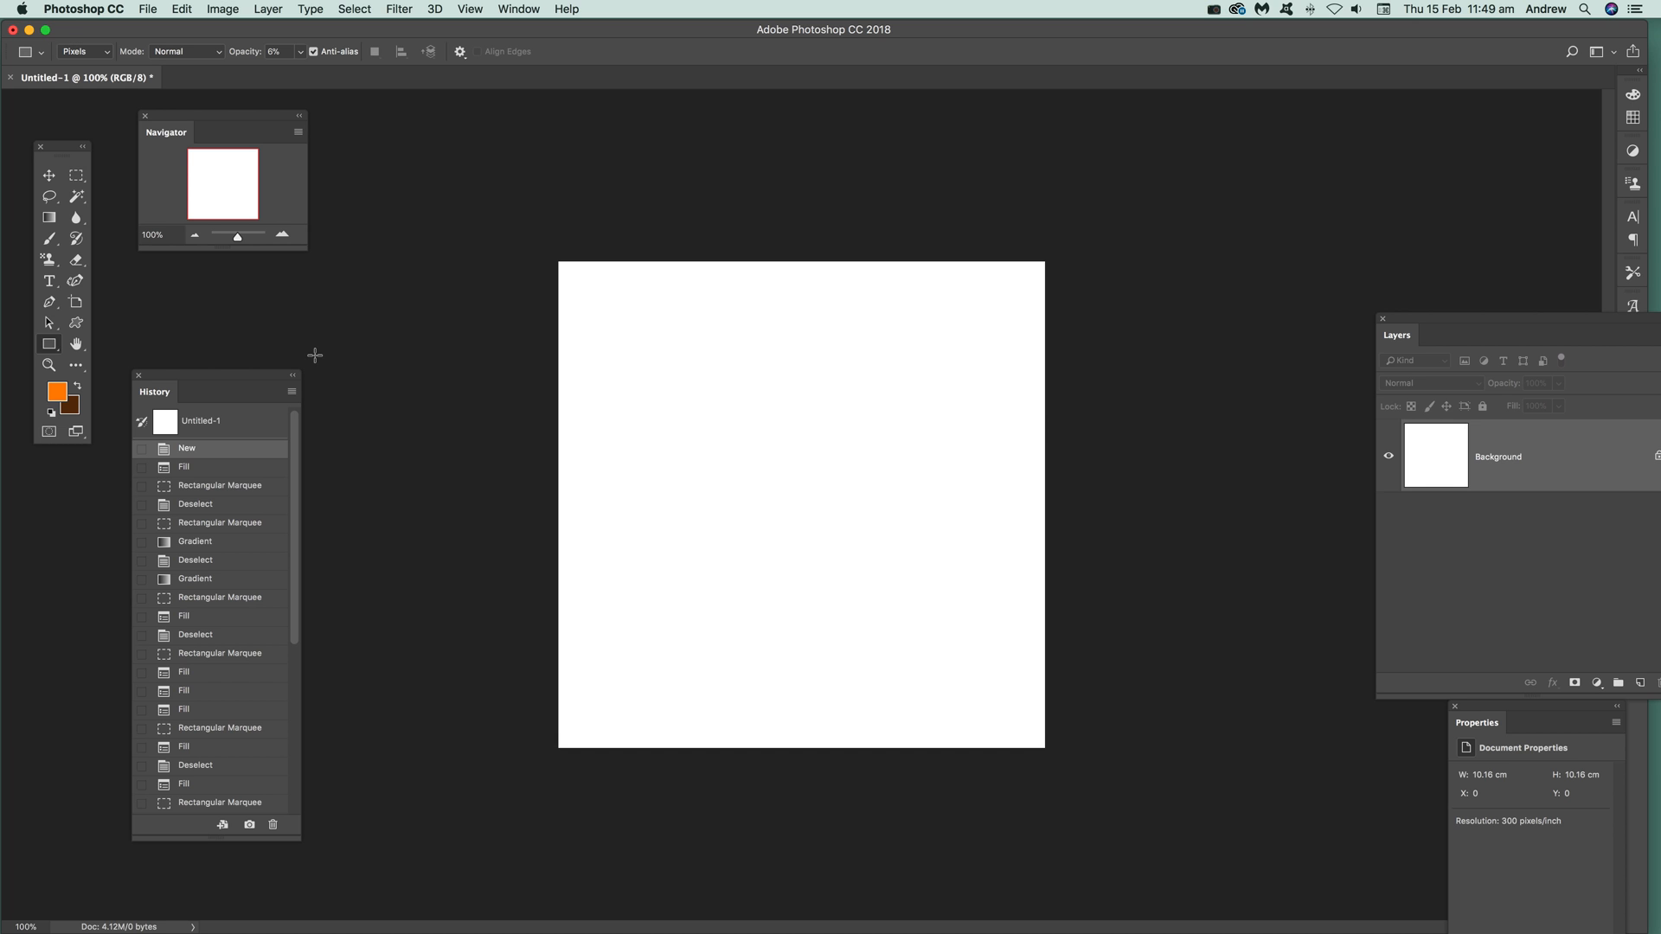
mouse_move(35, 344)
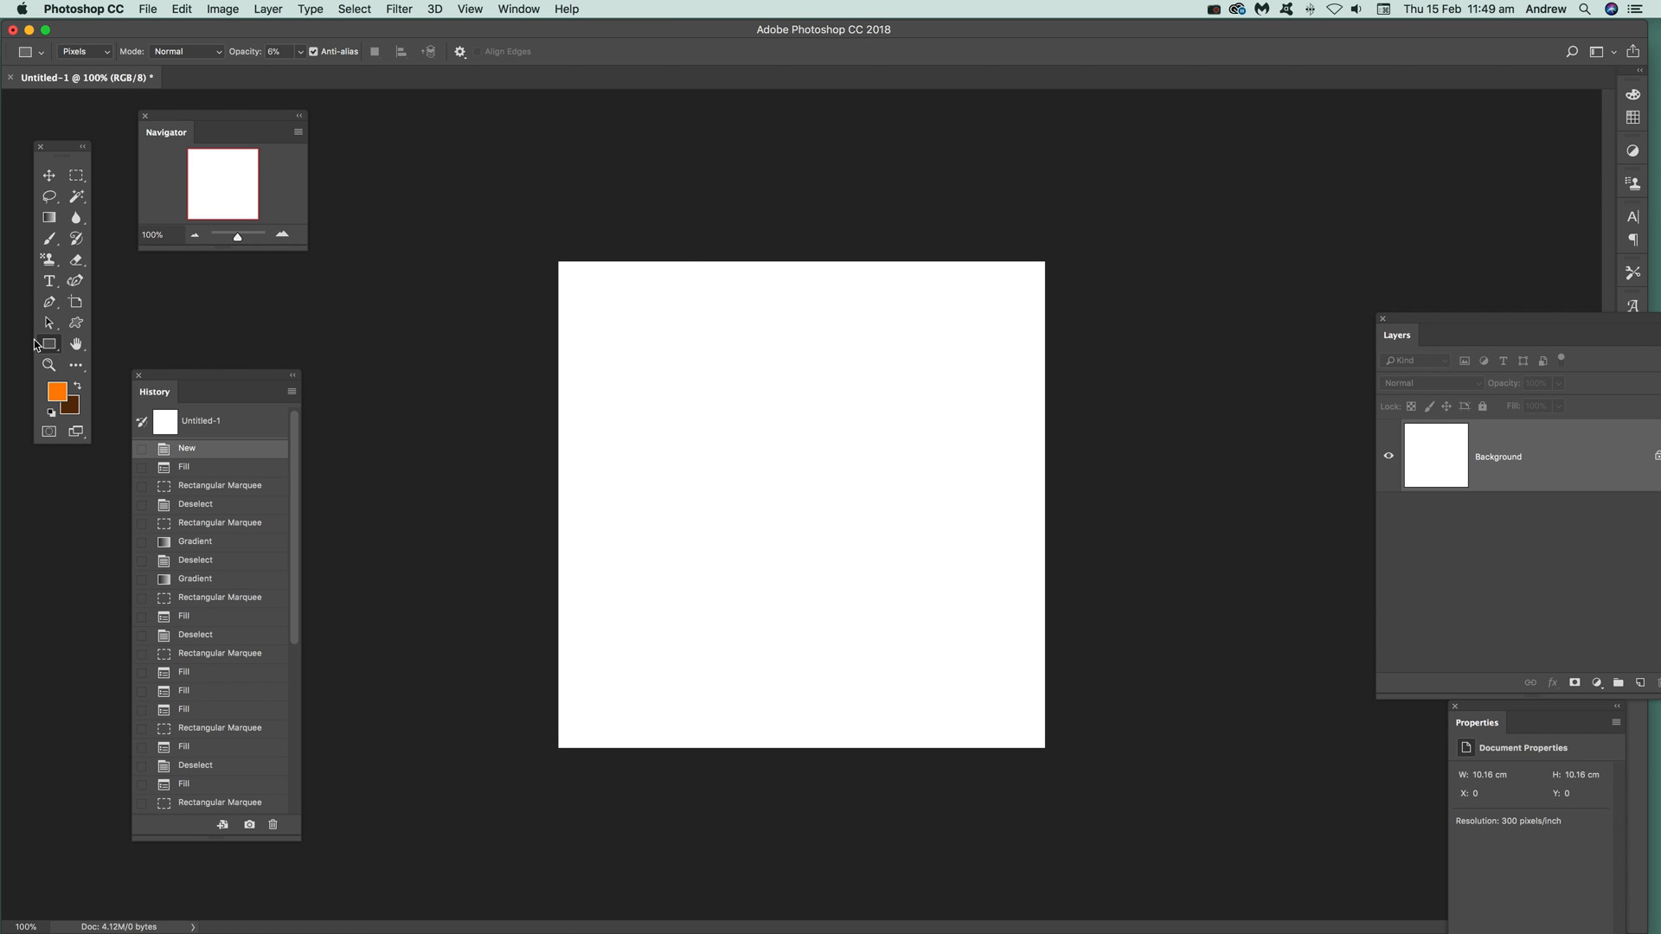
mouse_move(681, 214)
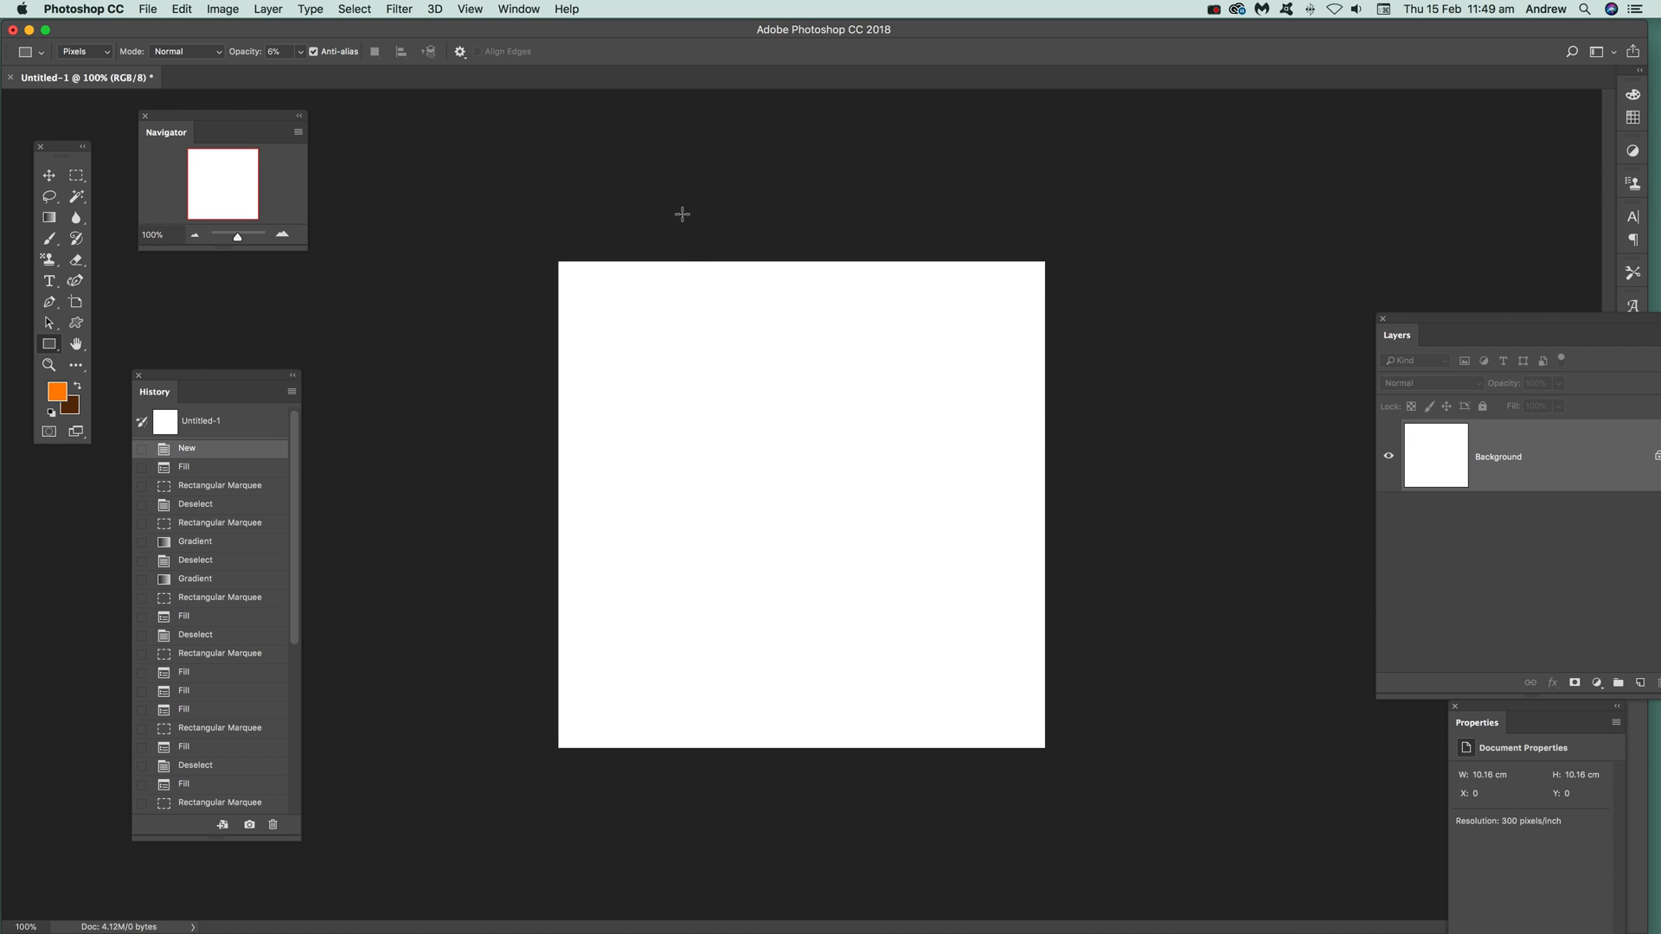
Step: Select the whole white canvas with Select > All
click(354, 9)
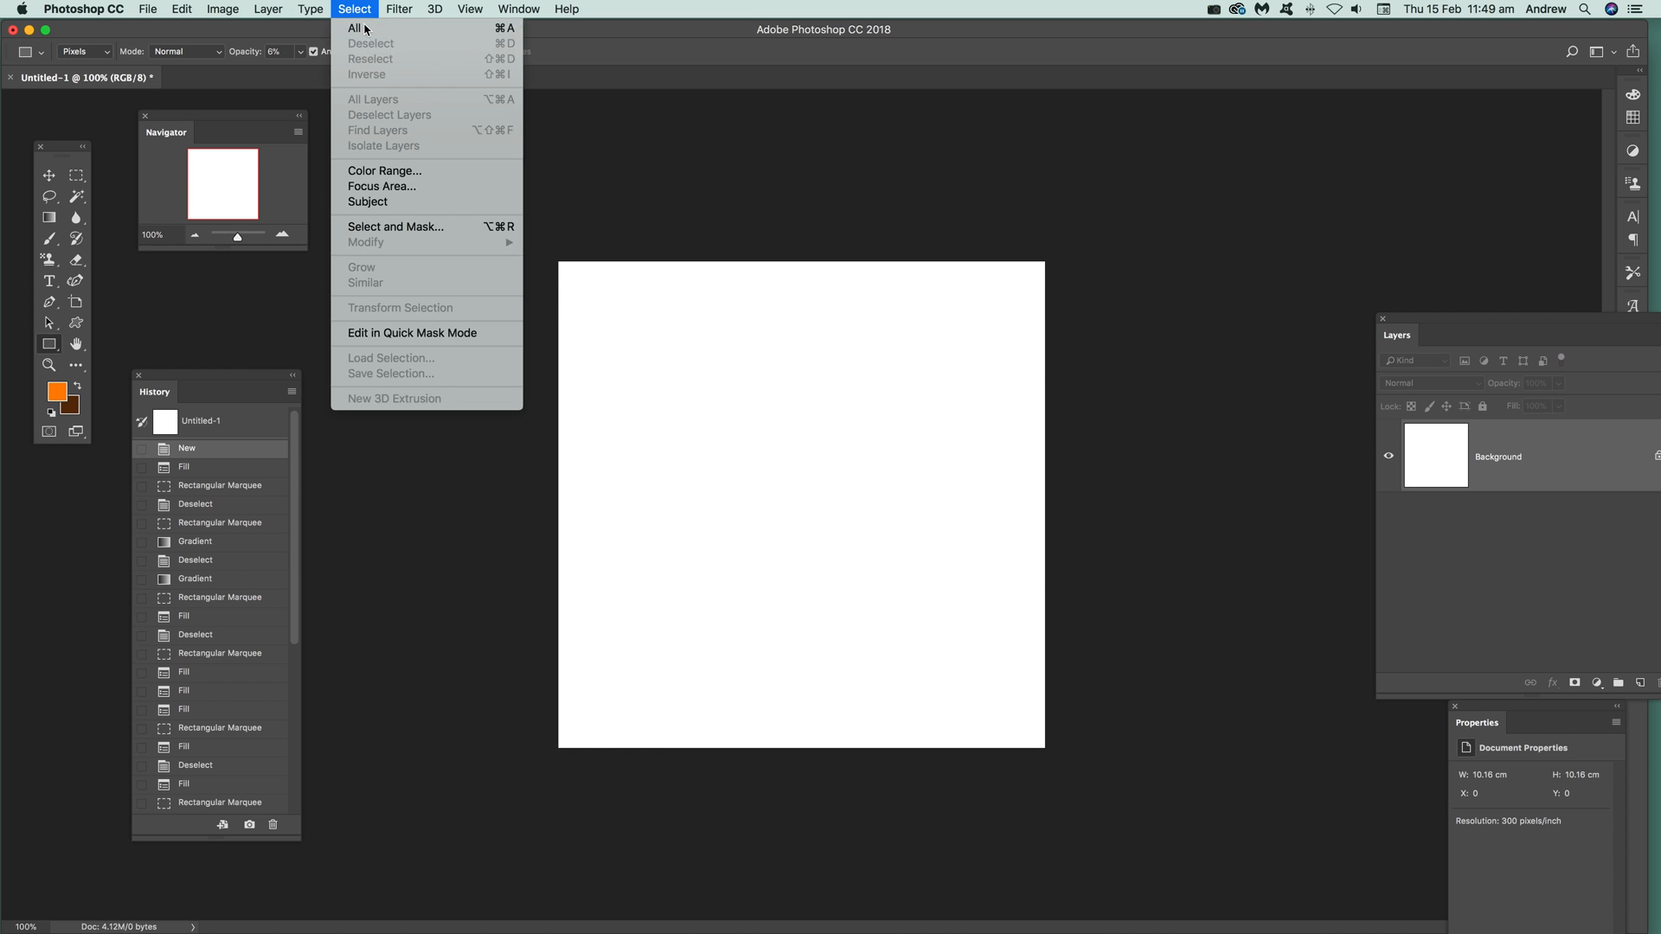
click(353, 28)
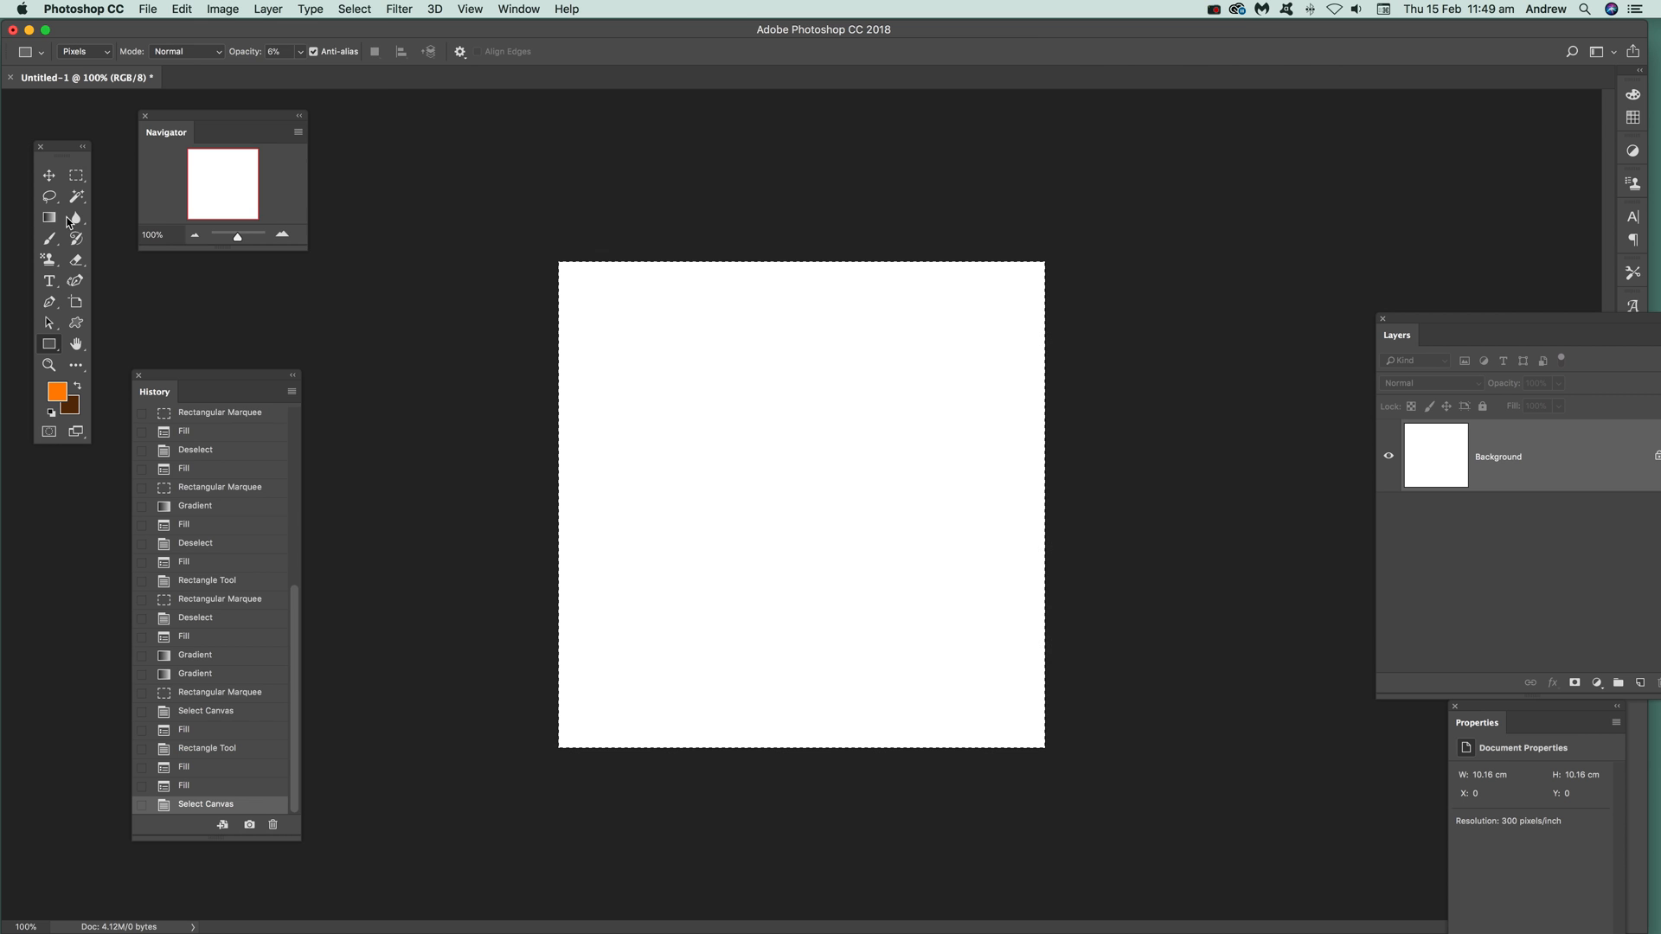
click(180, 8)
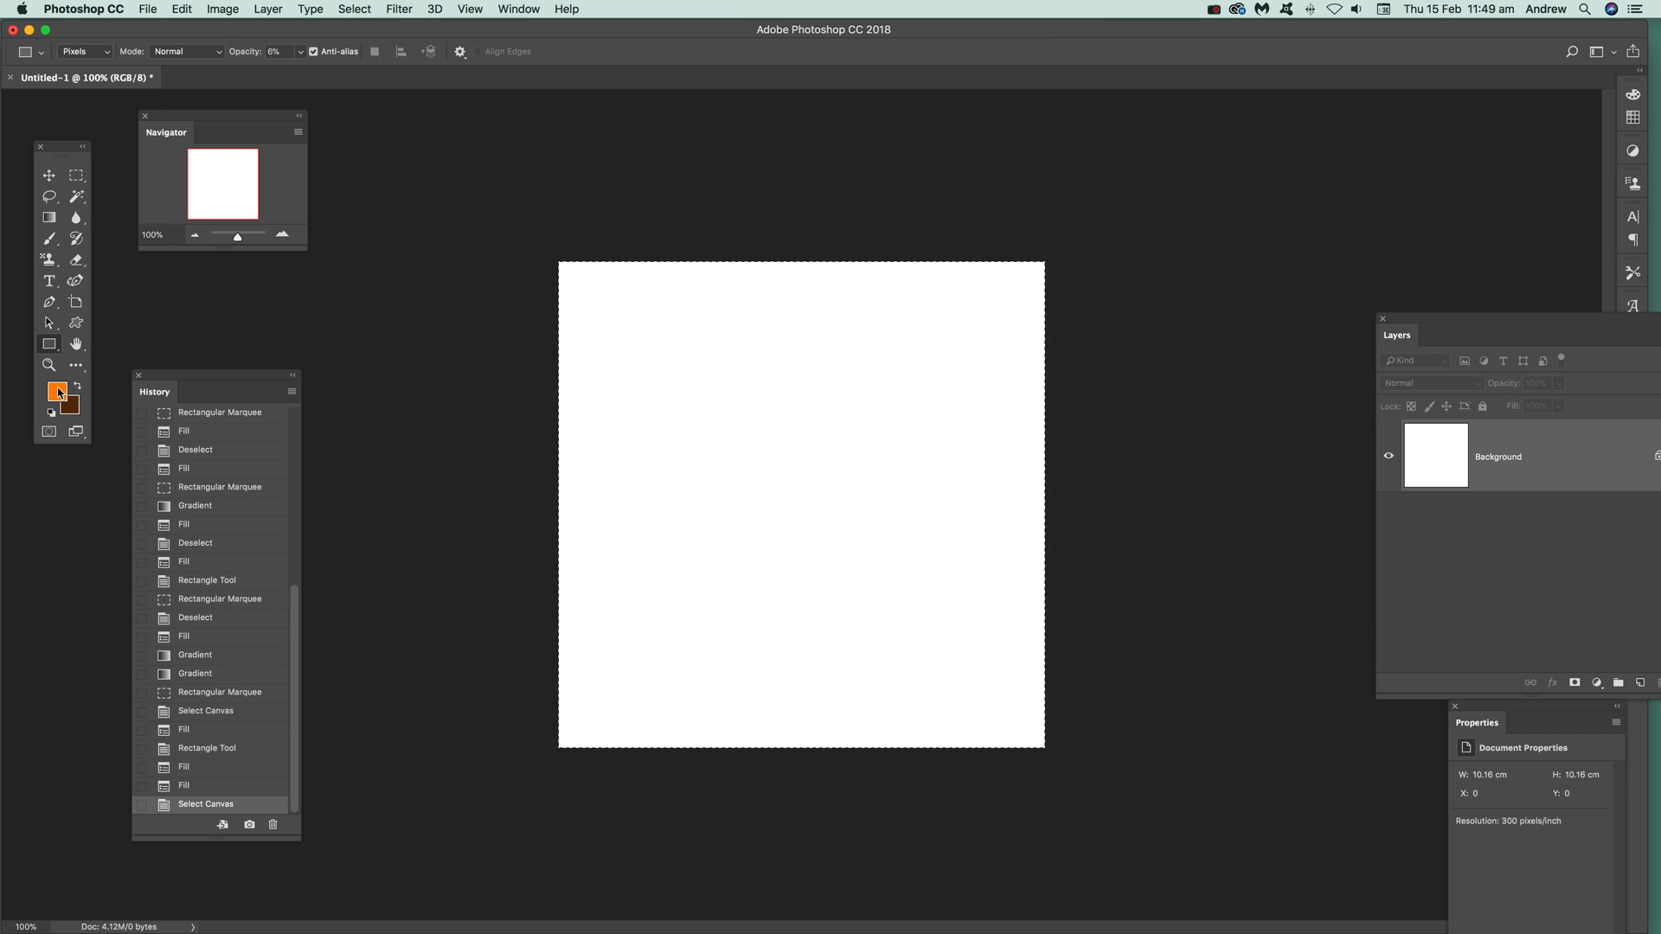
mouse_move(48, 343)
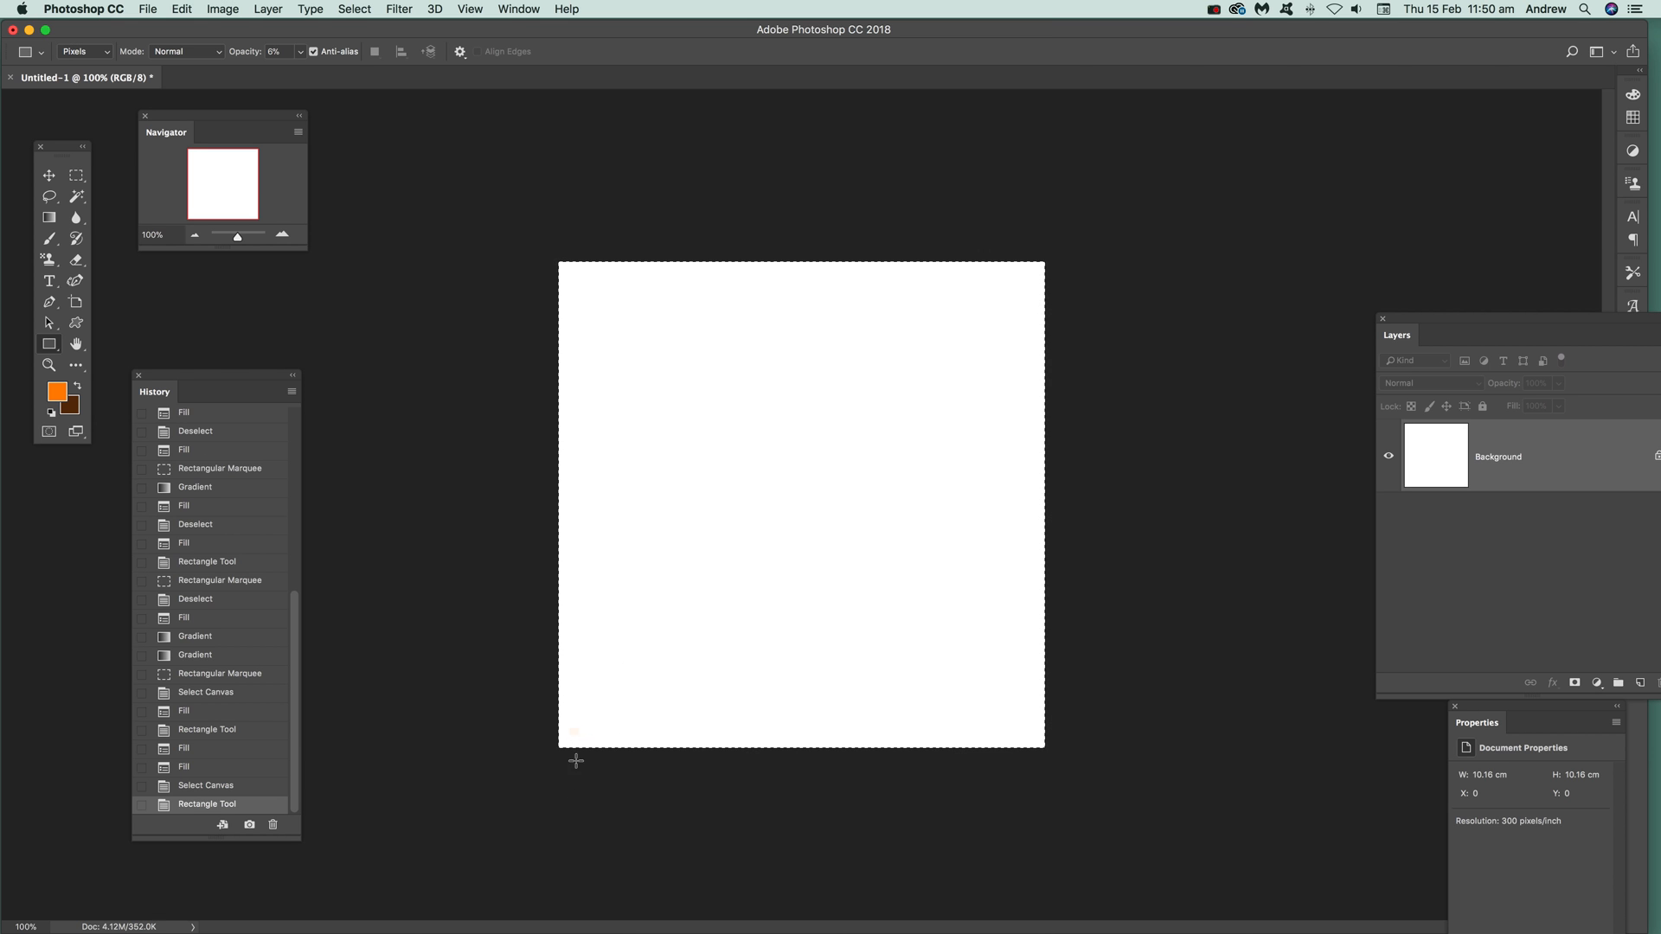
mouse_move(557, 537)
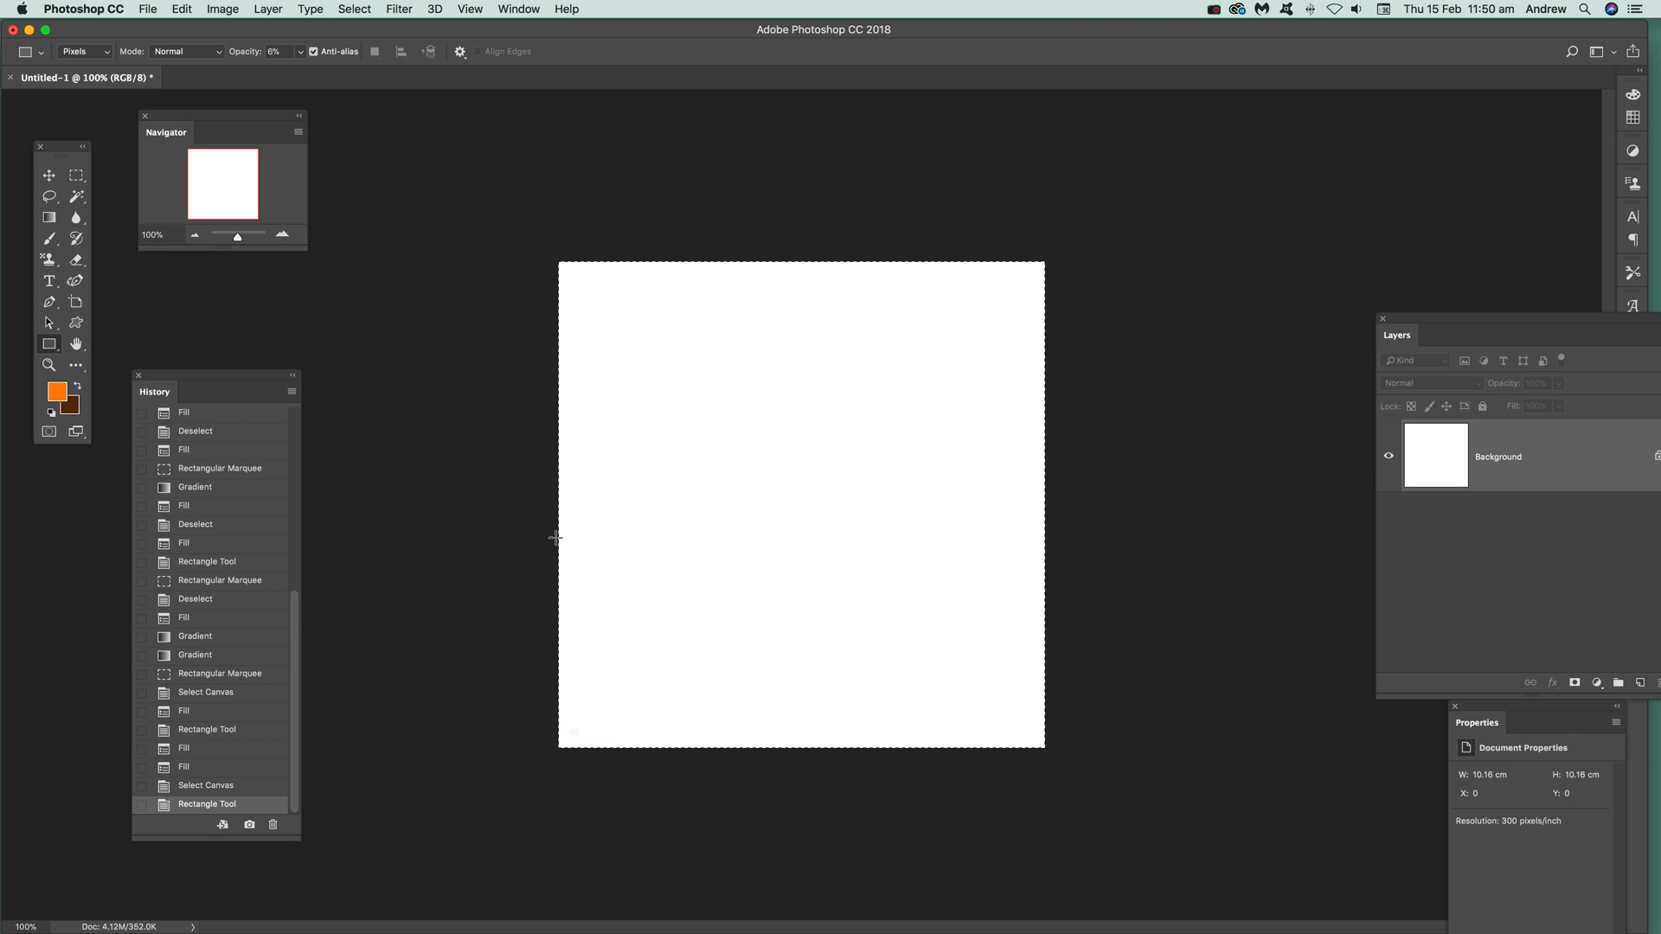
mouse_move(258, 19)
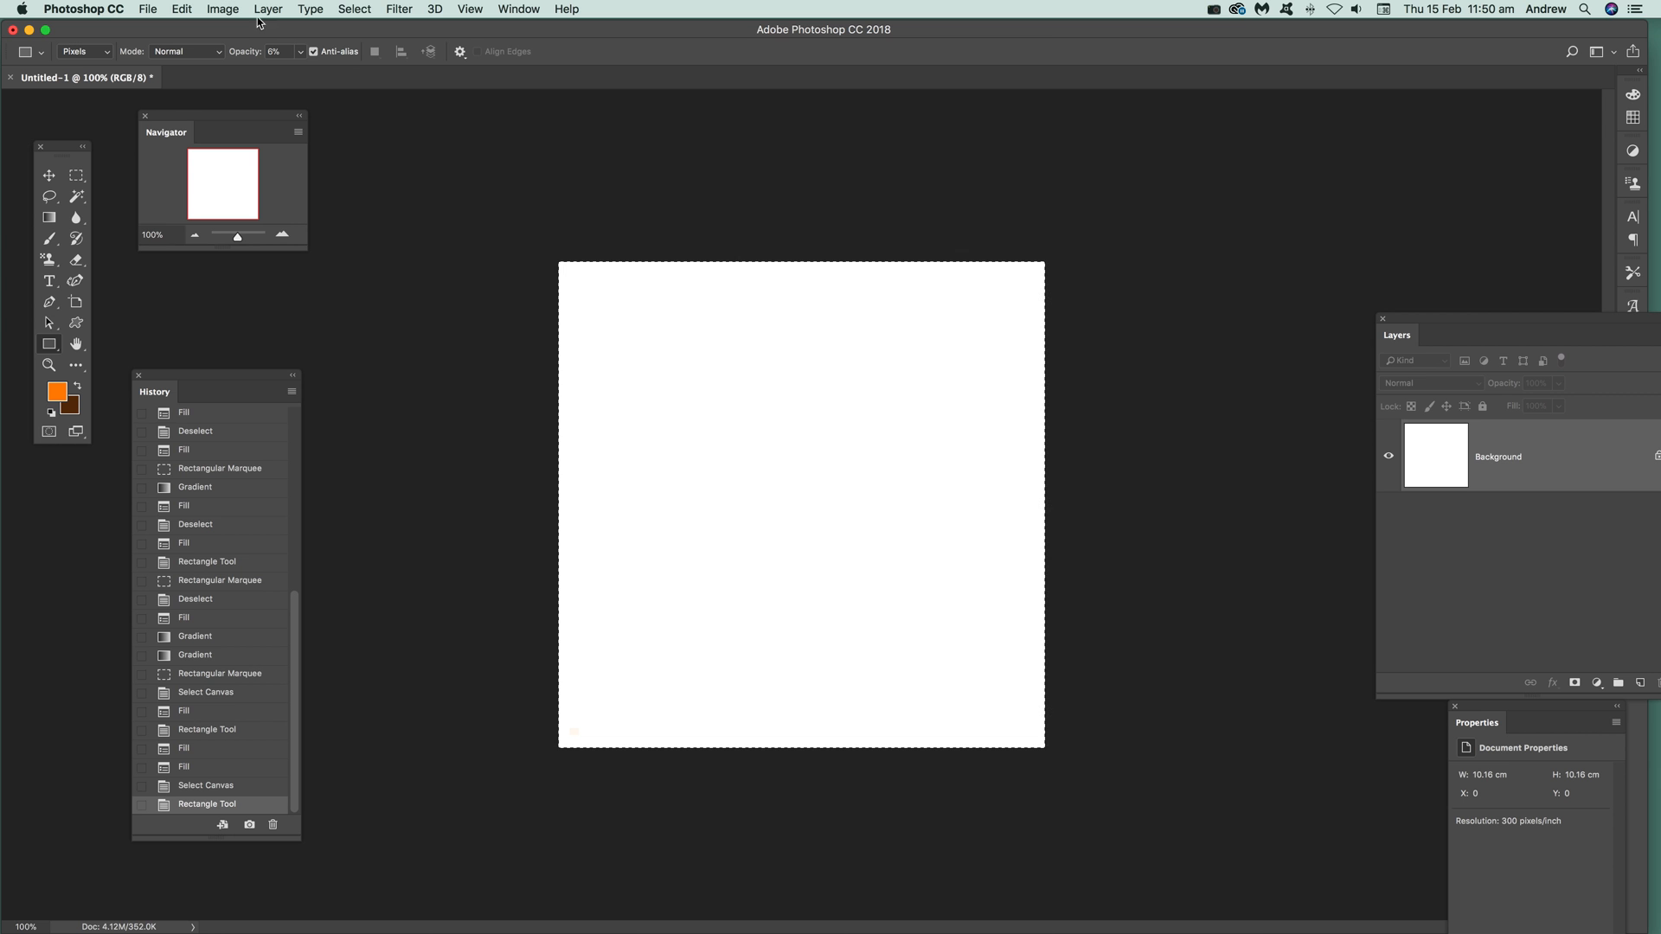
mouse_move(212, 21)
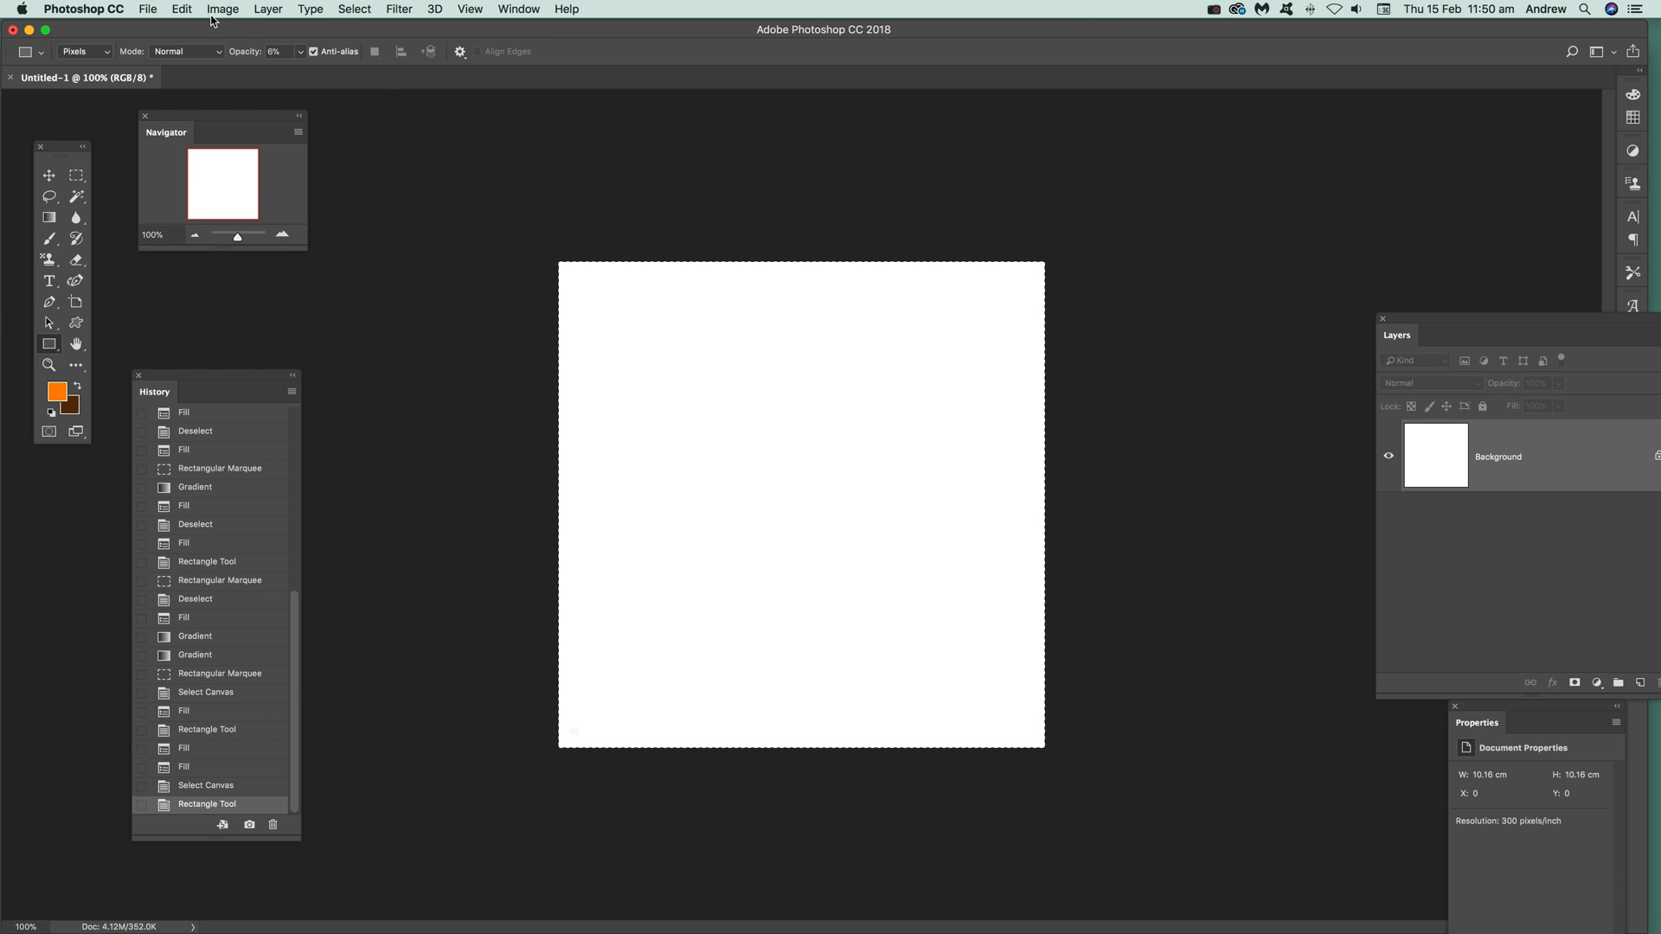
Step: Define the selected canvas as a new pattern named Pattern 115
click(181, 9)
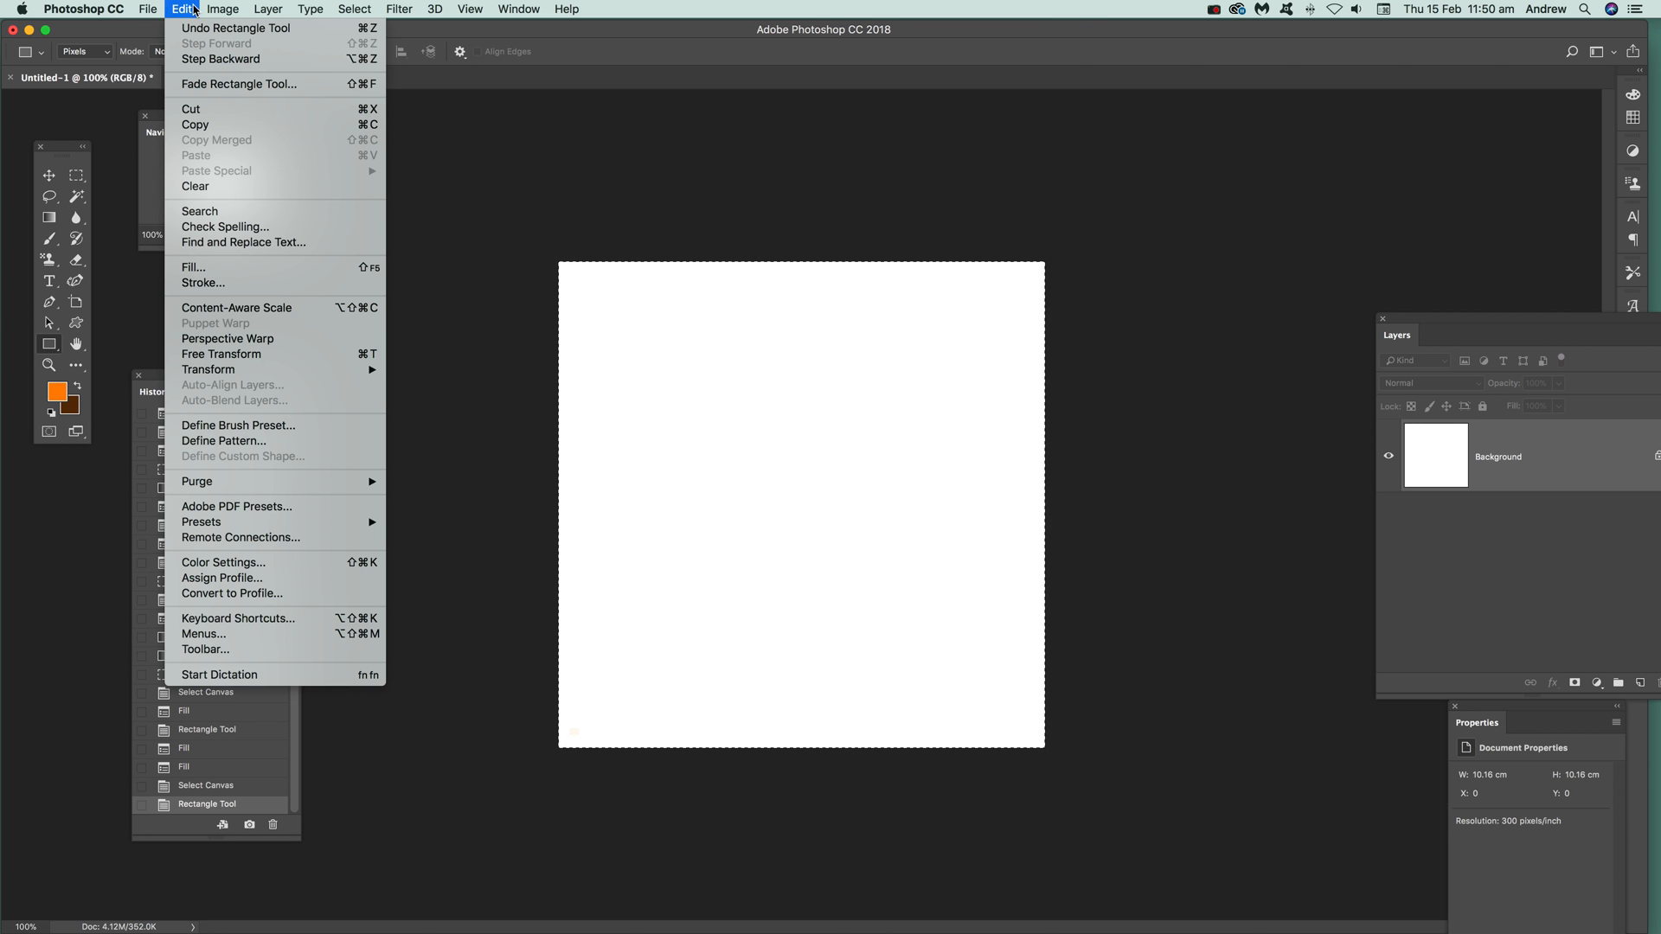
mouse_move(252, 440)
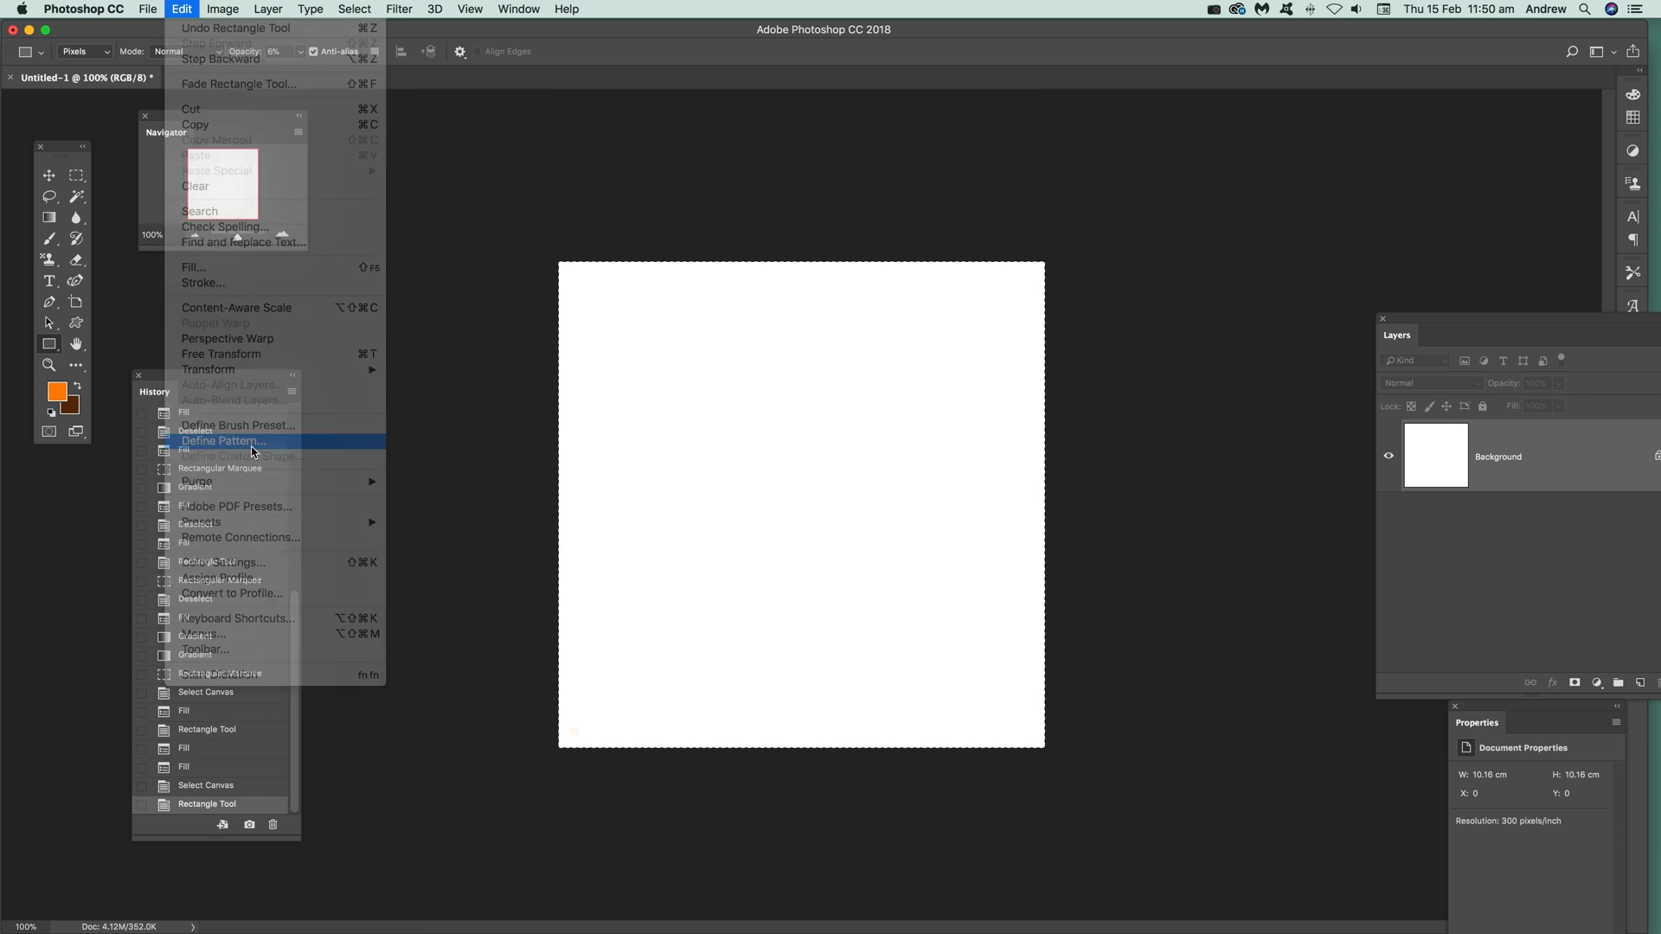
click(223, 441)
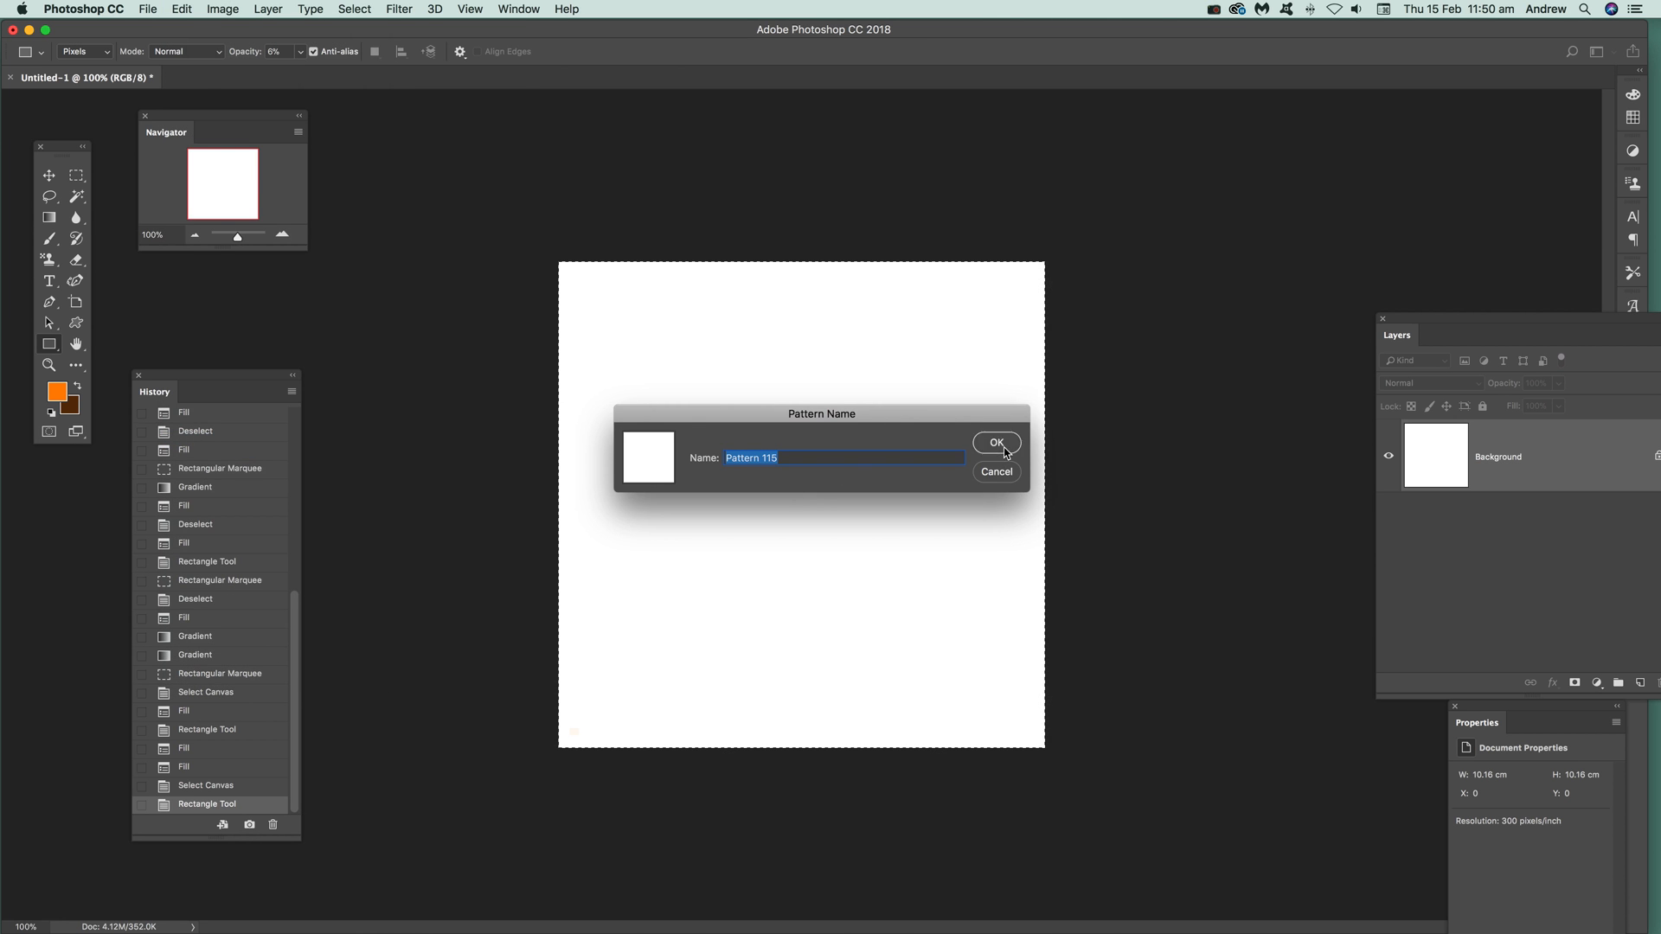
click(995, 443)
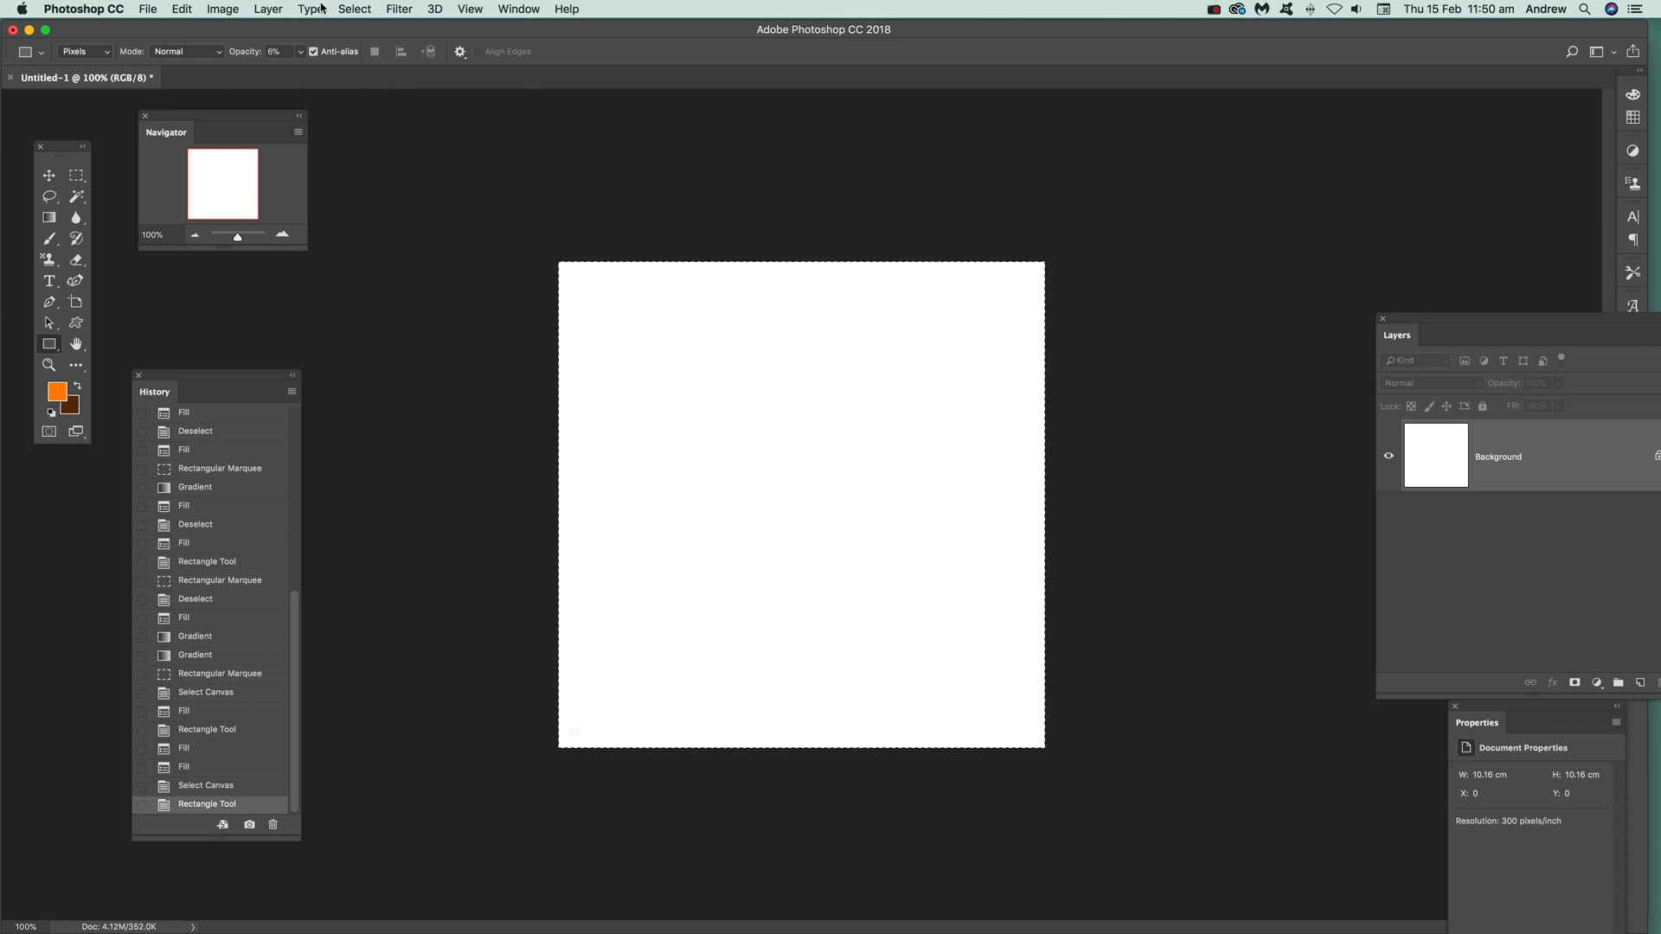
Step: Set up a Pattern fill using Pattern 115 with the Brick Fill script
click(180, 8)
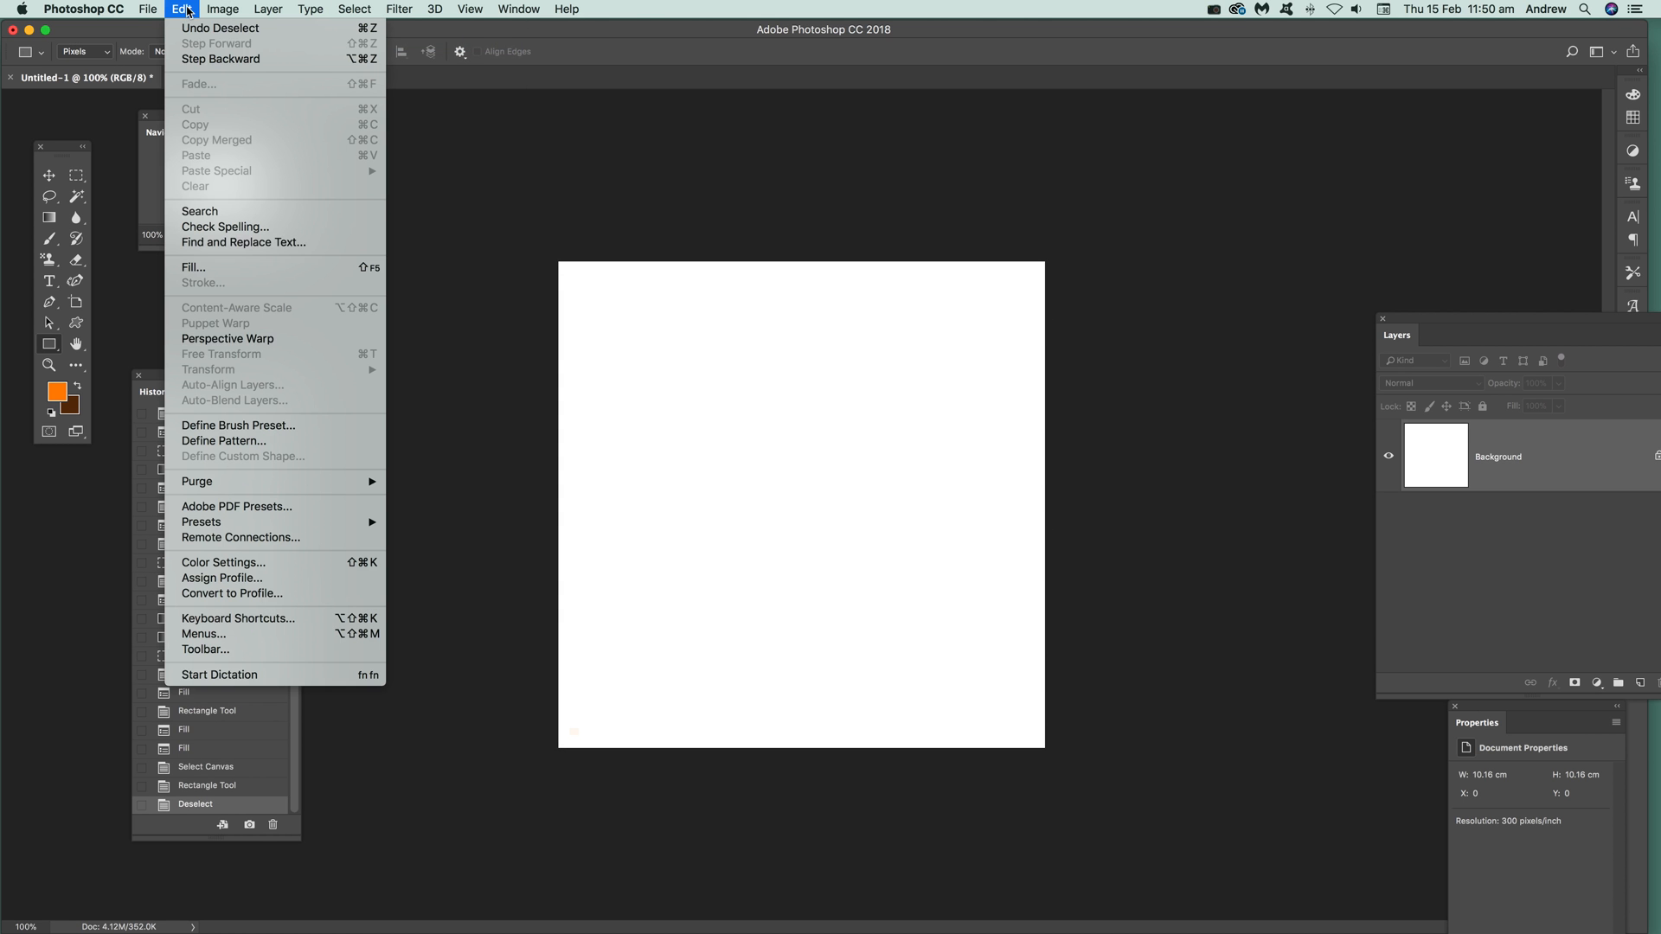
mouse_move(291, 289)
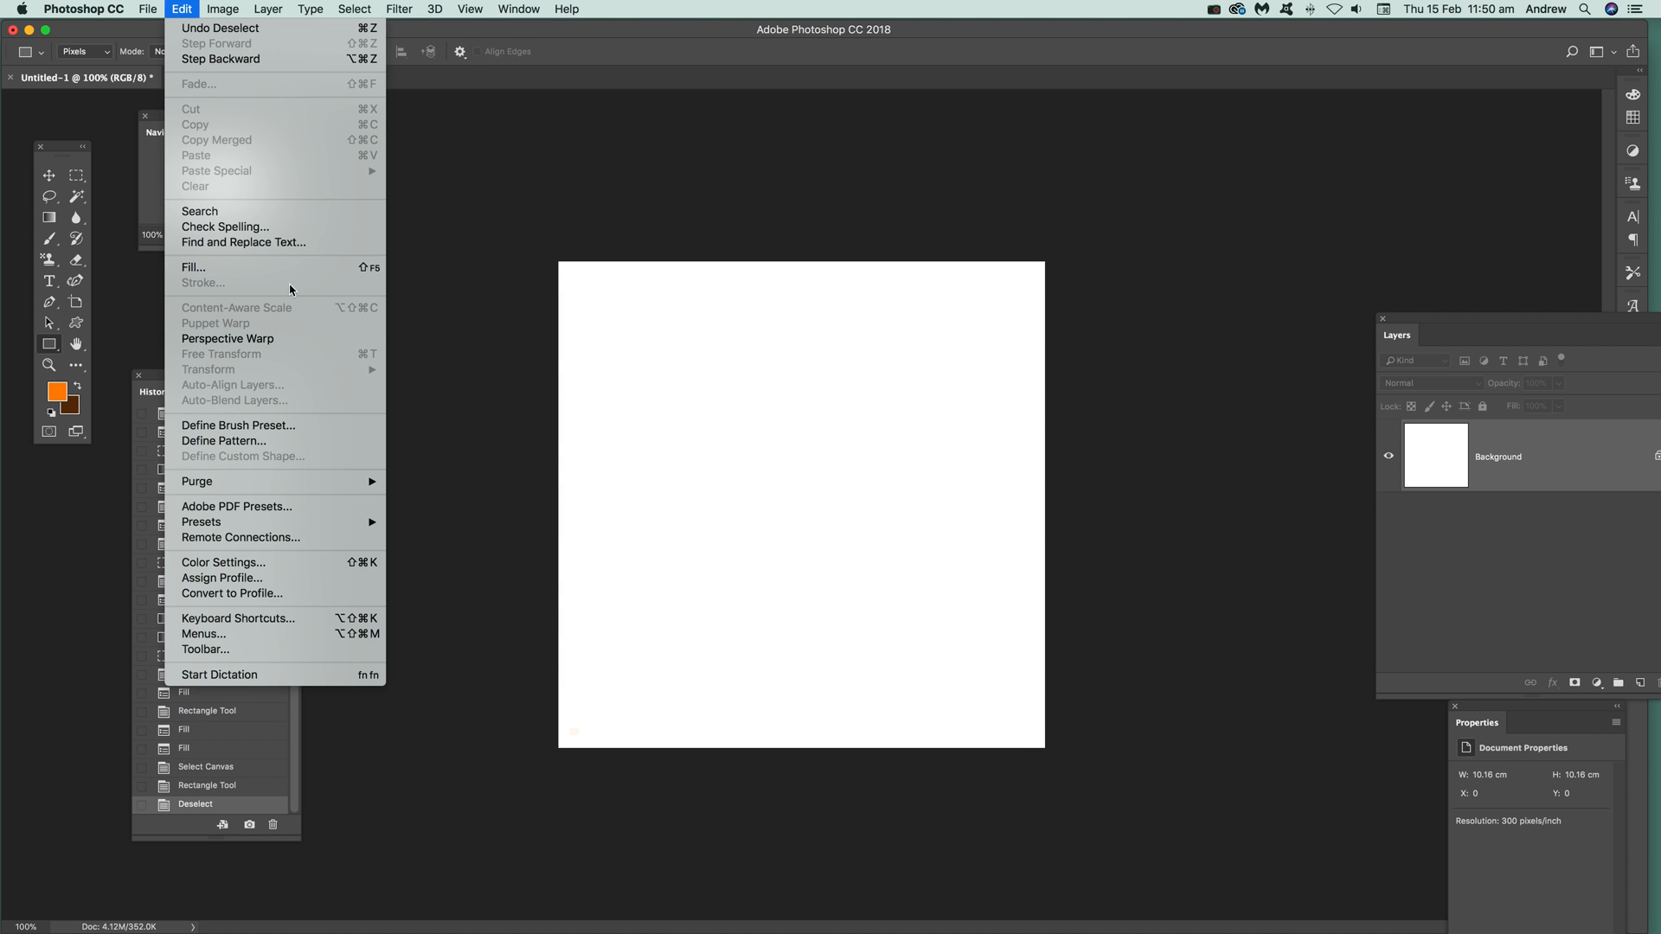
click(194, 267)
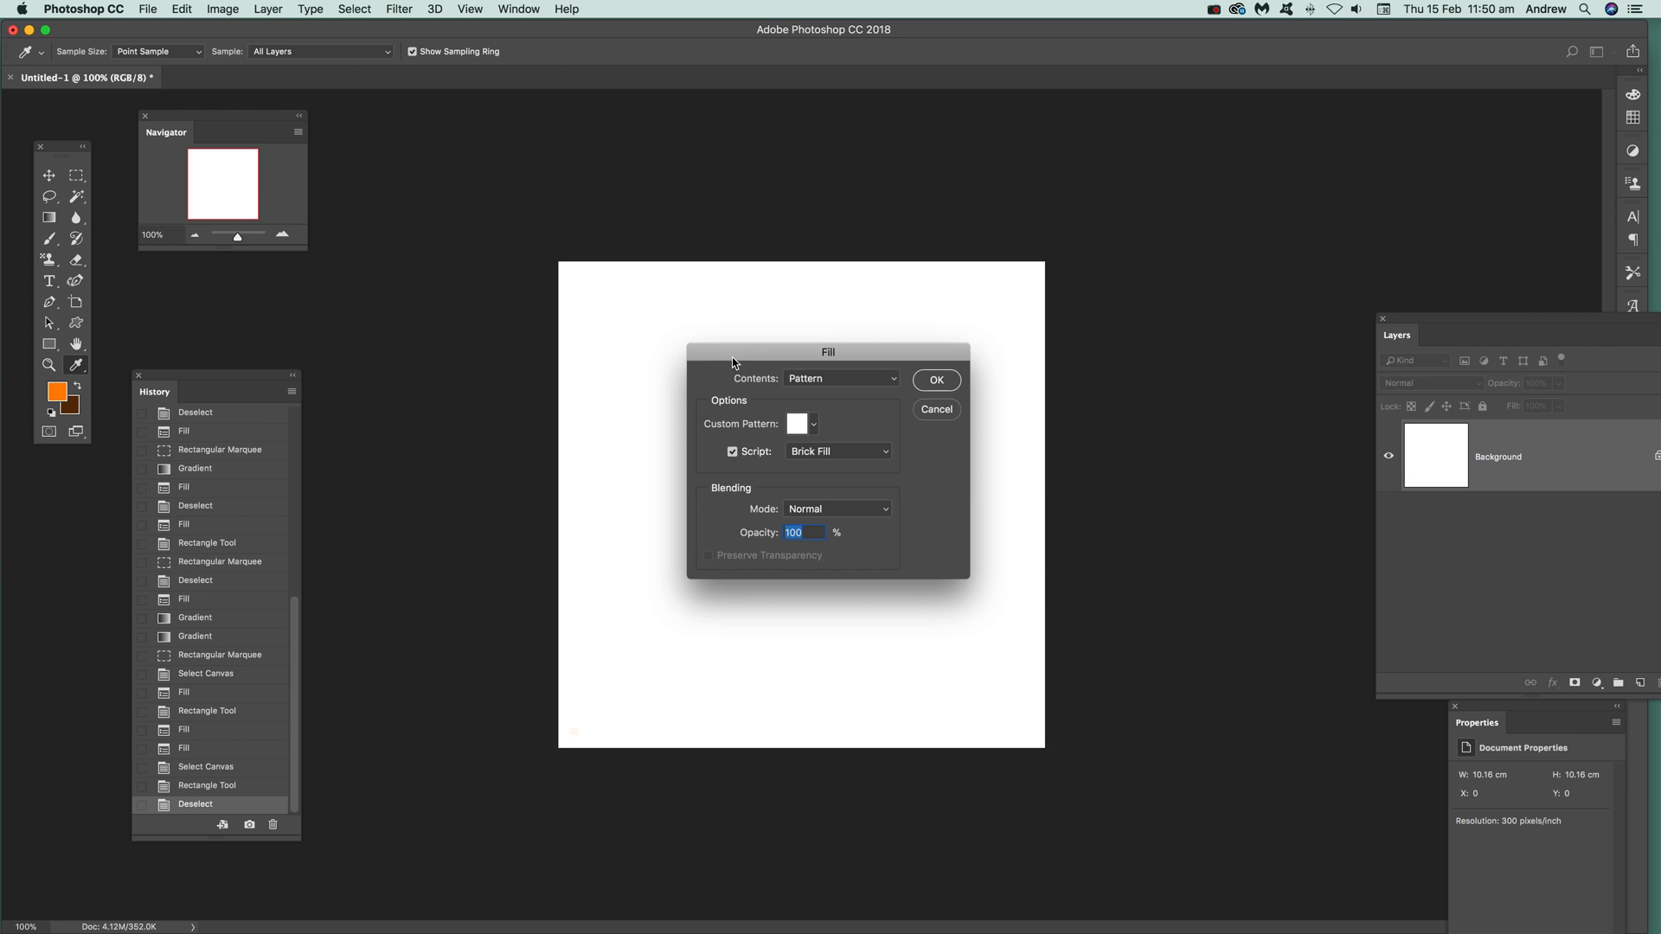
click(796, 423)
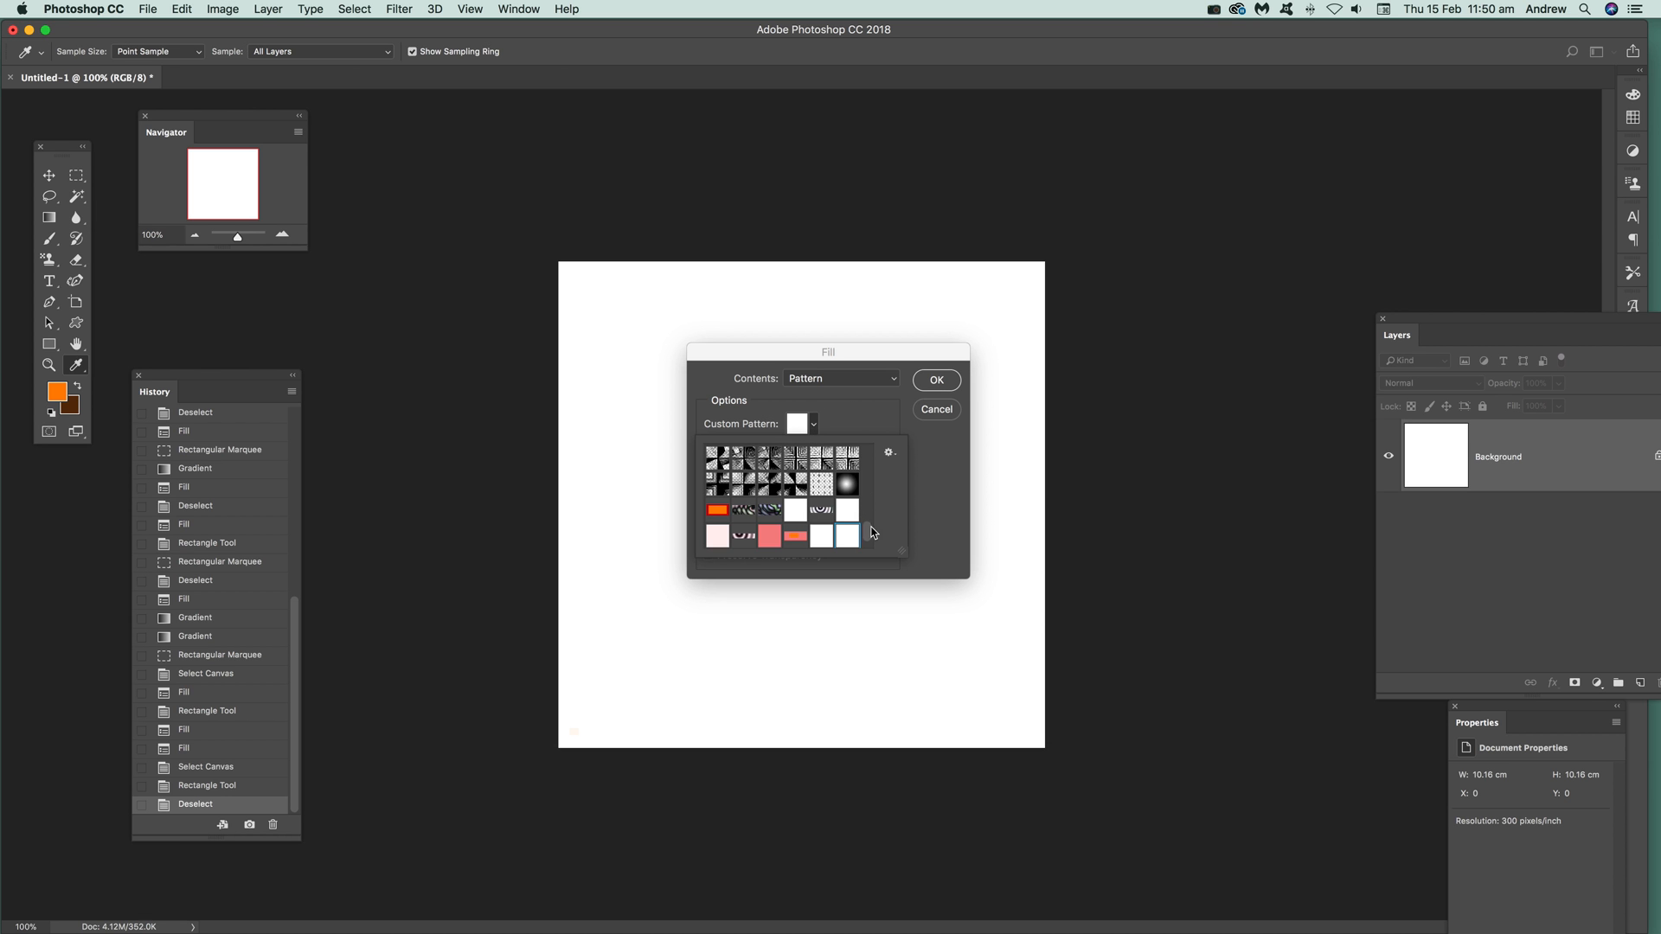
scroll(down, 3)
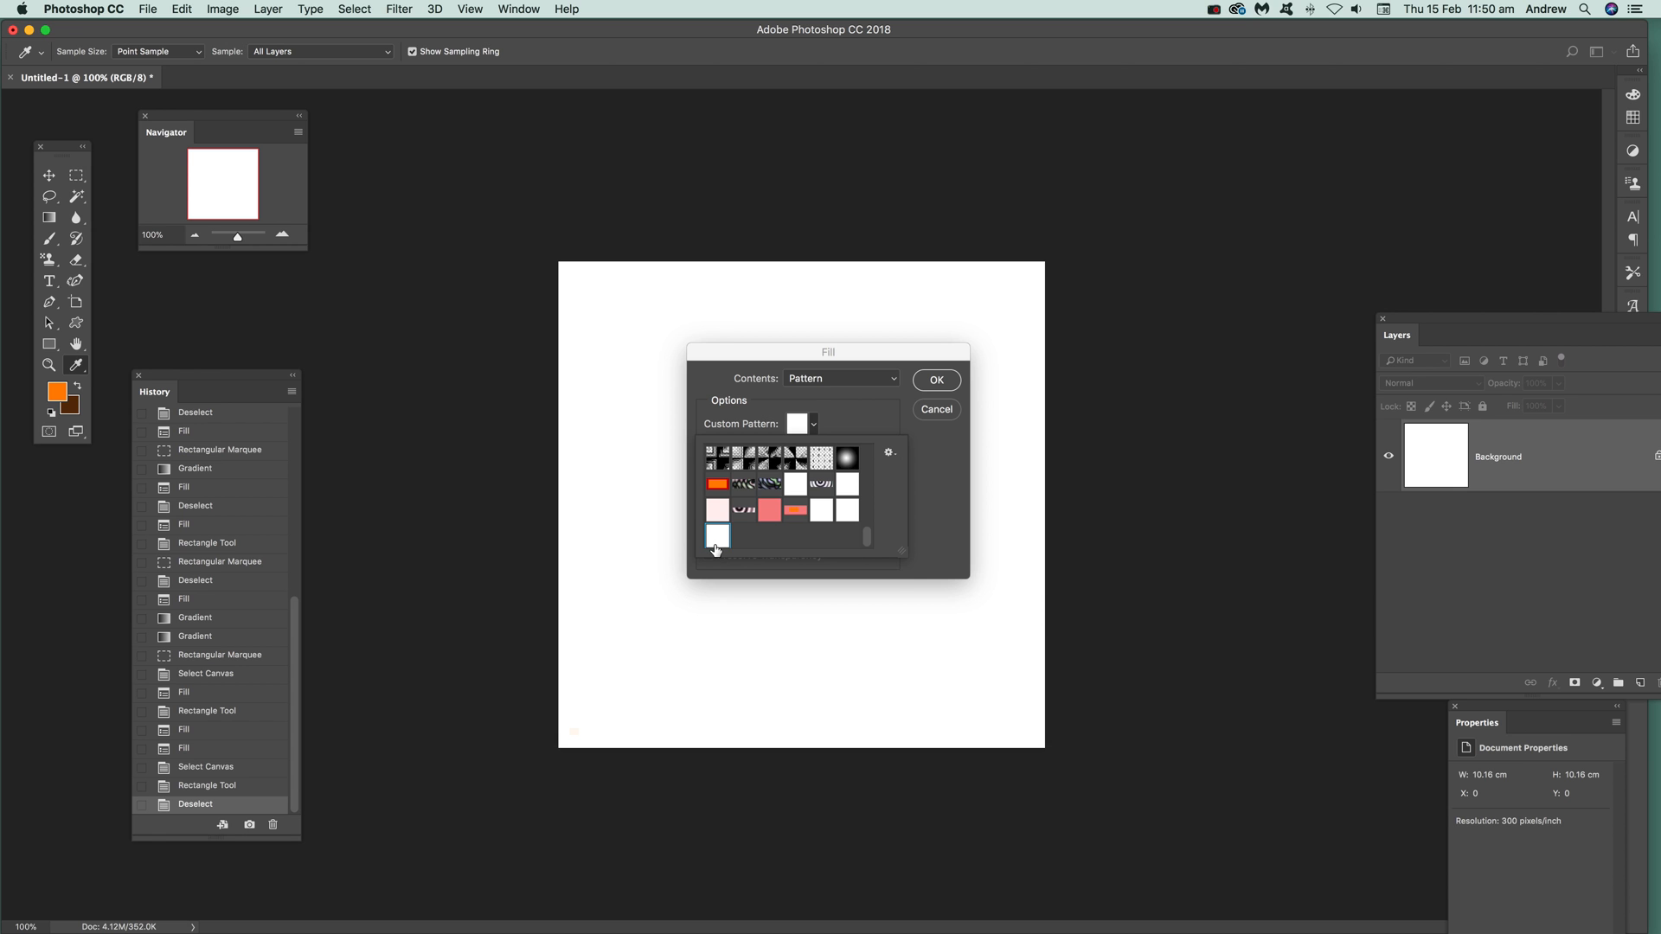
mouse_move(718, 535)
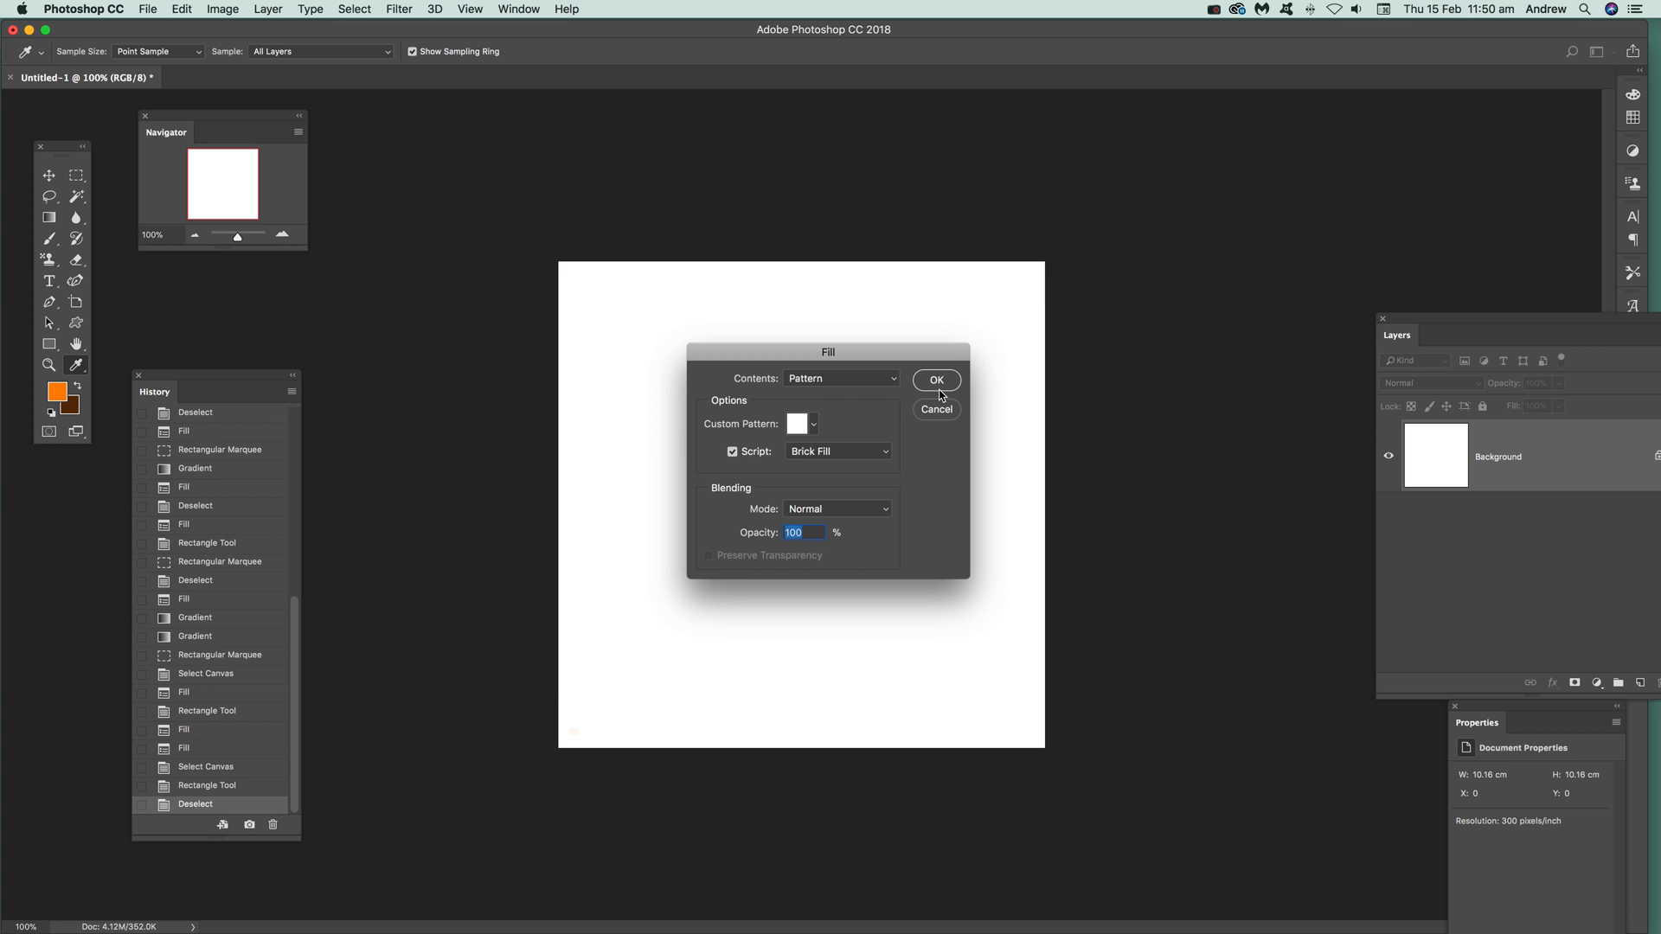
click(936, 380)
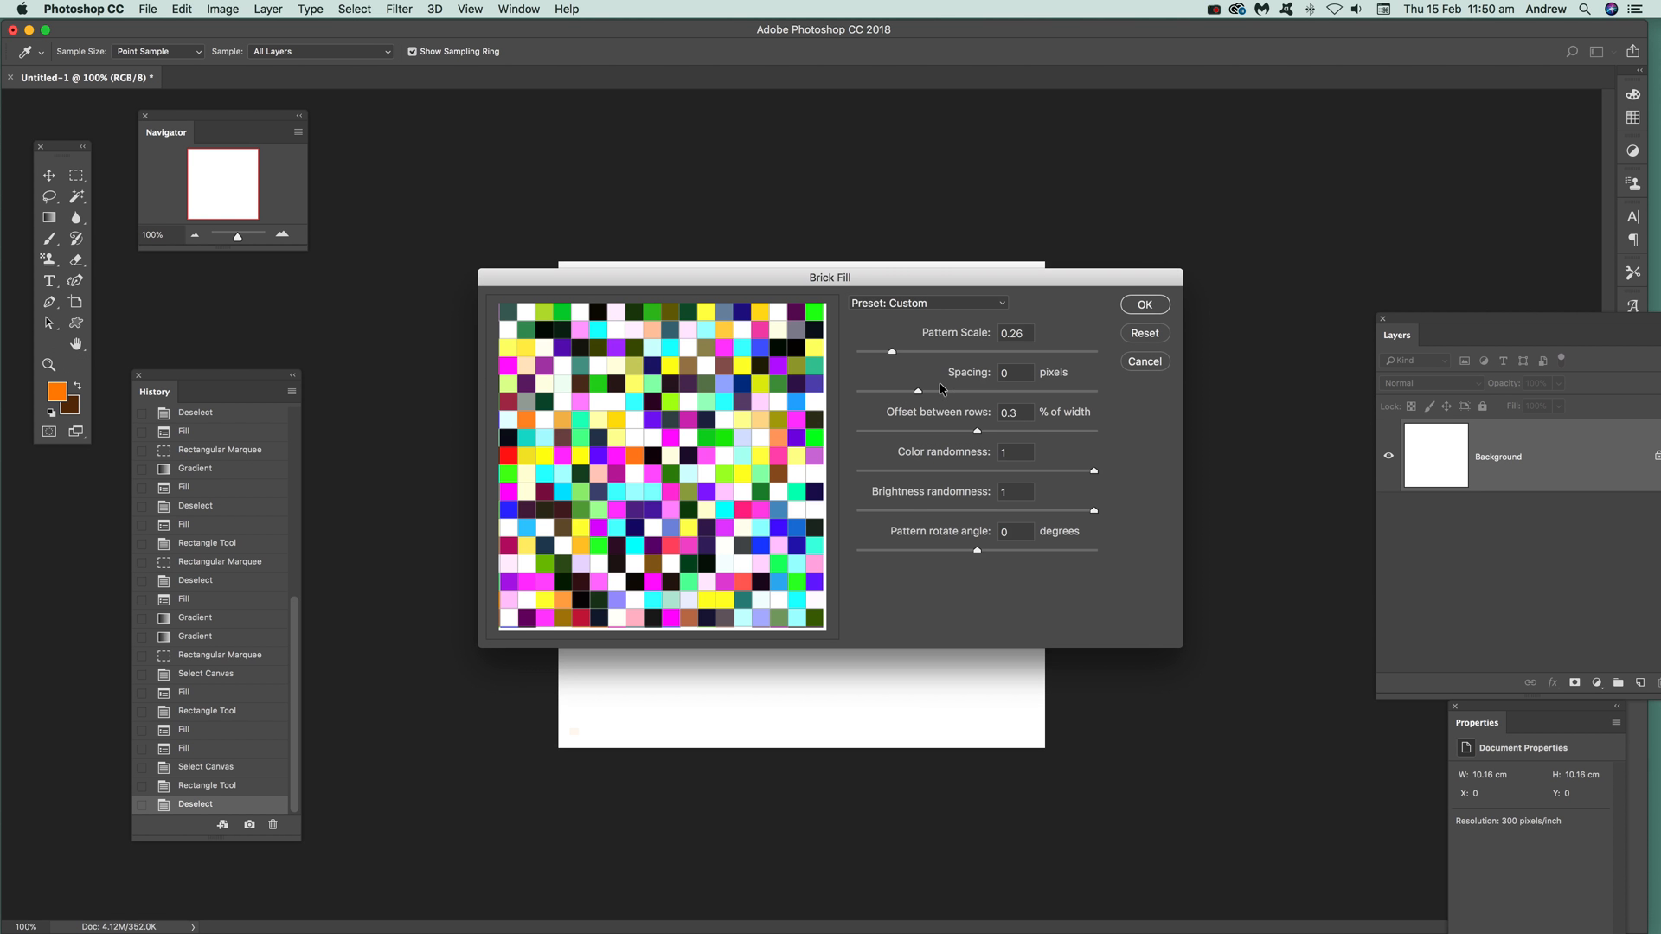
mouse_move(919, 394)
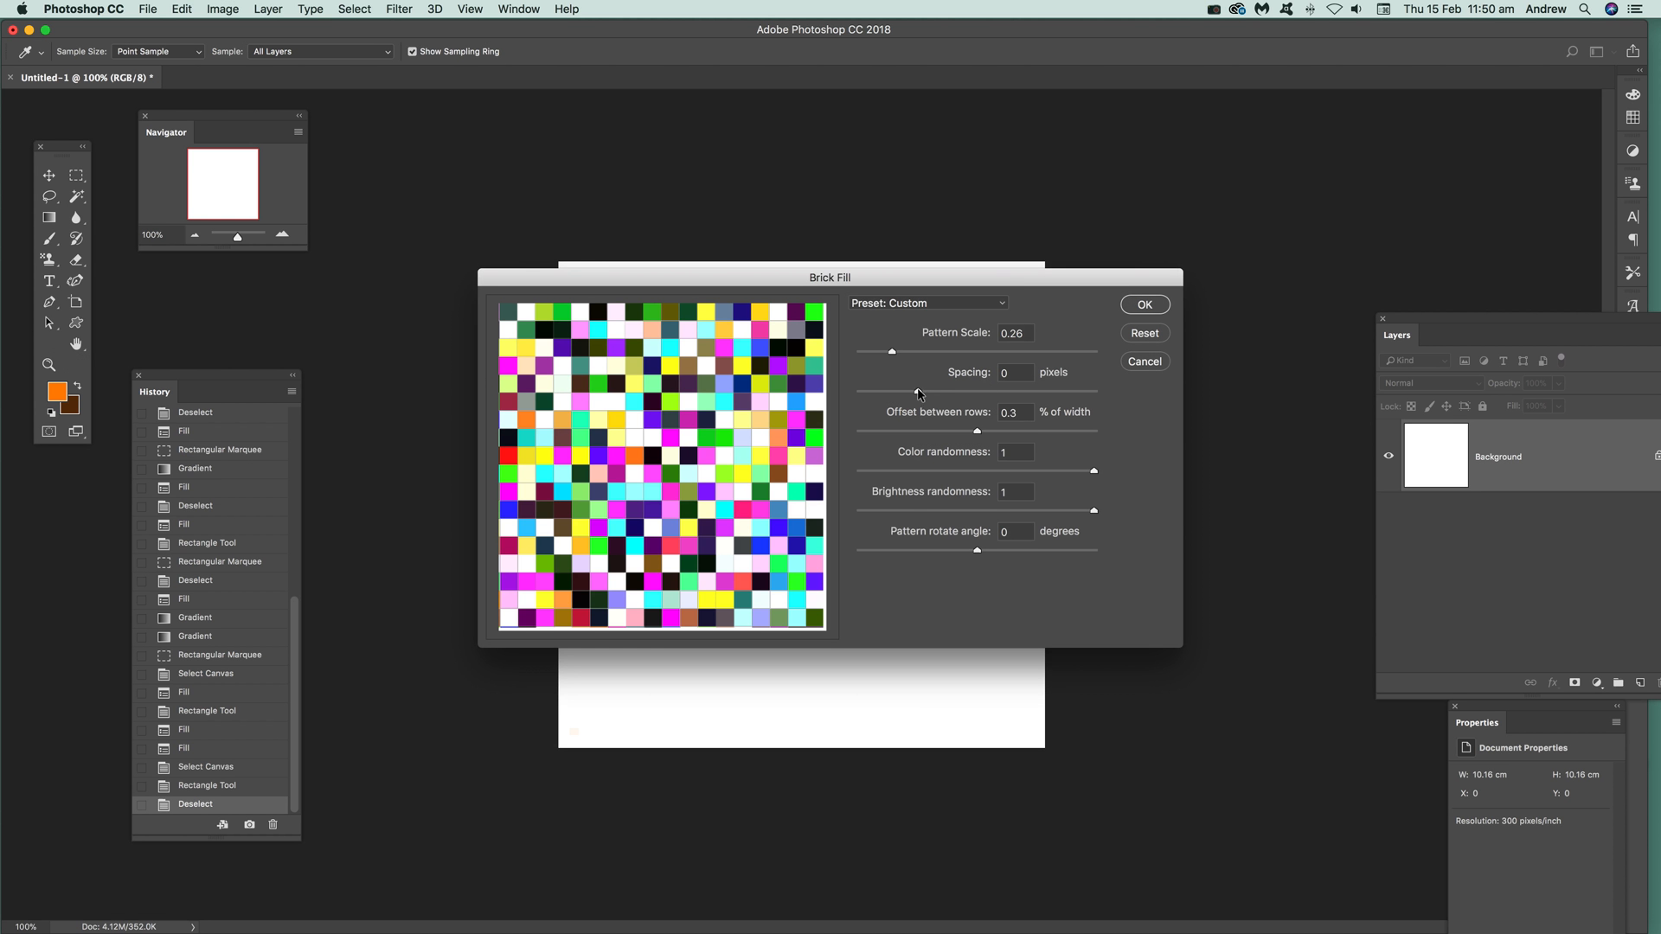
mouse_move(898, 406)
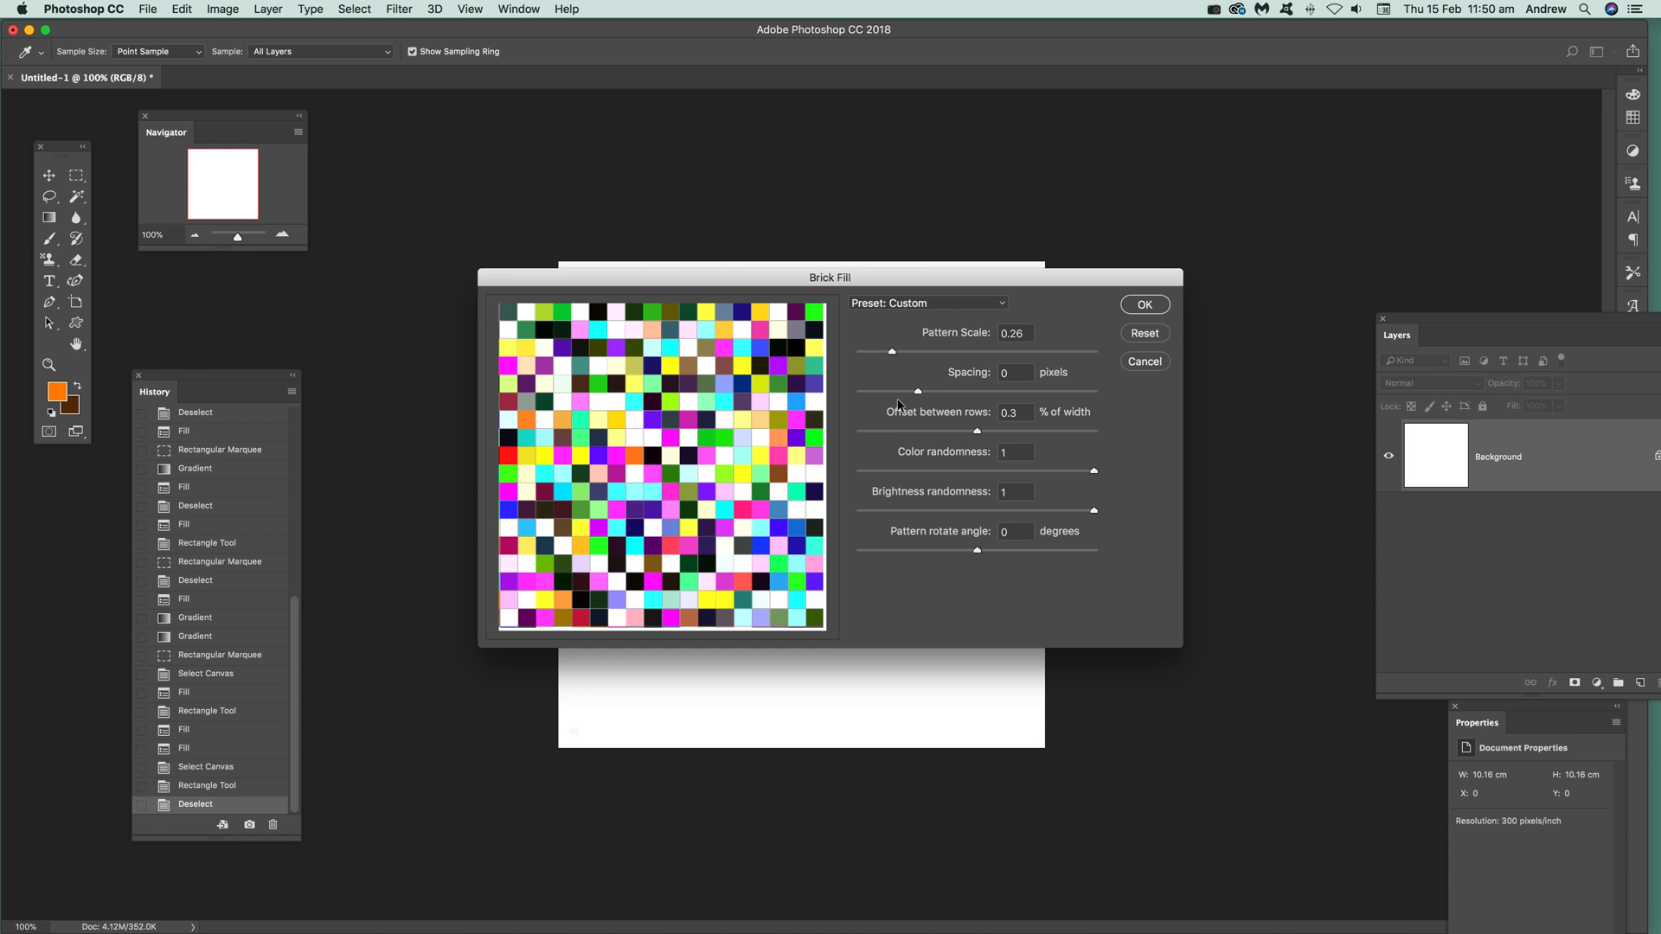
mouse_move(874, 421)
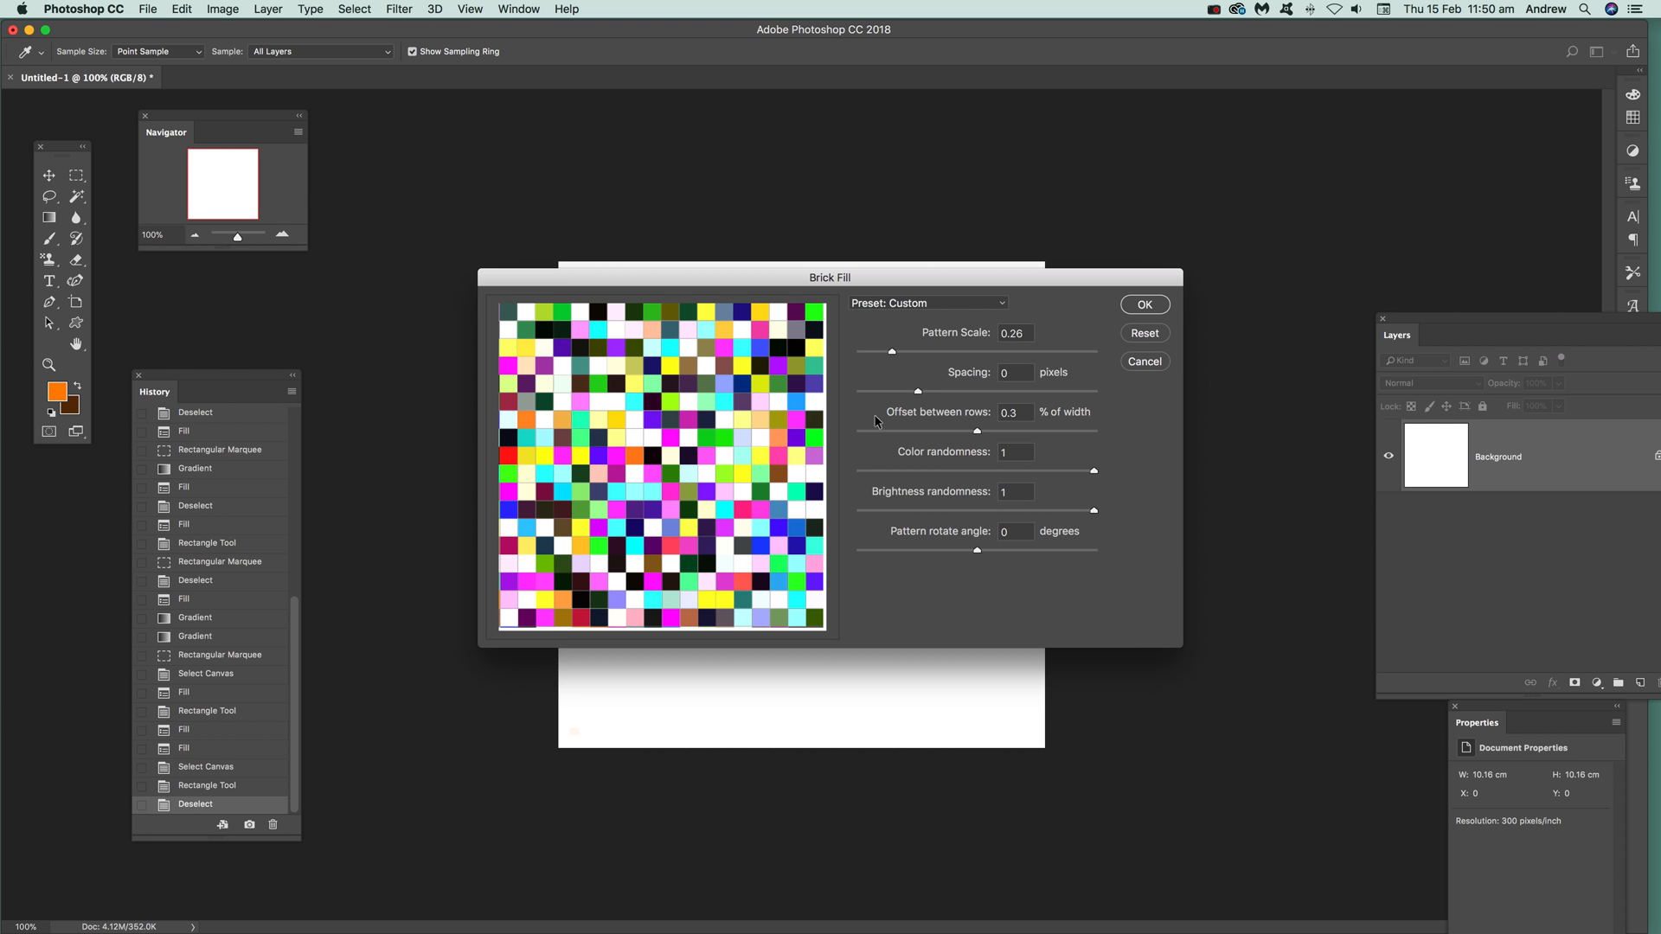
mouse_move(907, 398)
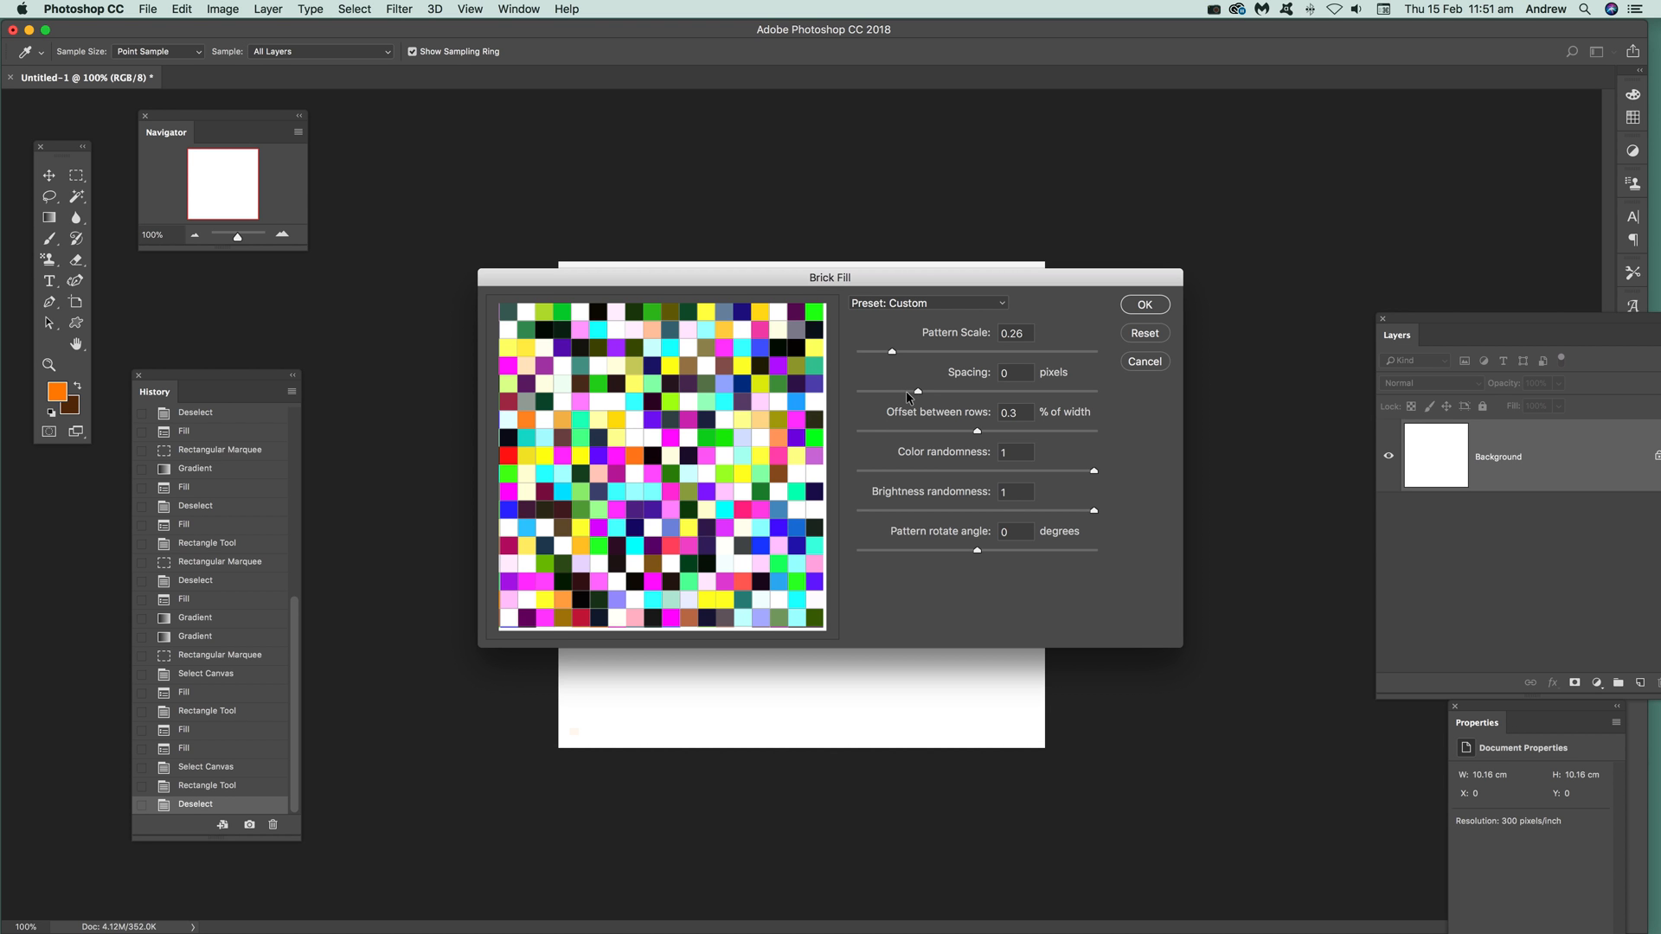
mouse_move(891, 405)
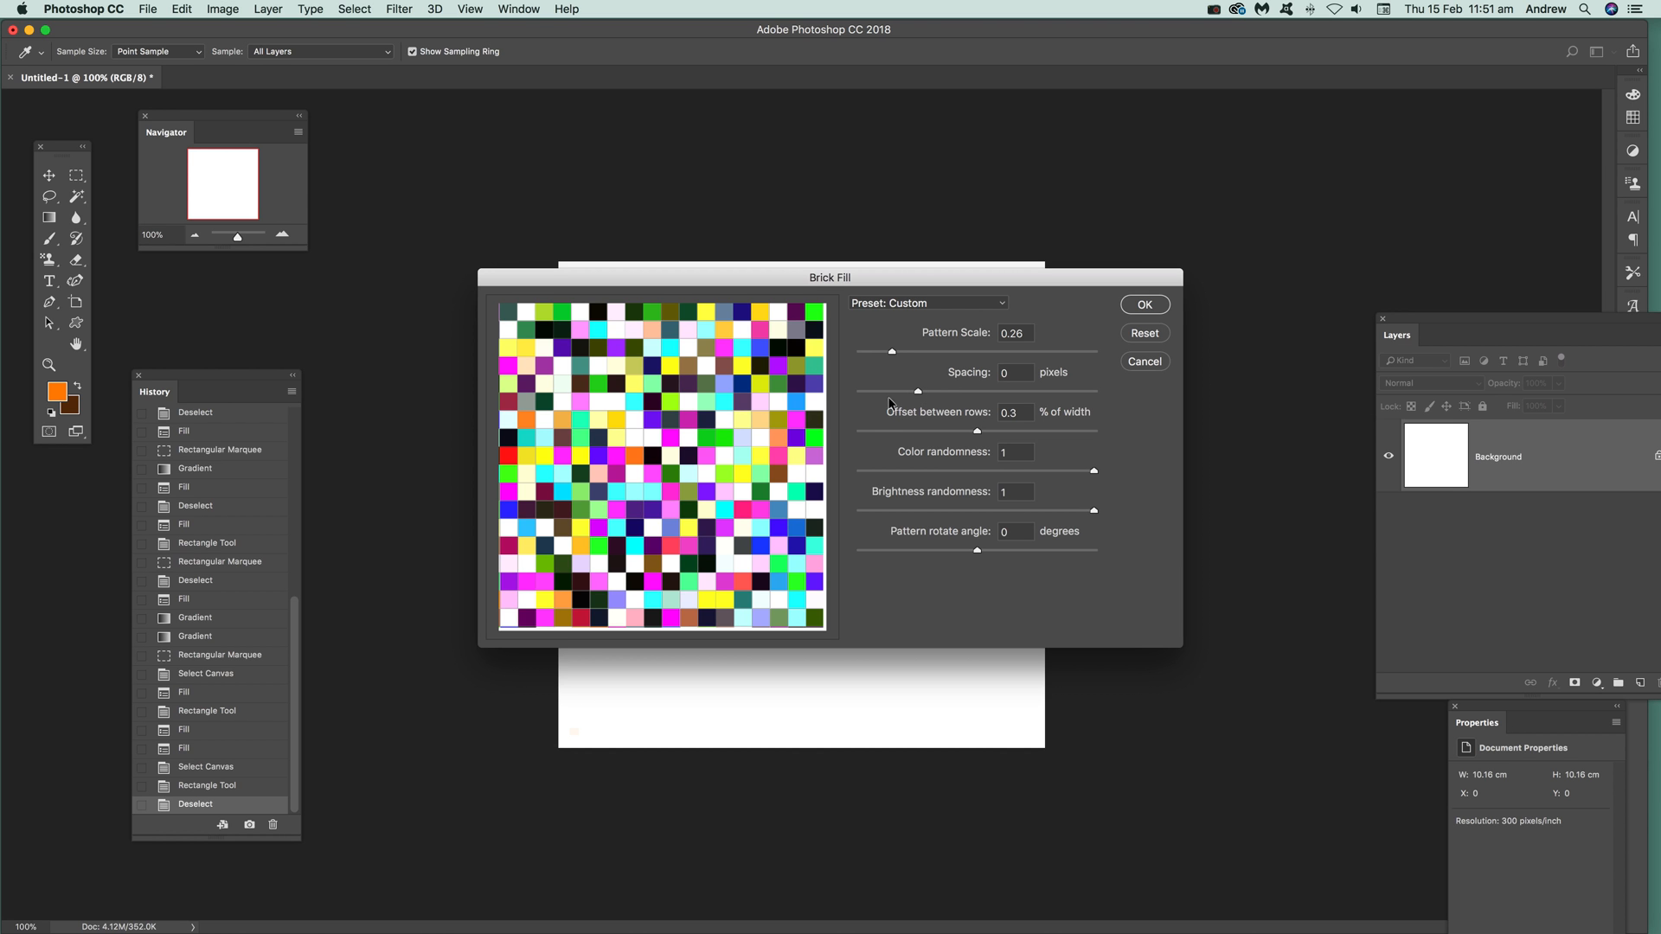
mouse_move(856, 404)
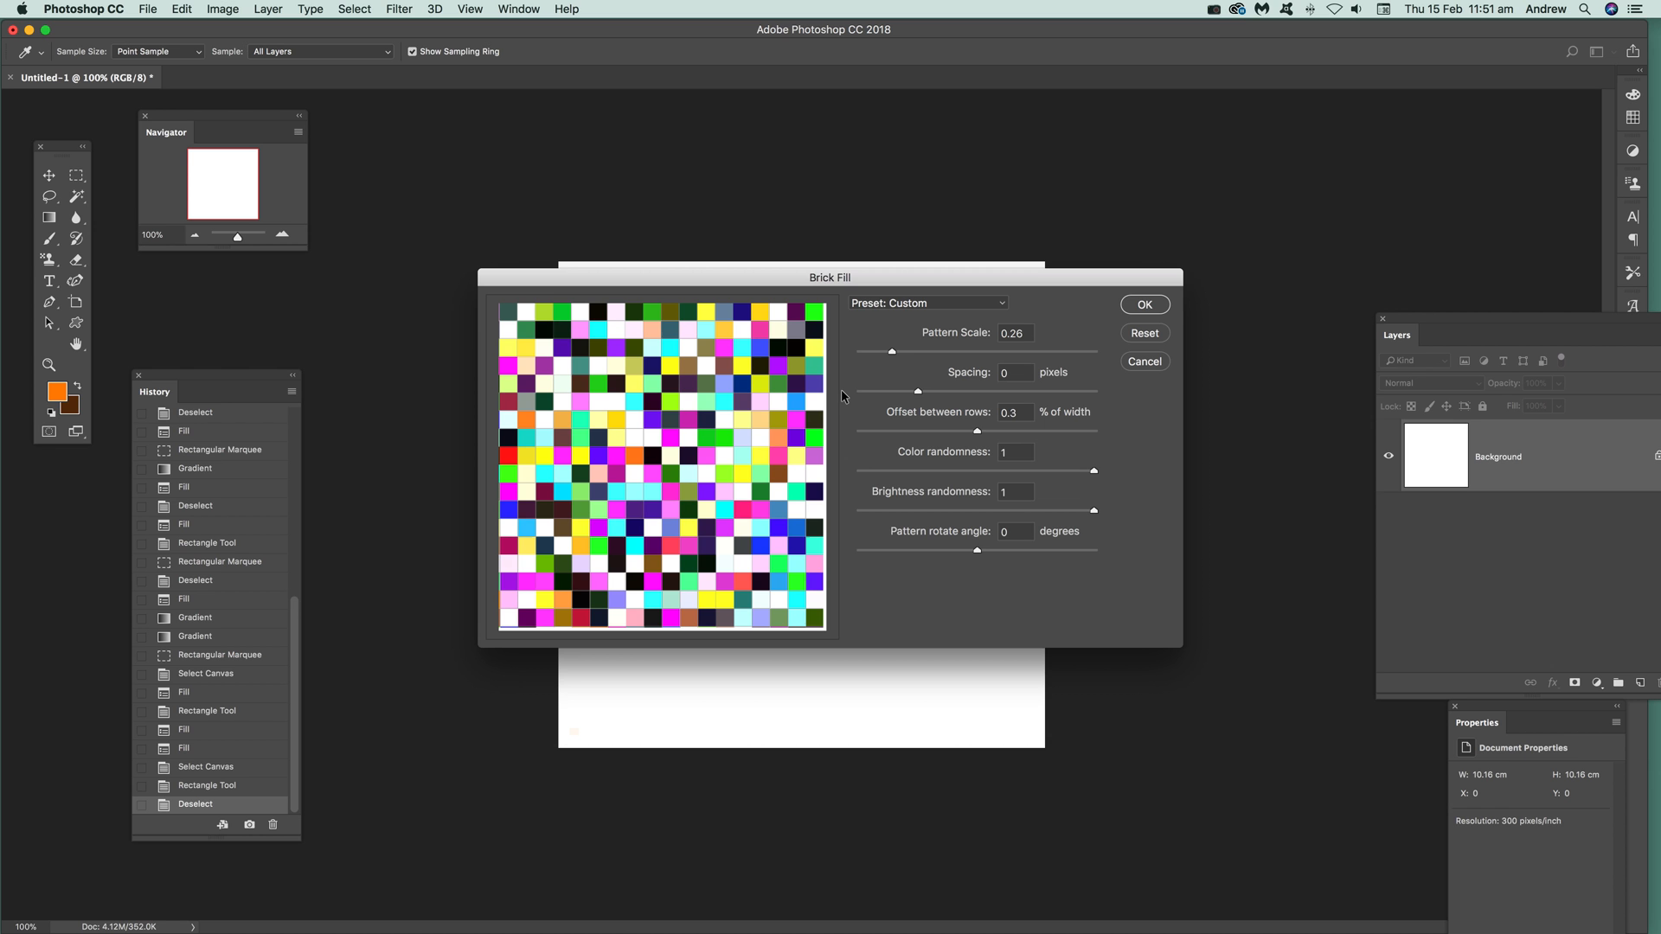
mouse_move(910, 395)
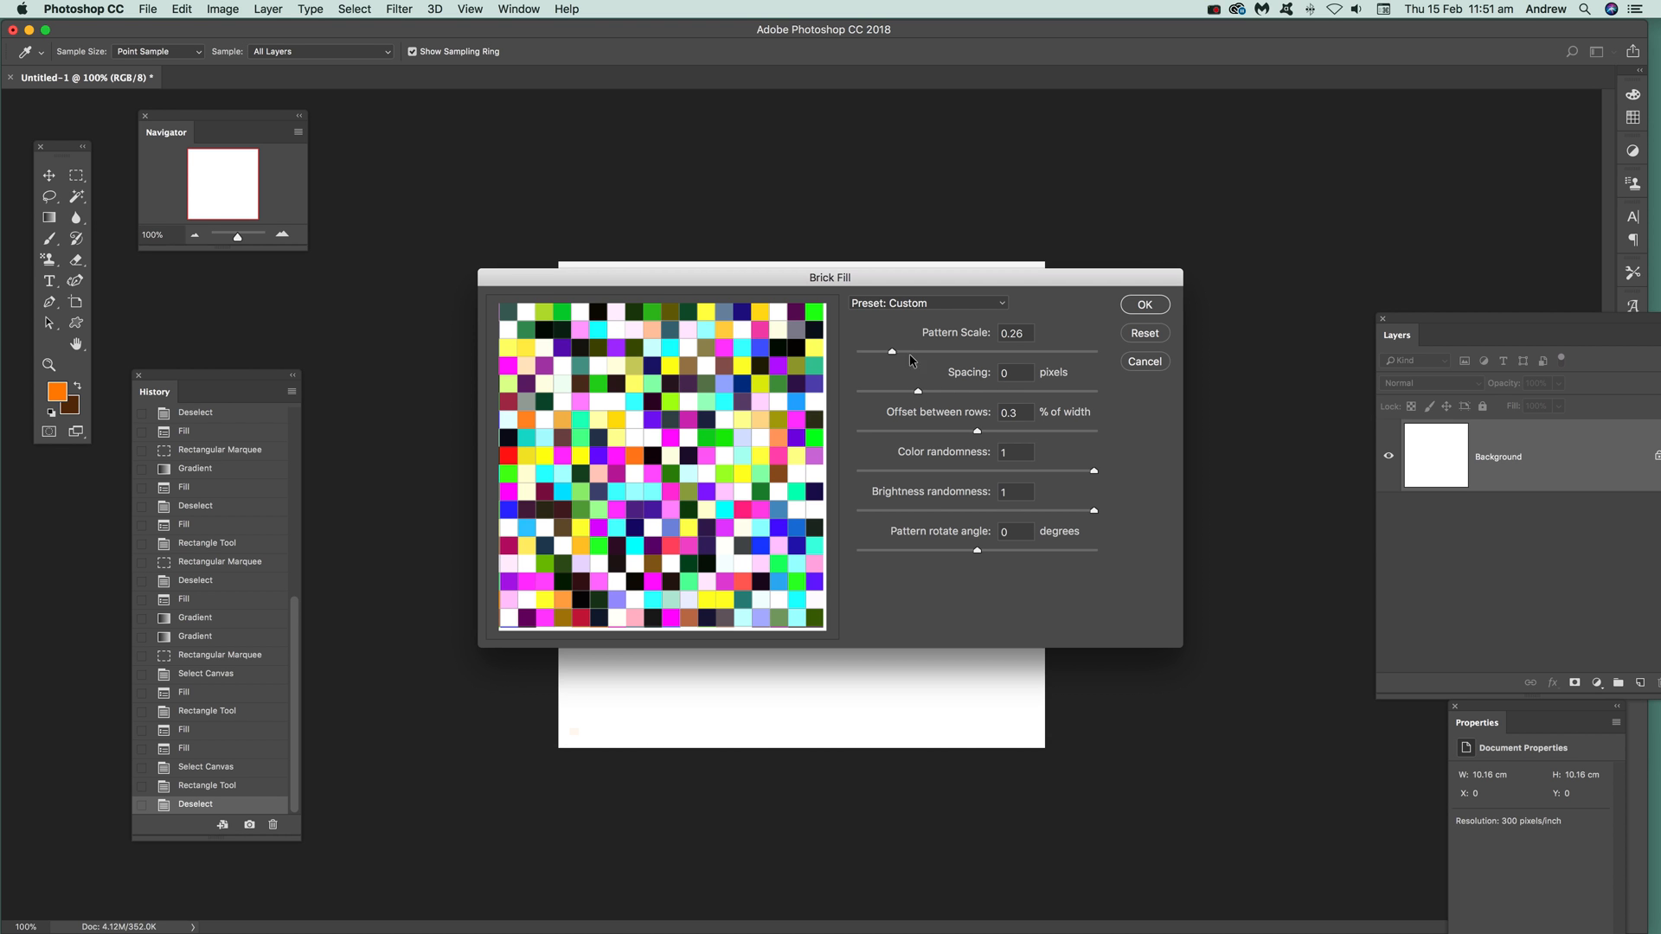
Step: Drag the Brick Fill pattern scale up to 0.49, then down to 0.24
drag(892, 350, 939, 350)
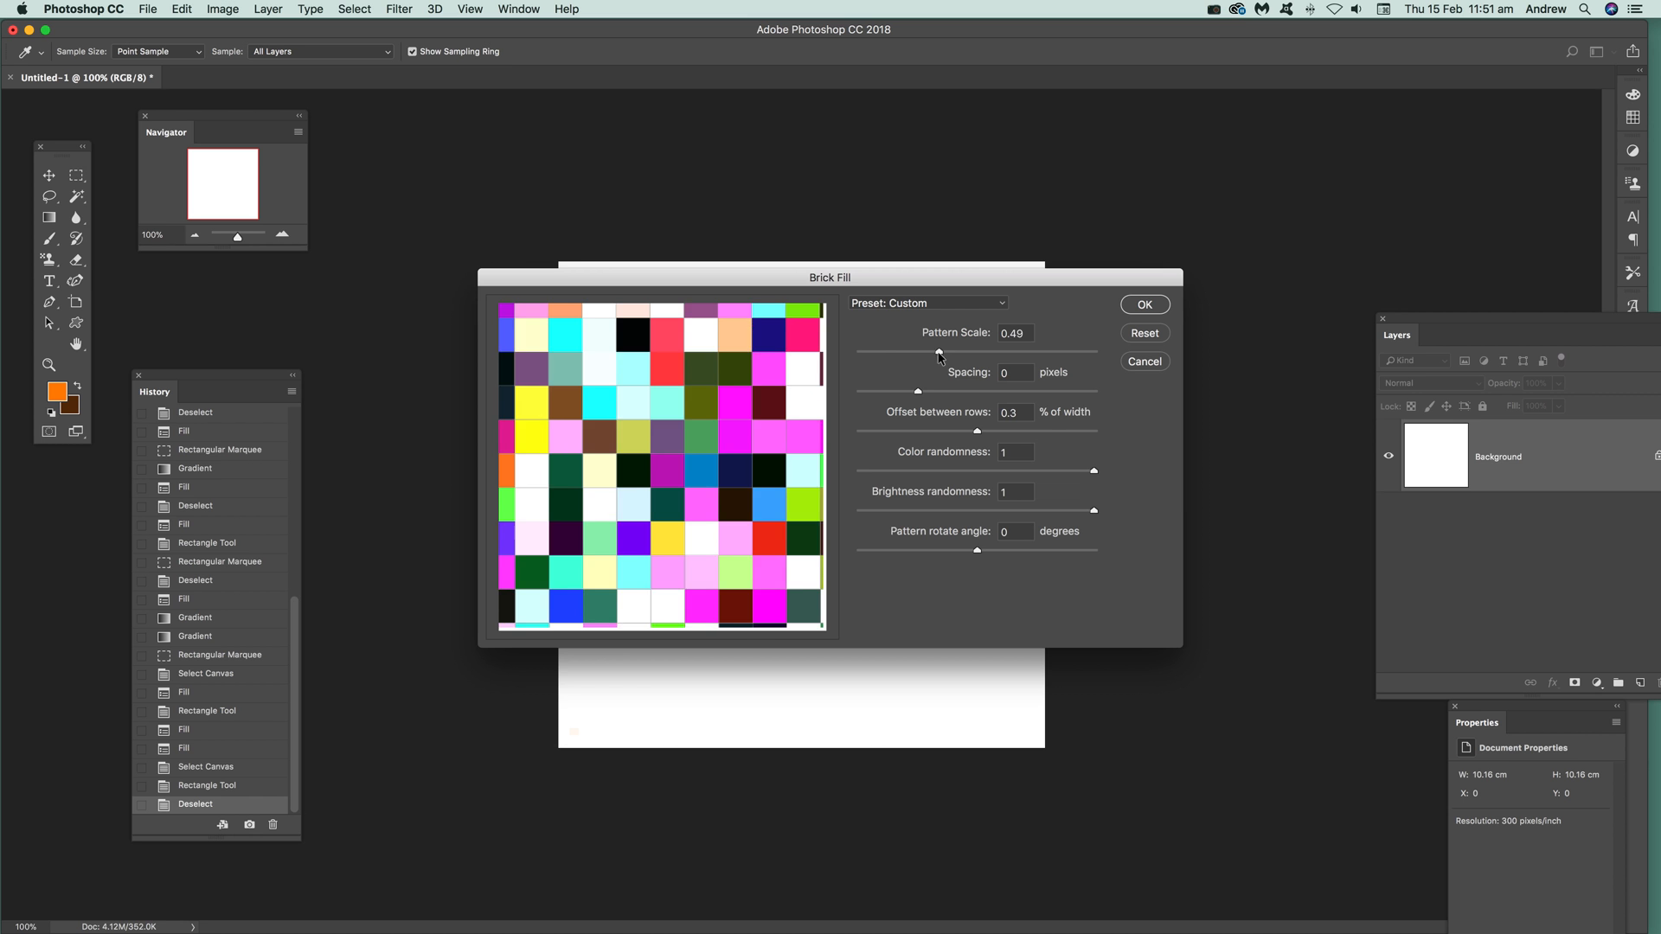
drag(938, 356, 888, 355)
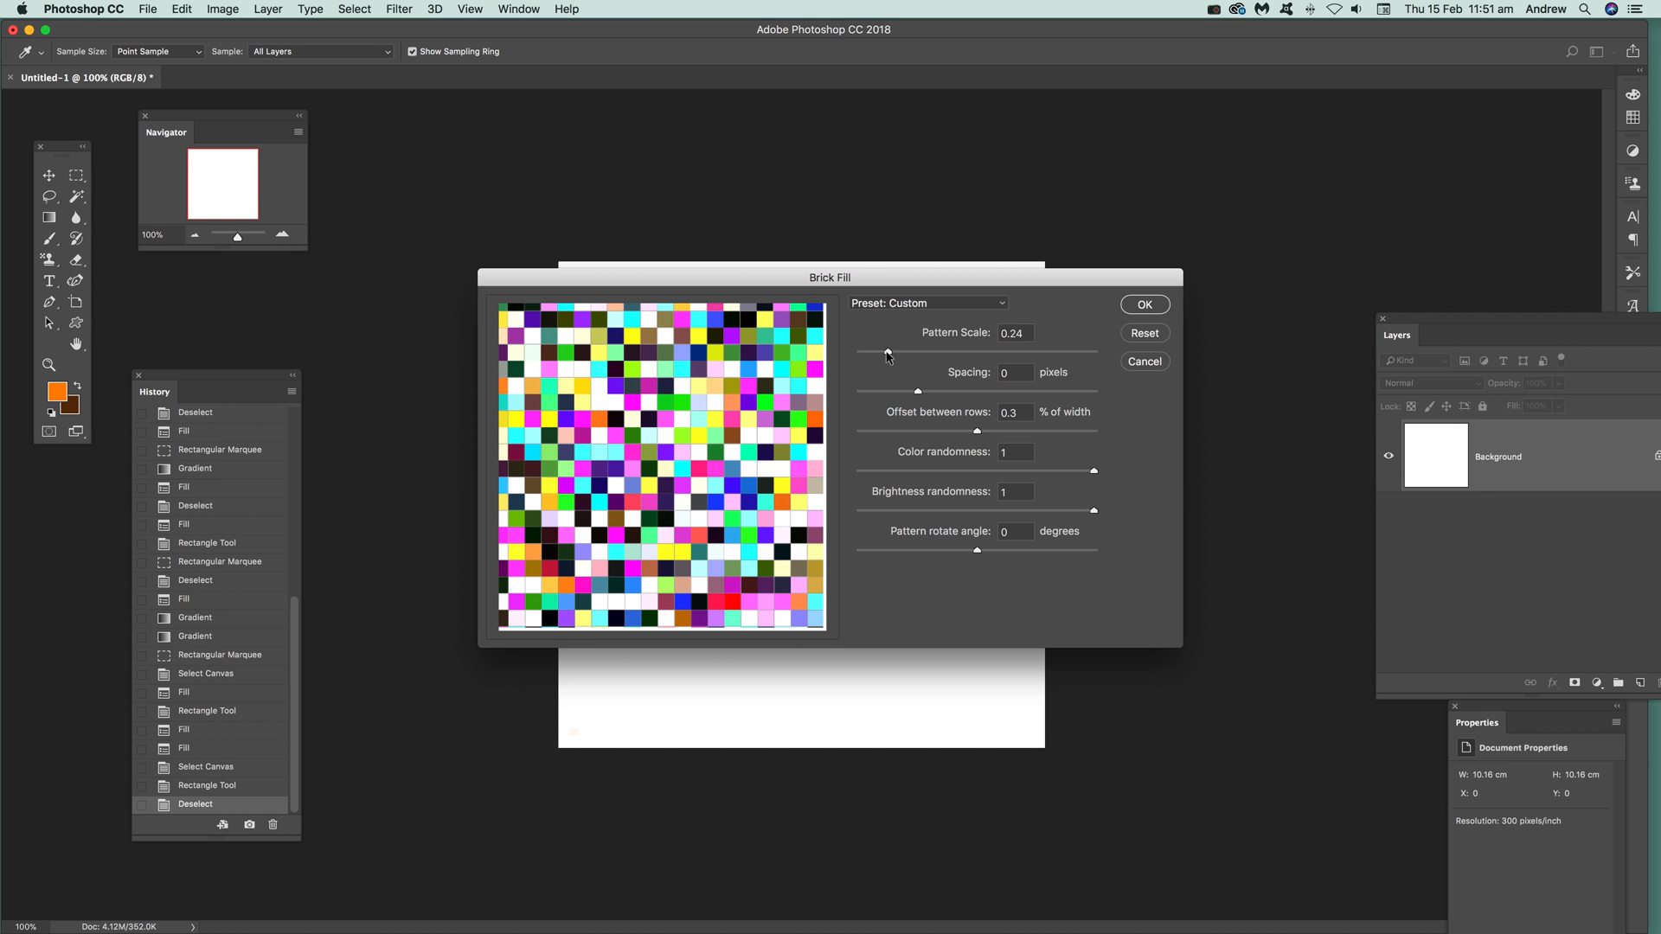
mouse_move(1146, 499)
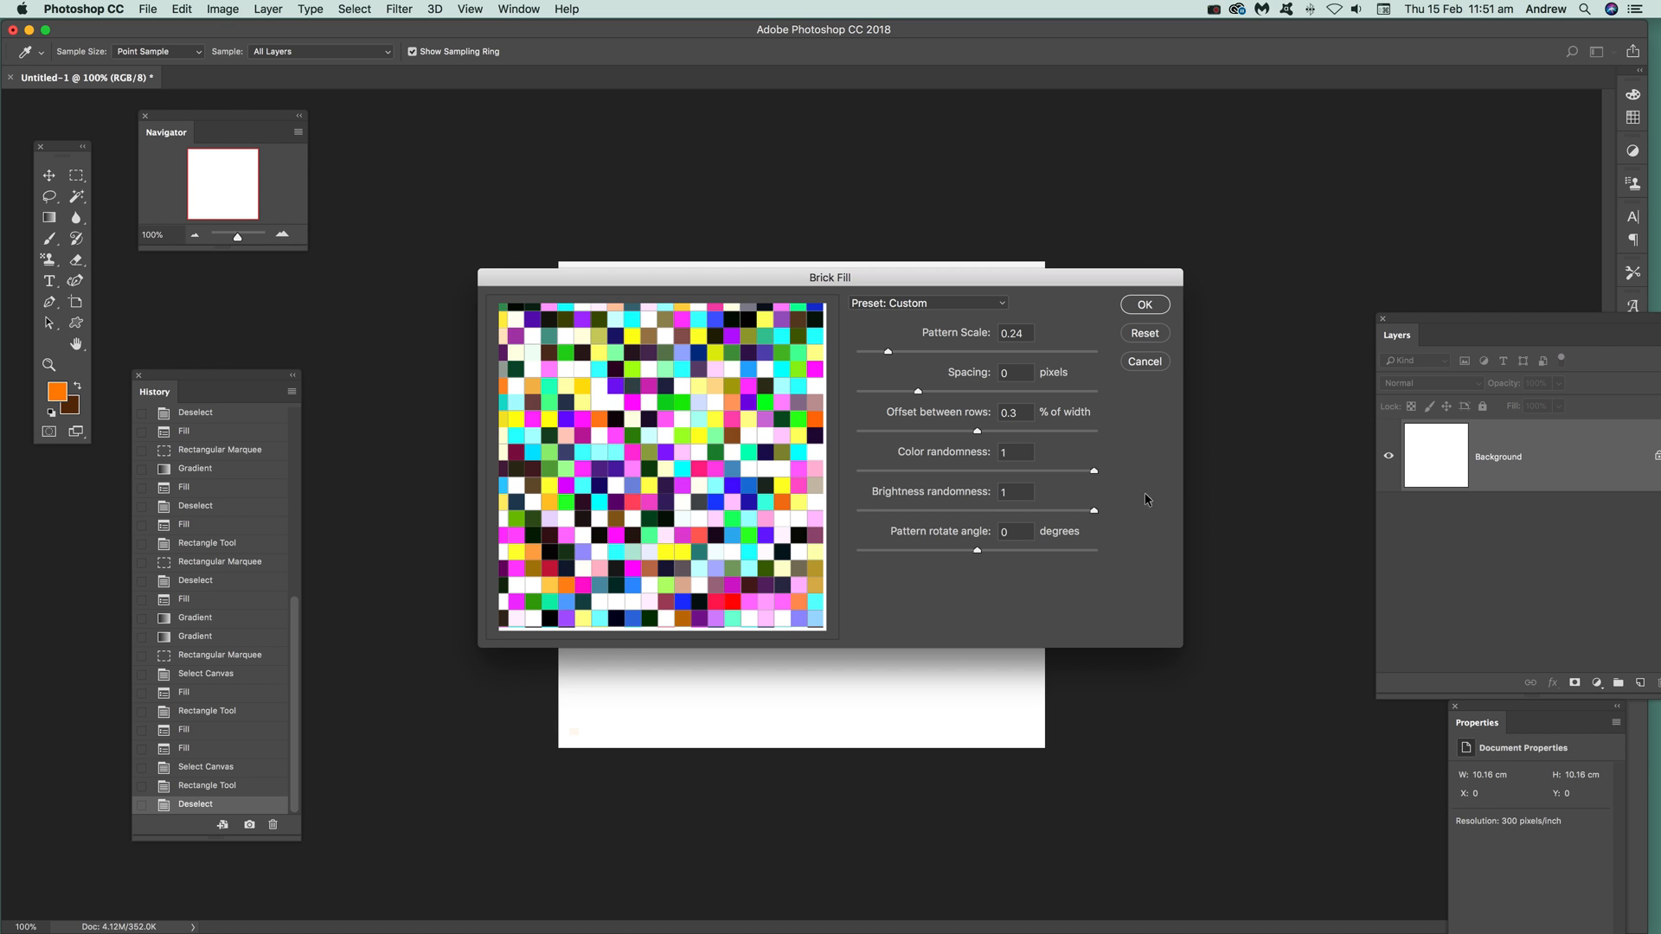
mouse_move(1019, 482)
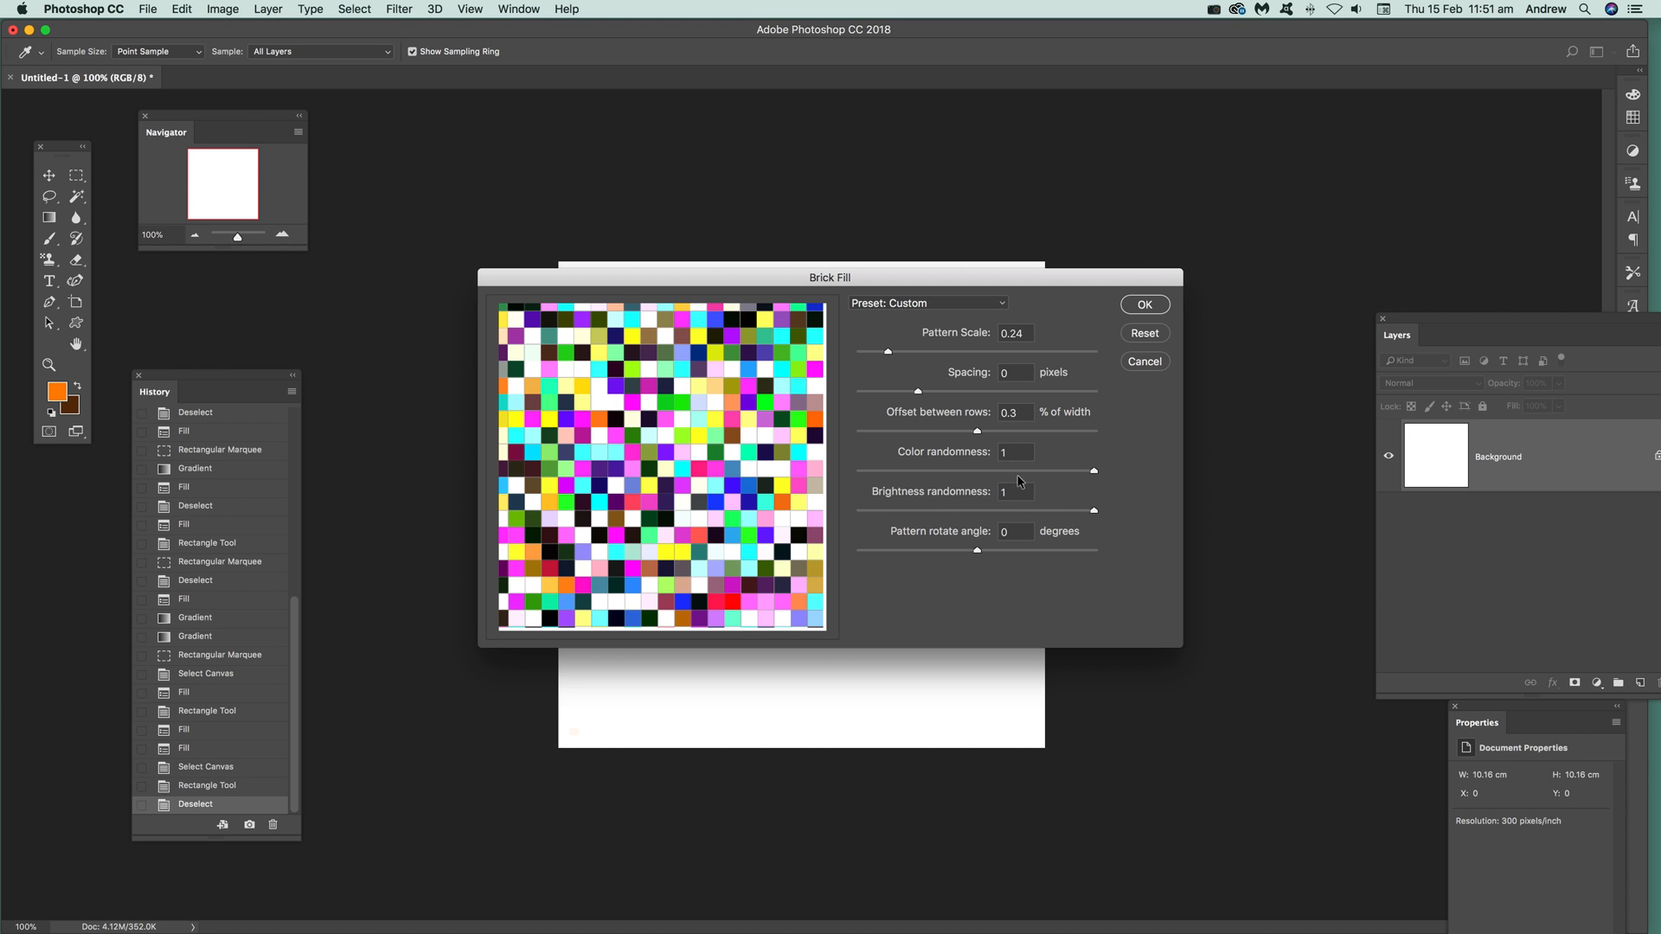
mouse_move(1143, 305)
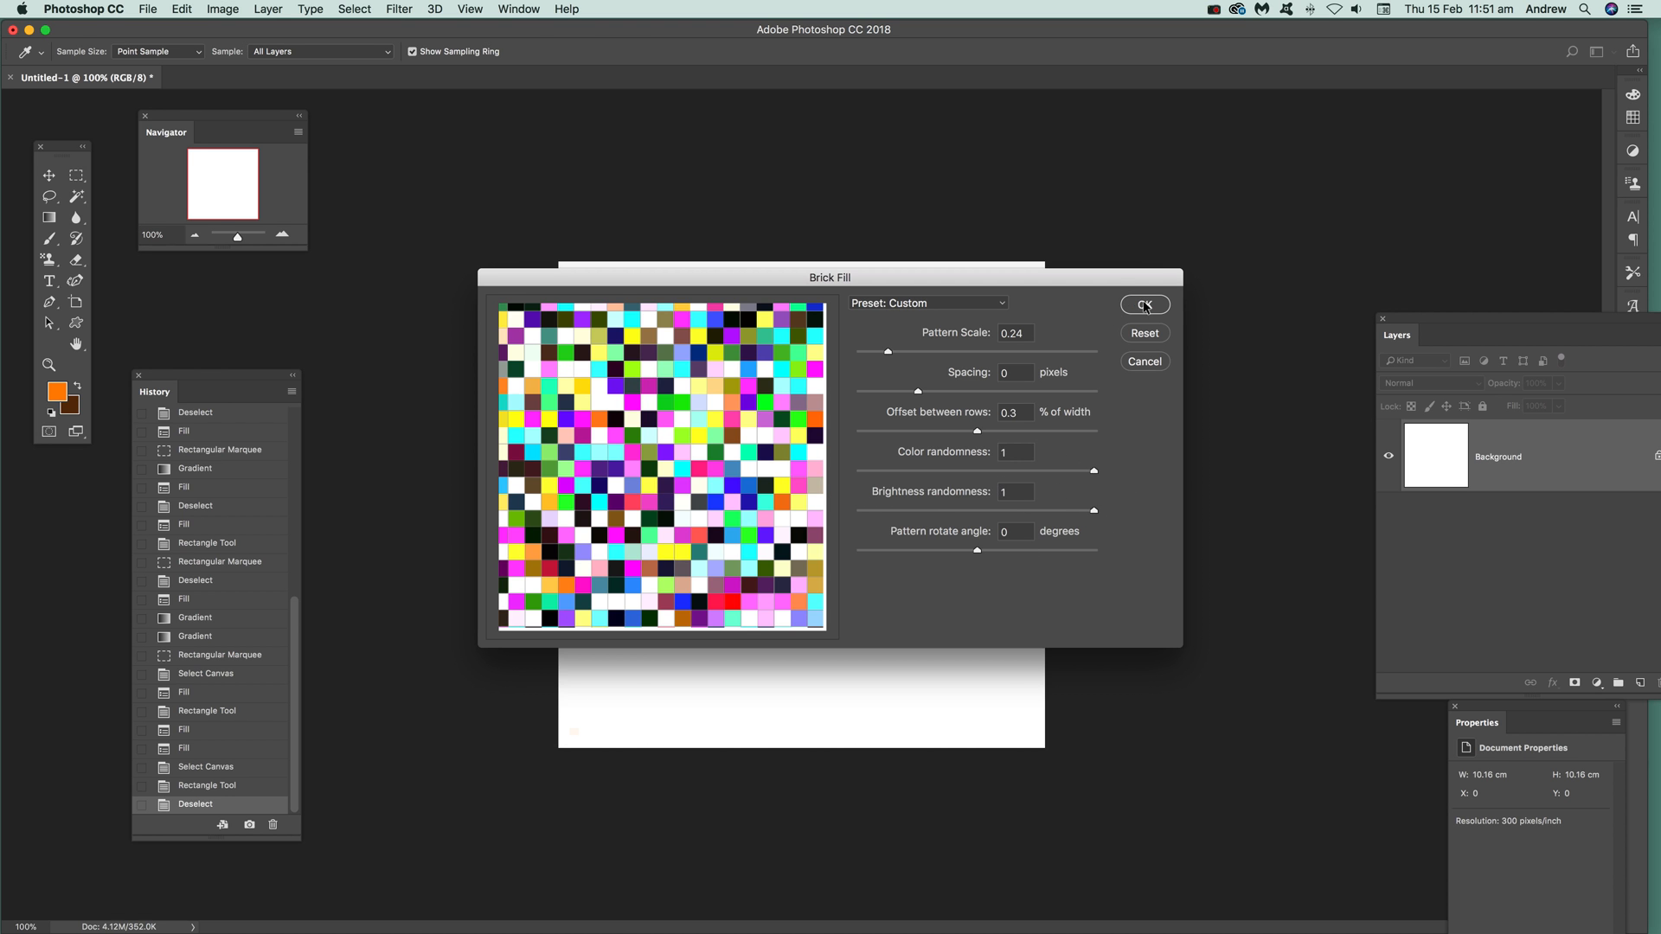
Step: Apply the brick mosaic to the canvas and add empty Layer 1 above Background
click(1144, 305)
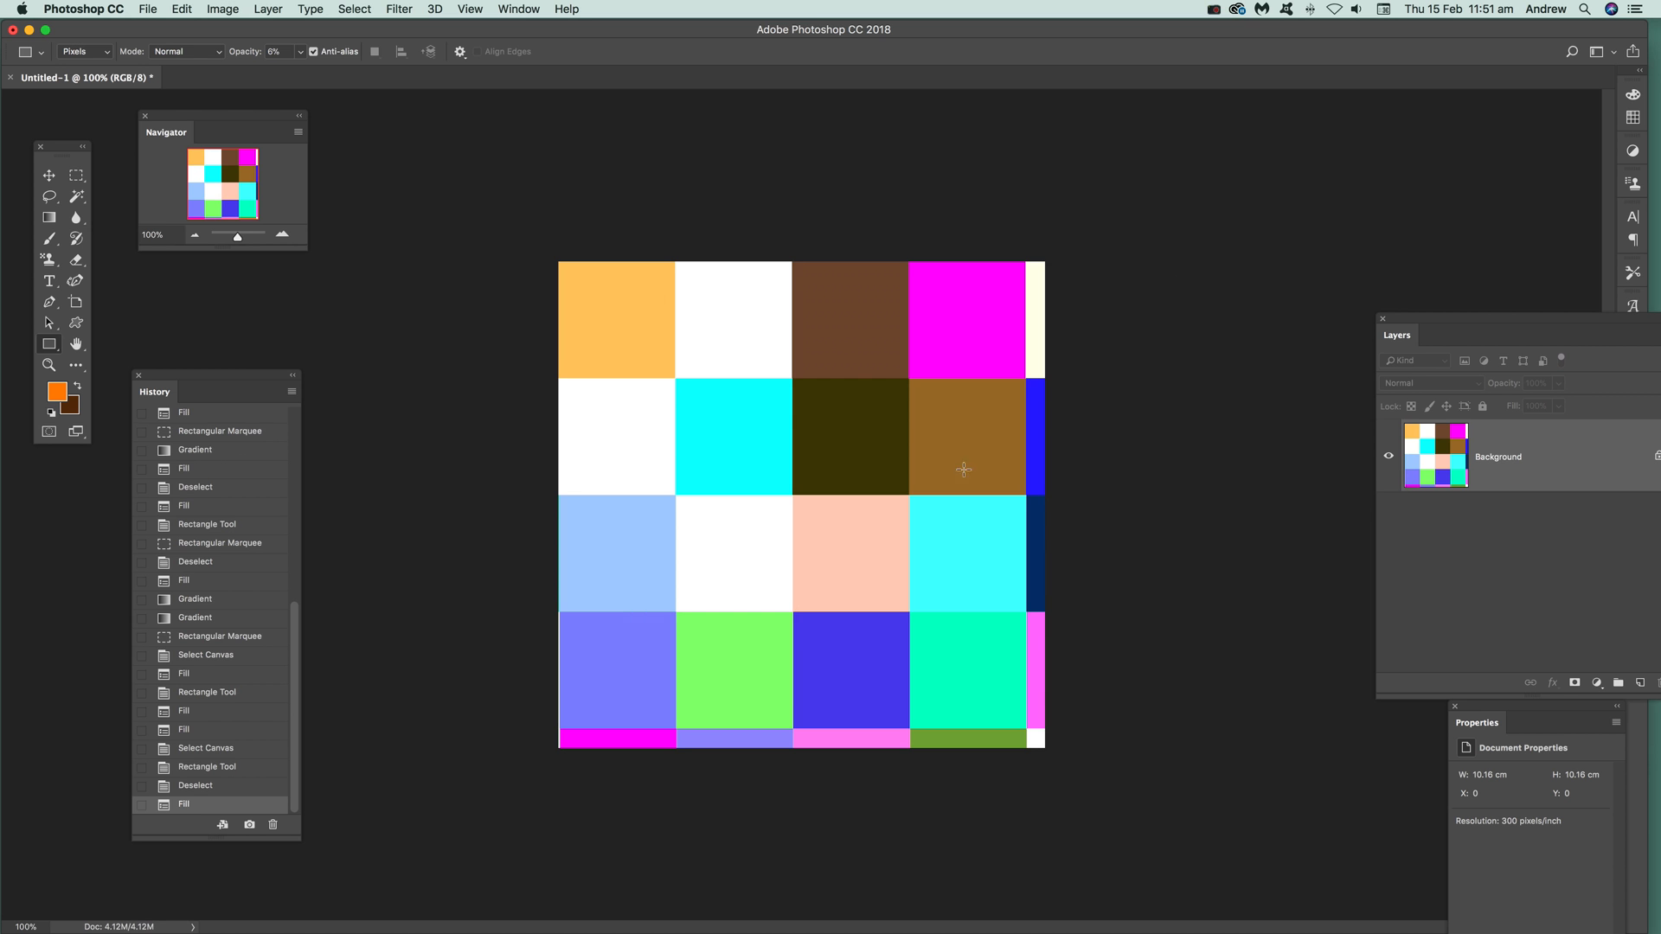
mouse_move(1155, 360)
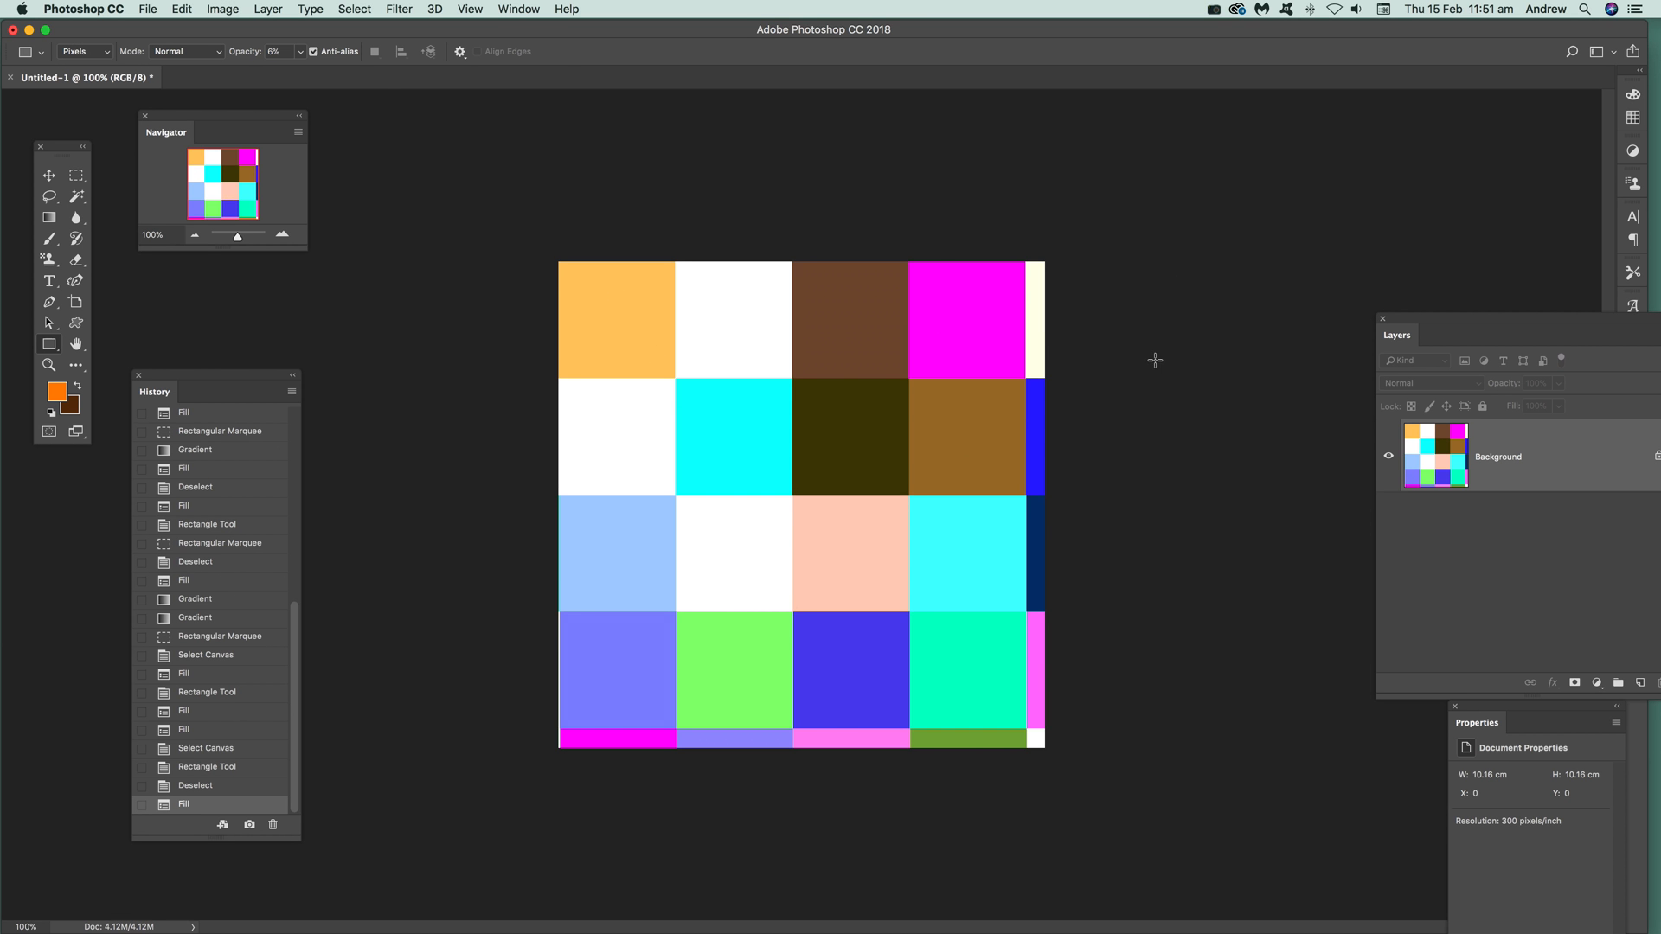
click(180, 9)
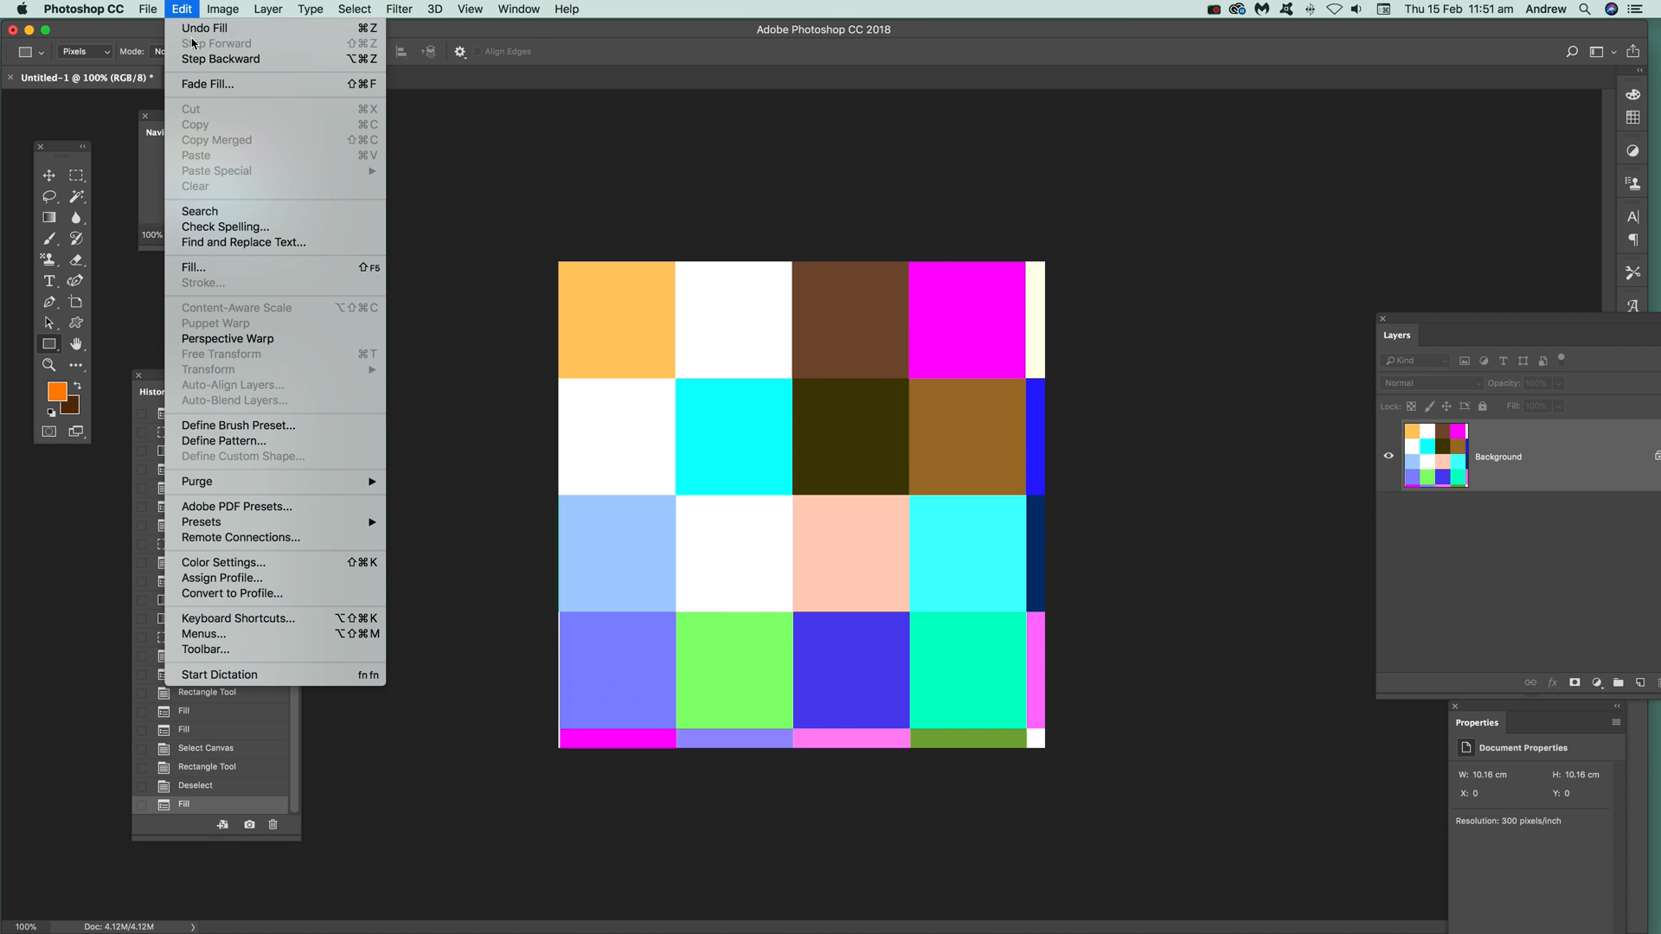
click(268, 9)
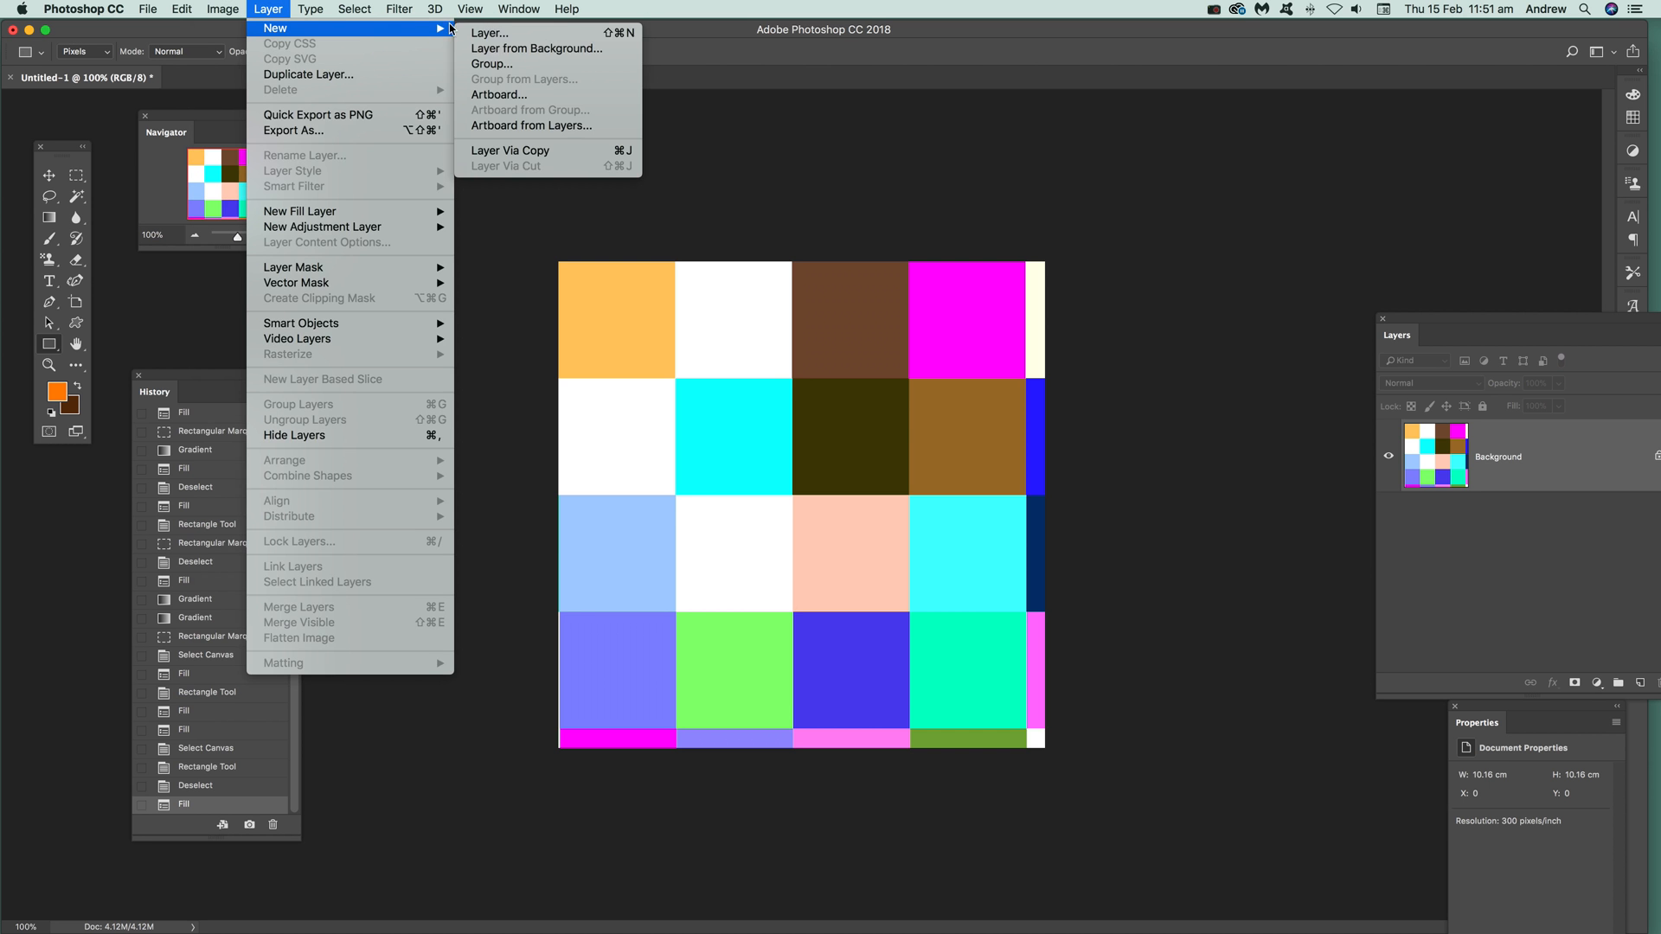
click(490, 32)
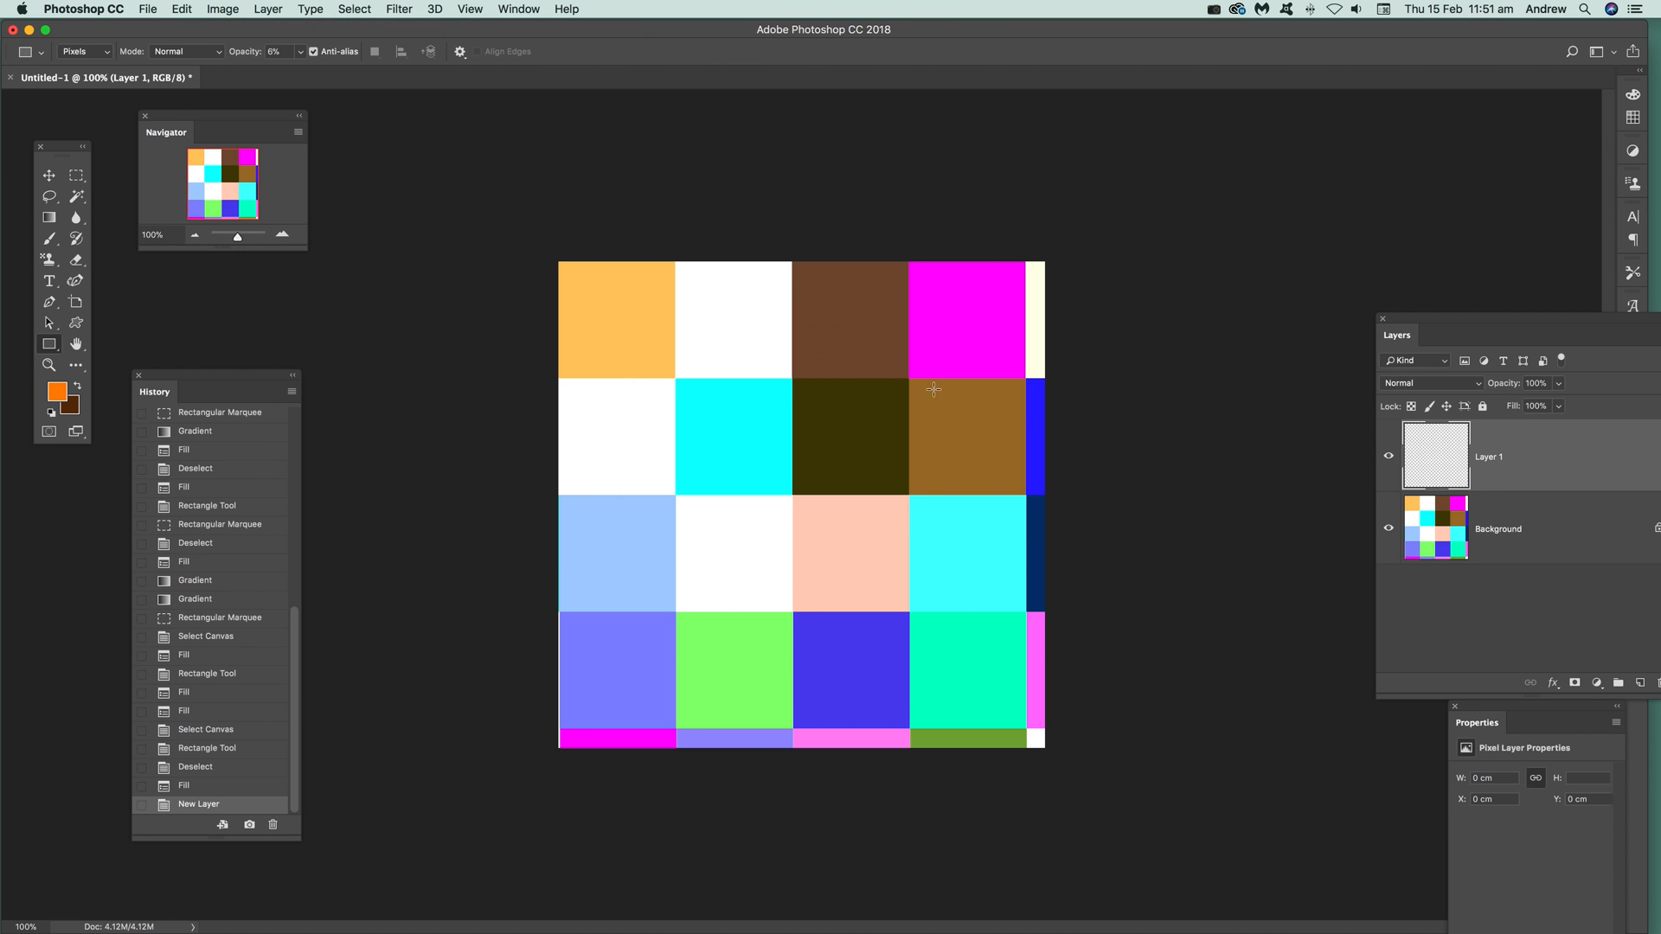
Step: Fill Layer 1 with a Brick Fill pattern at 0.12 pattern scale
click(180, 9)
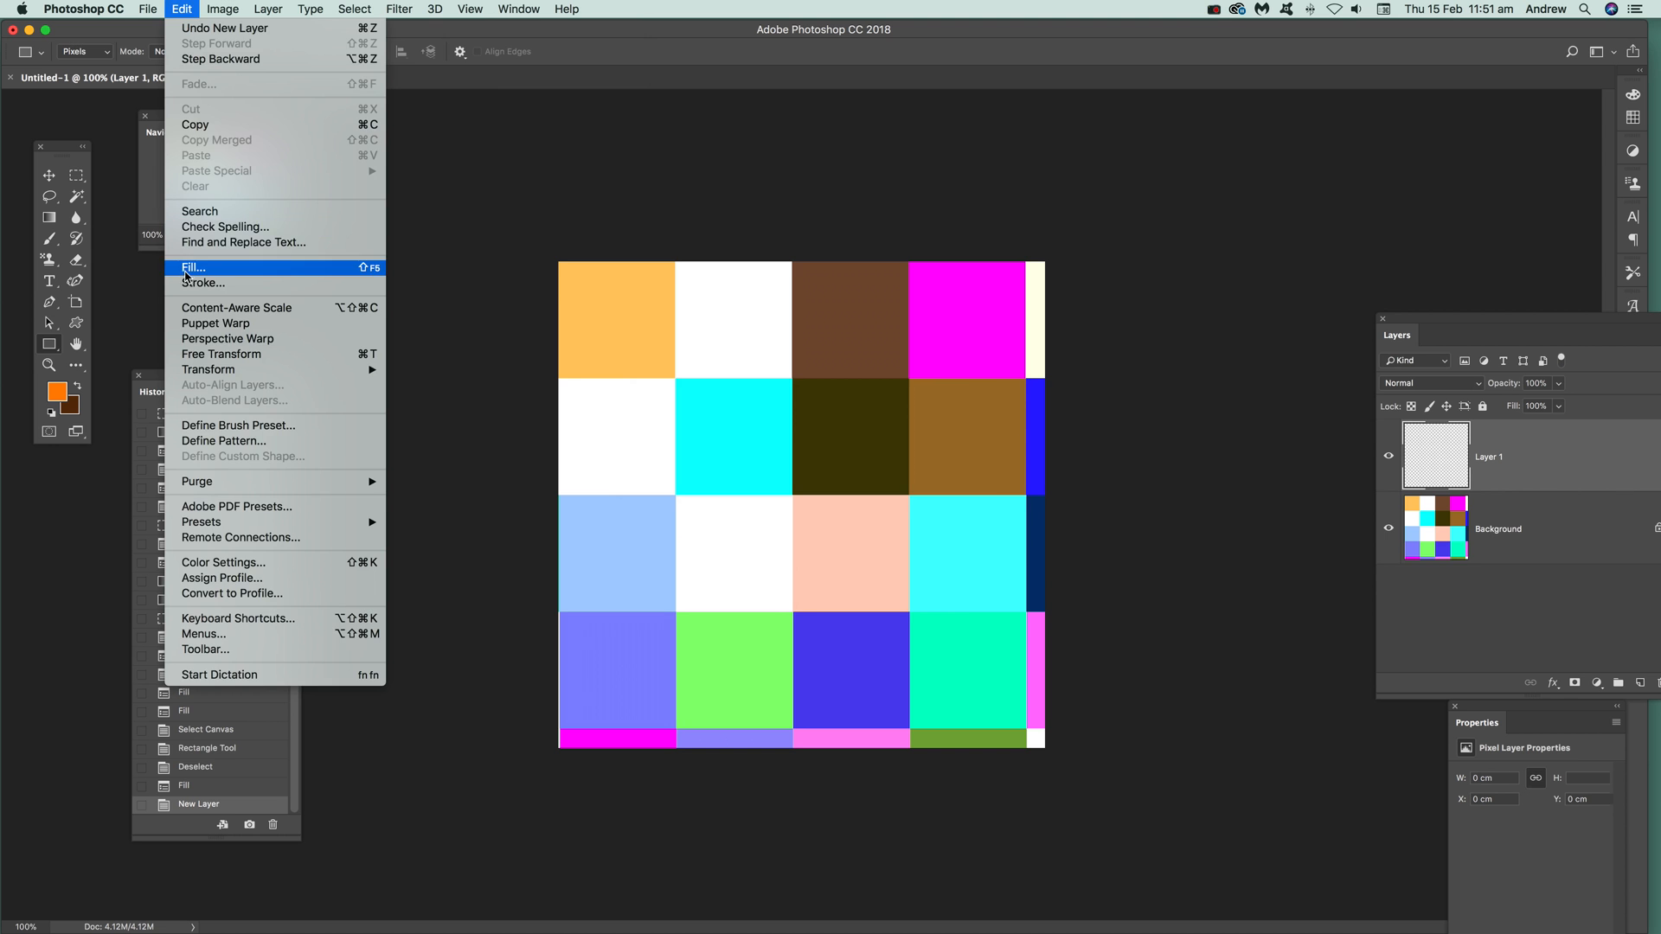
click(193, 268)
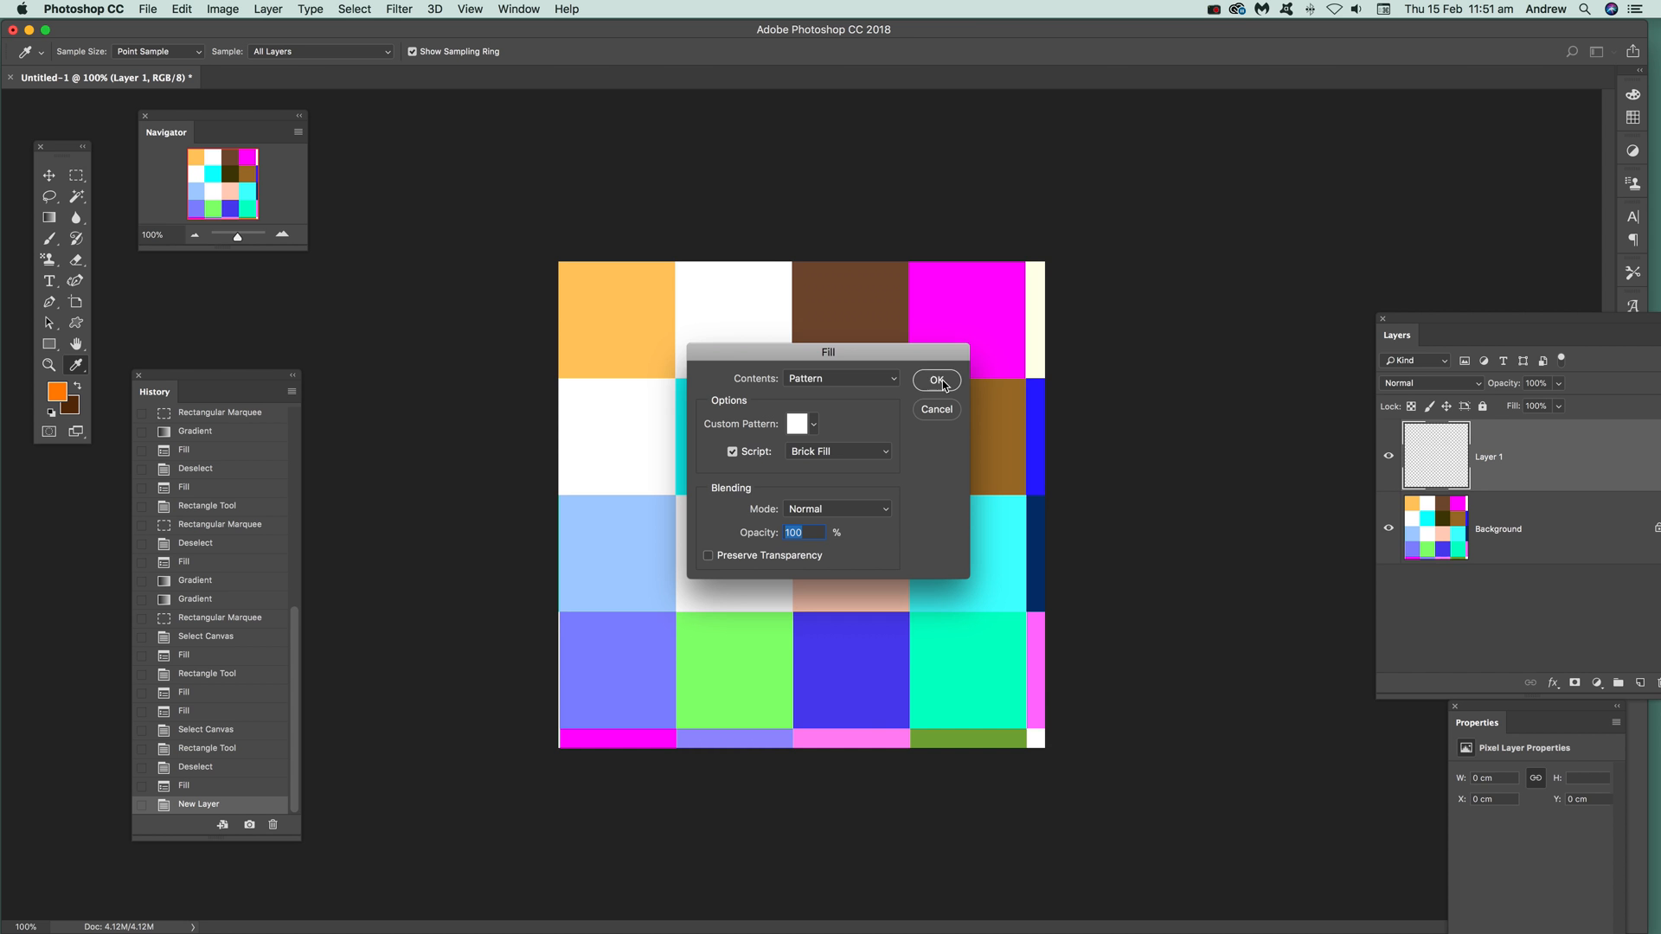
click(936, 381)
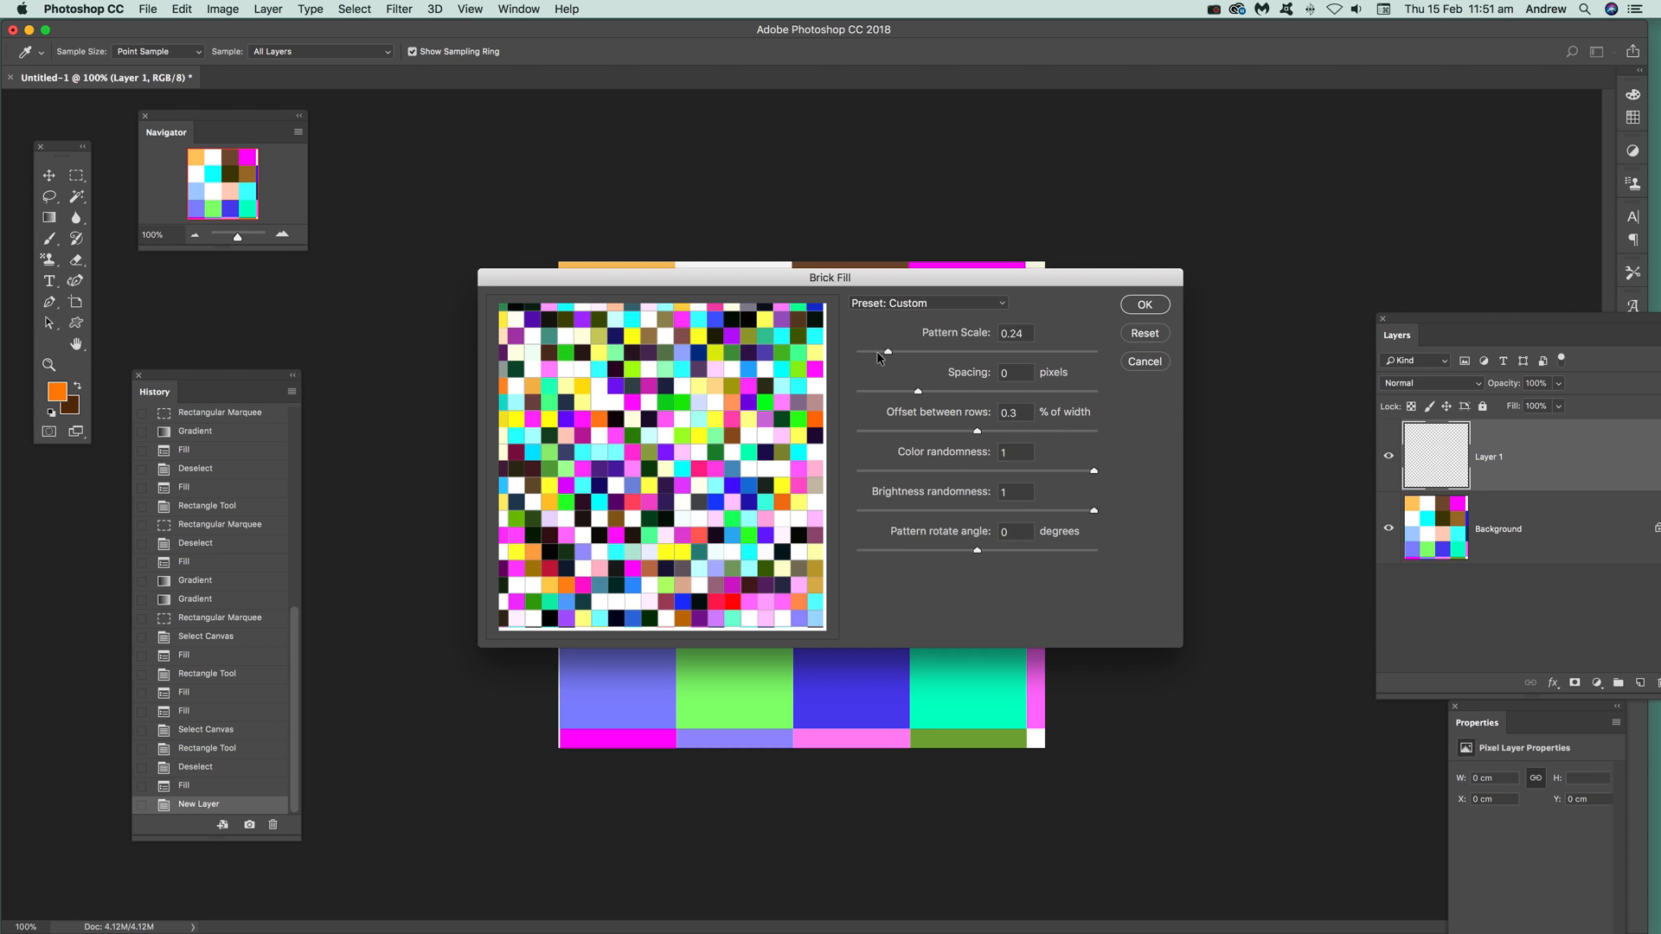
drag(877, 357, 864, 357)
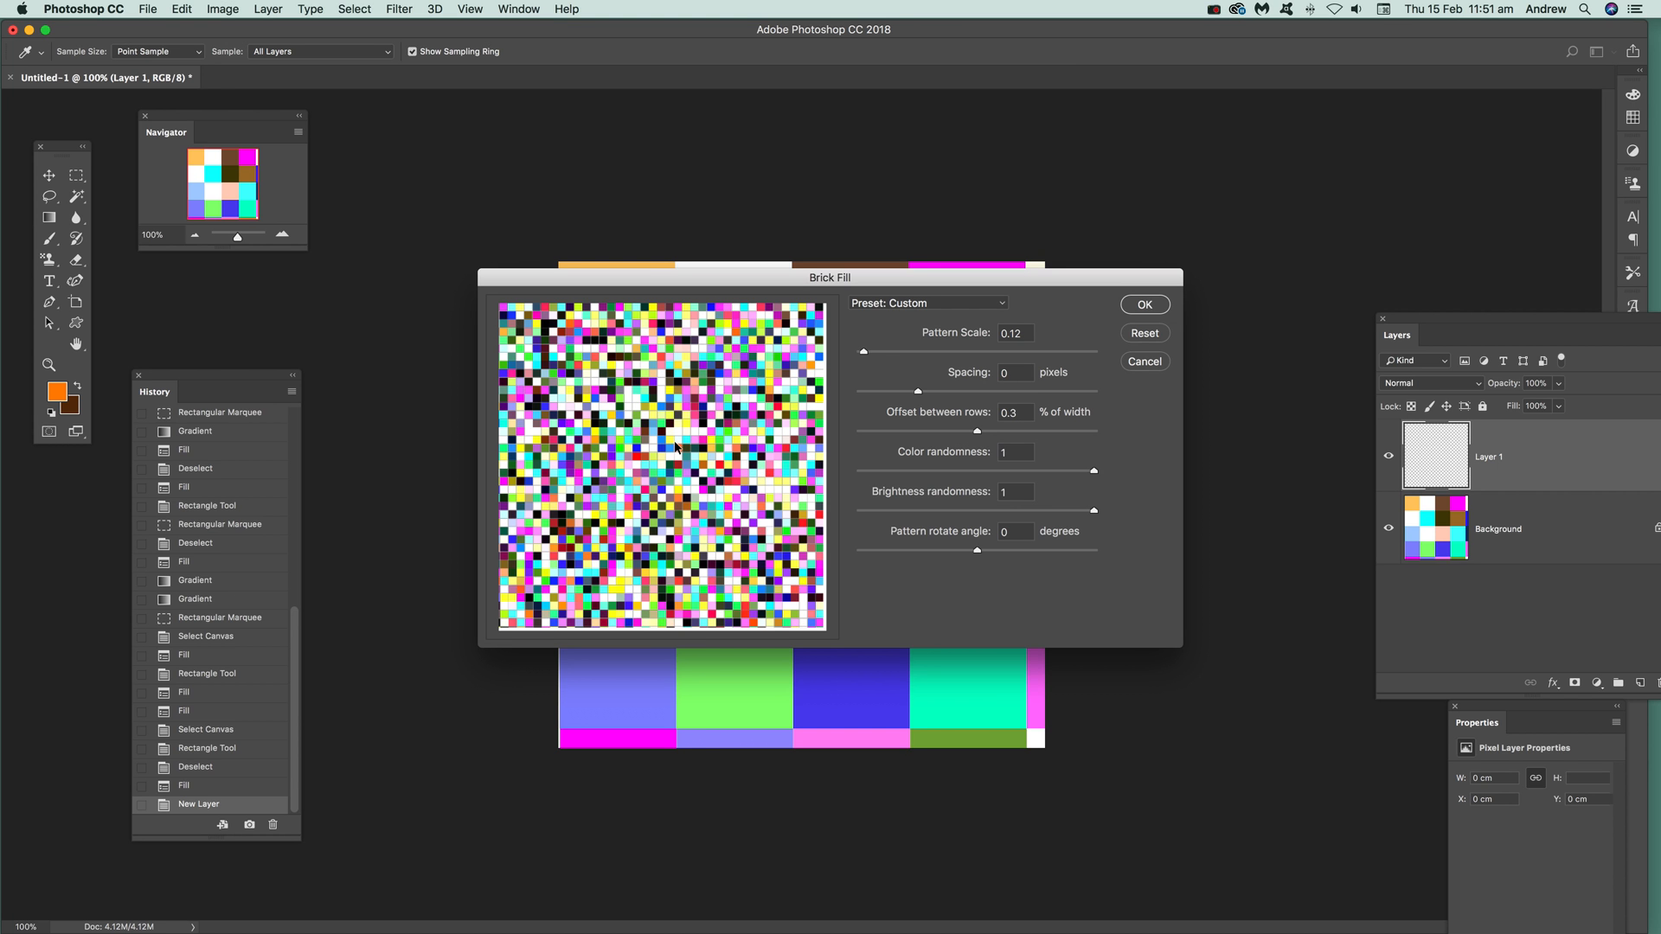
mouse_move(1123, 339)
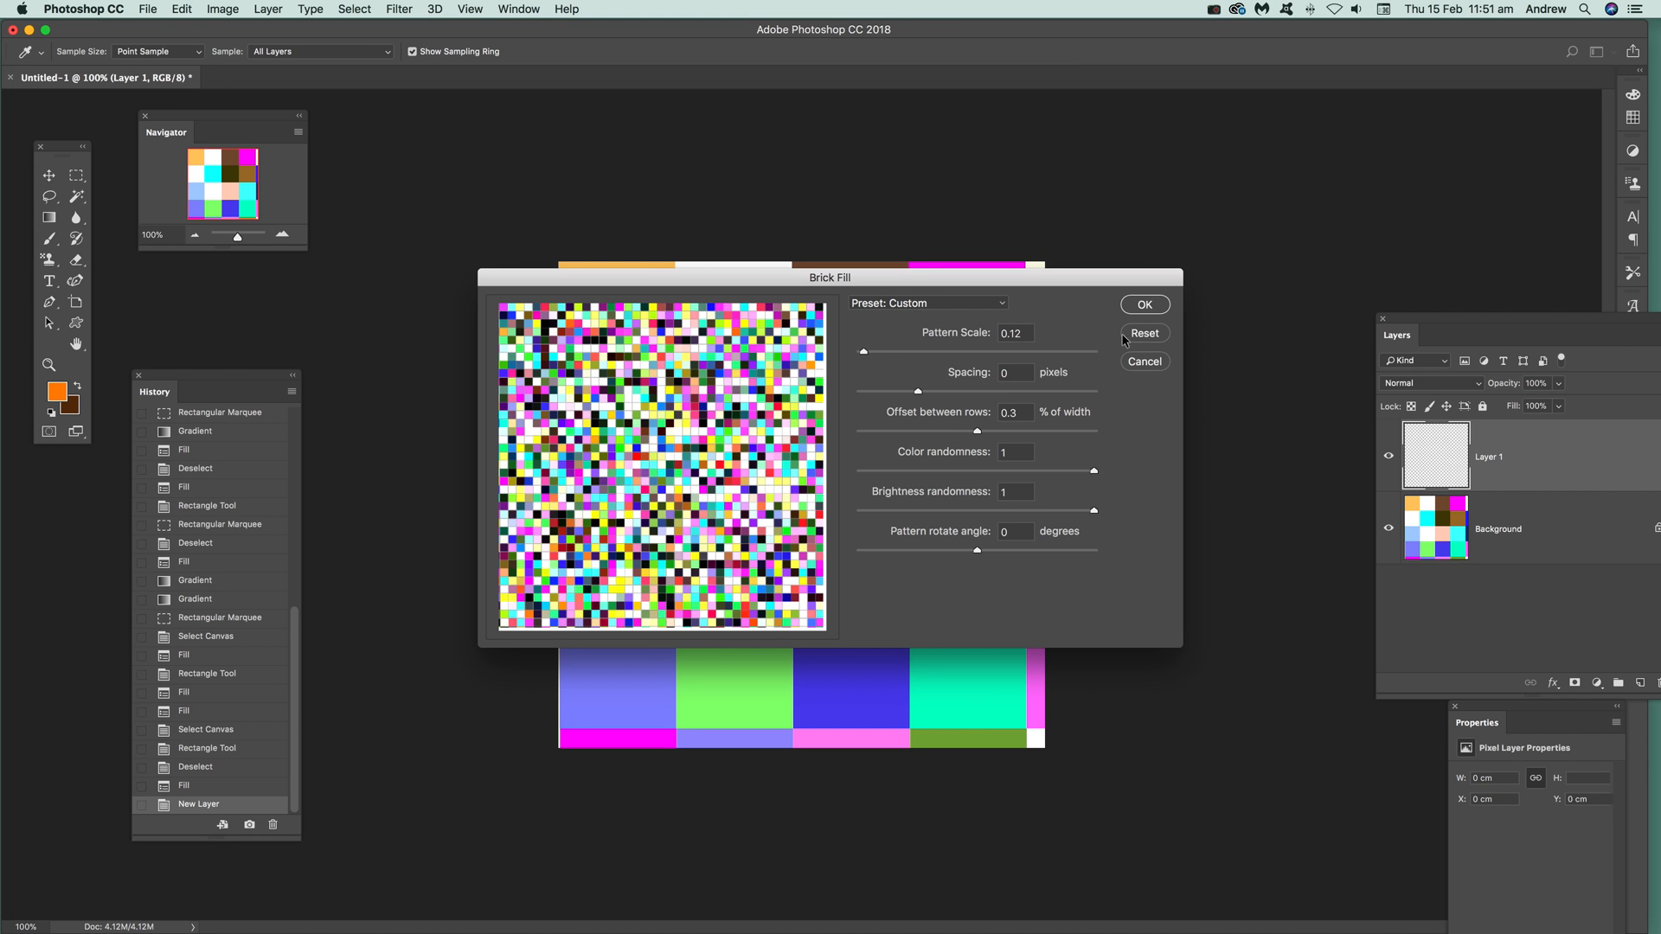
click(1143, 304)
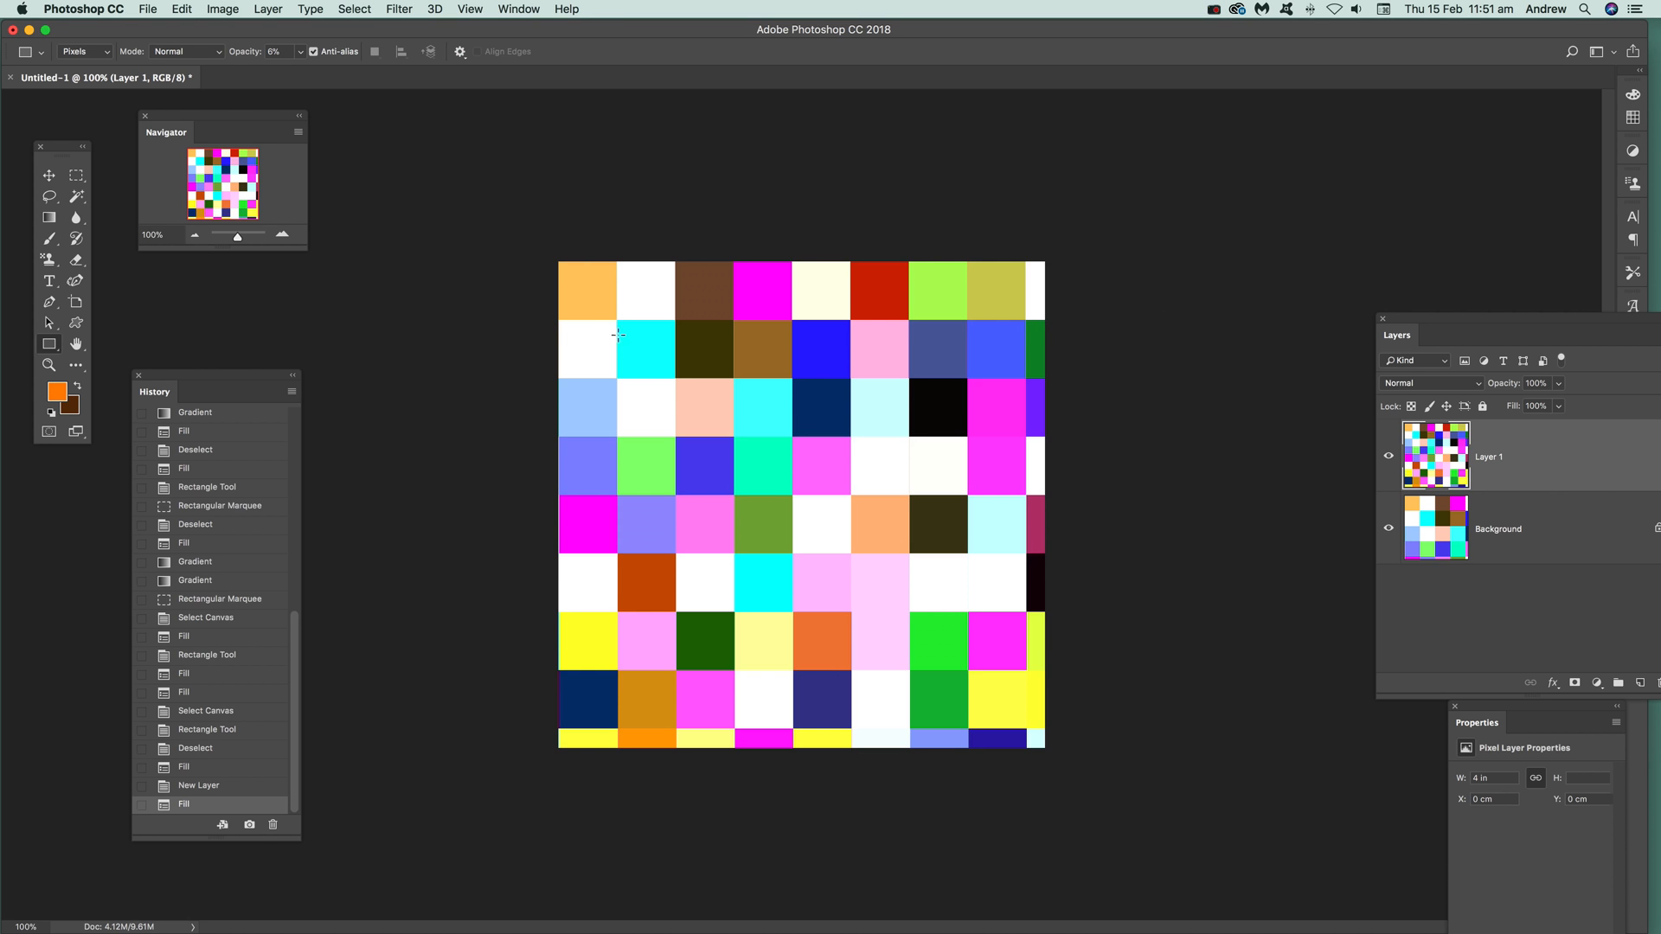
mouse_move(1542, 509)
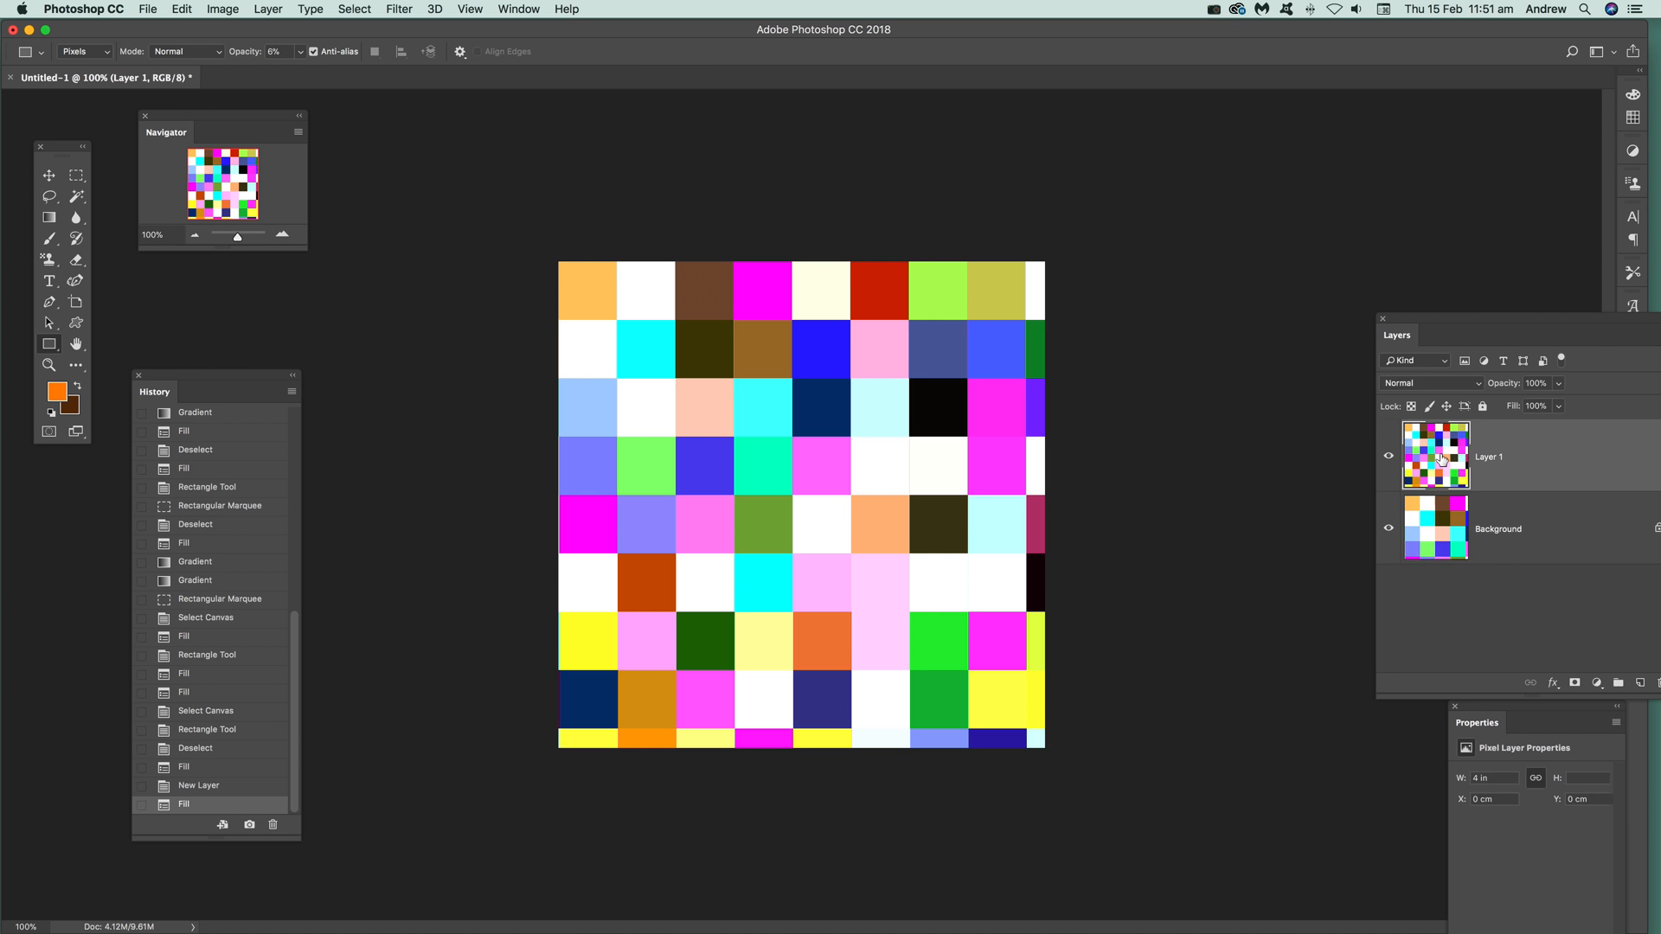
Step: Set Layer 1's blend mode to Darken, then change it to Difference
click(1430, 383)
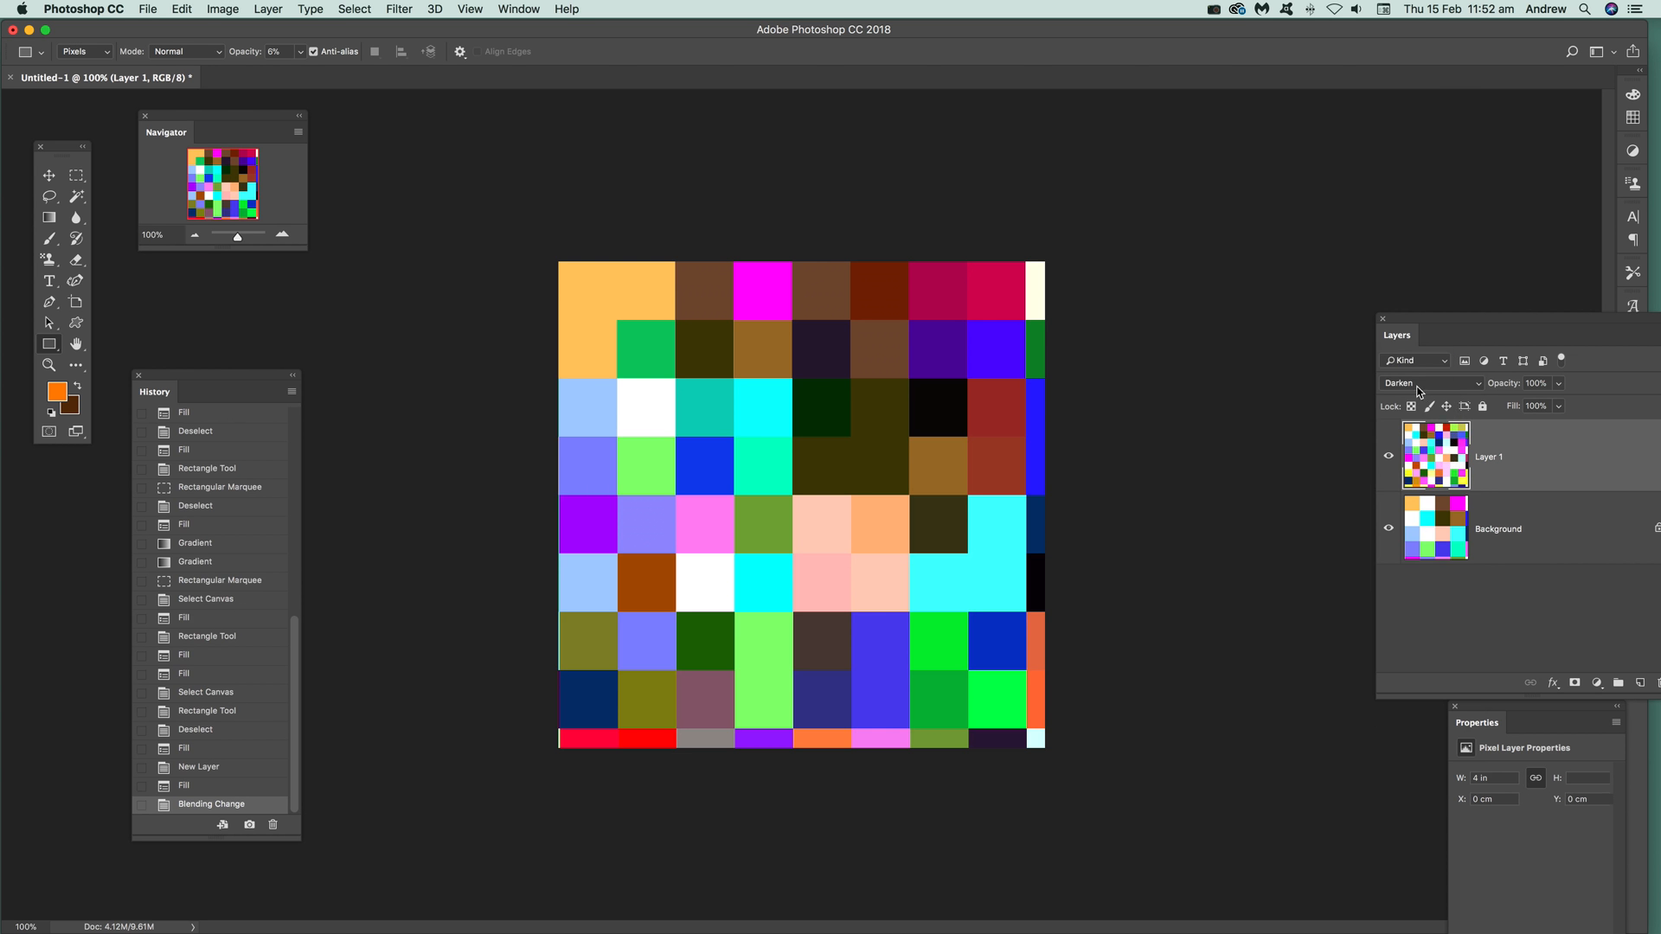
click(1430, 383)
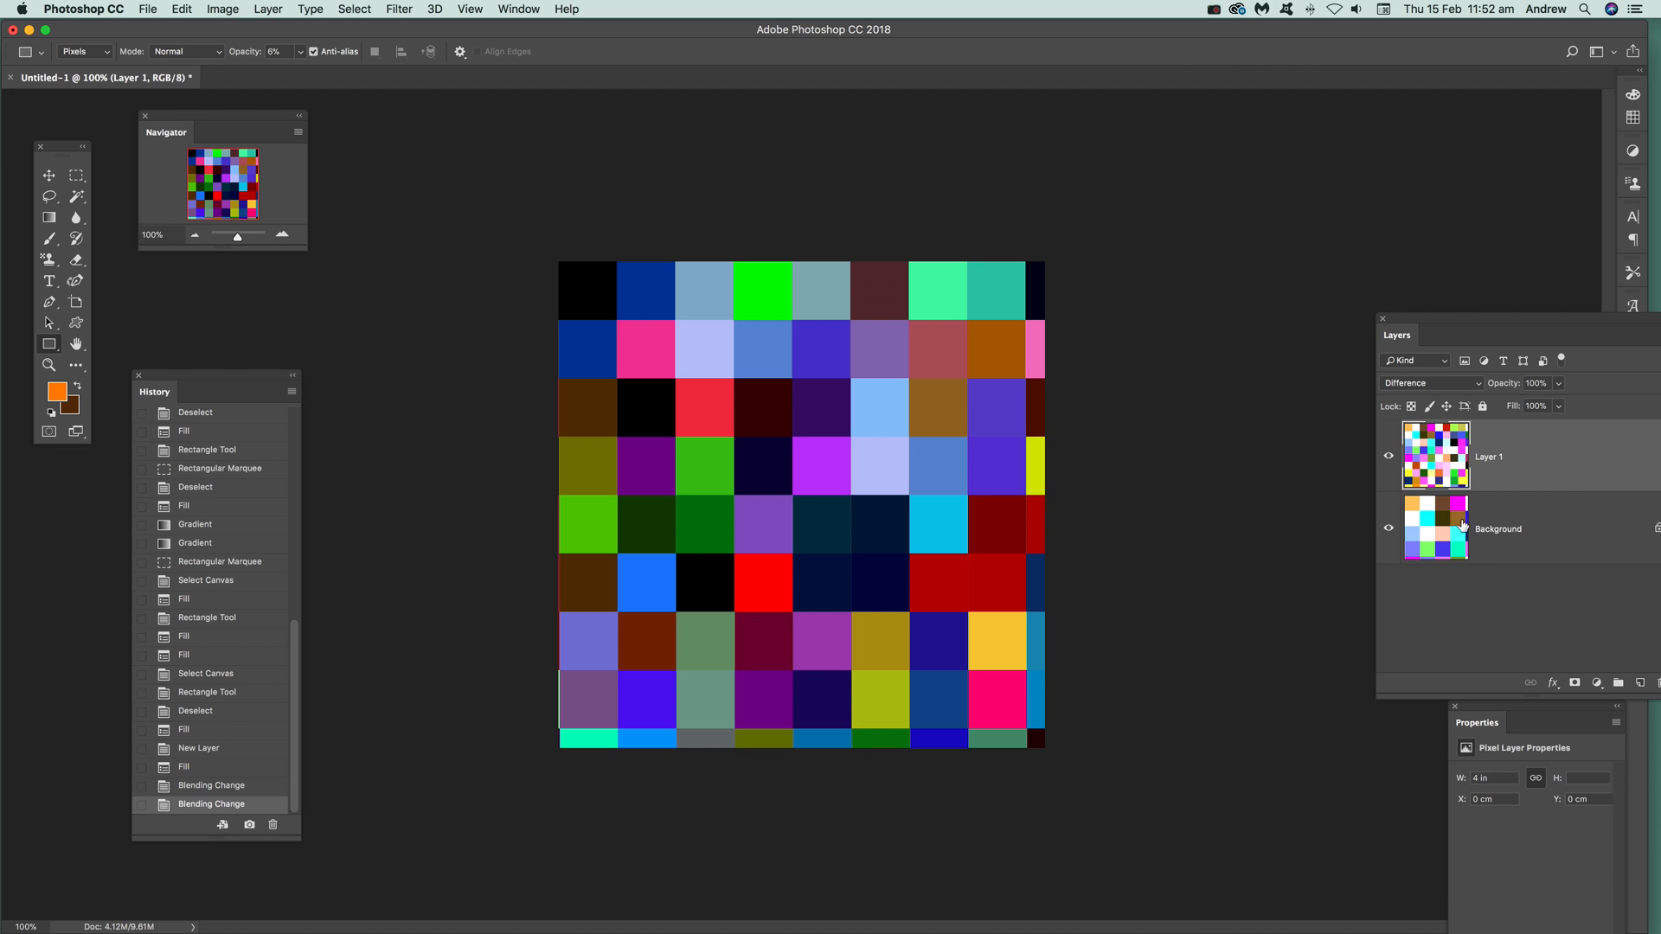
mouse_move(1434, 551)
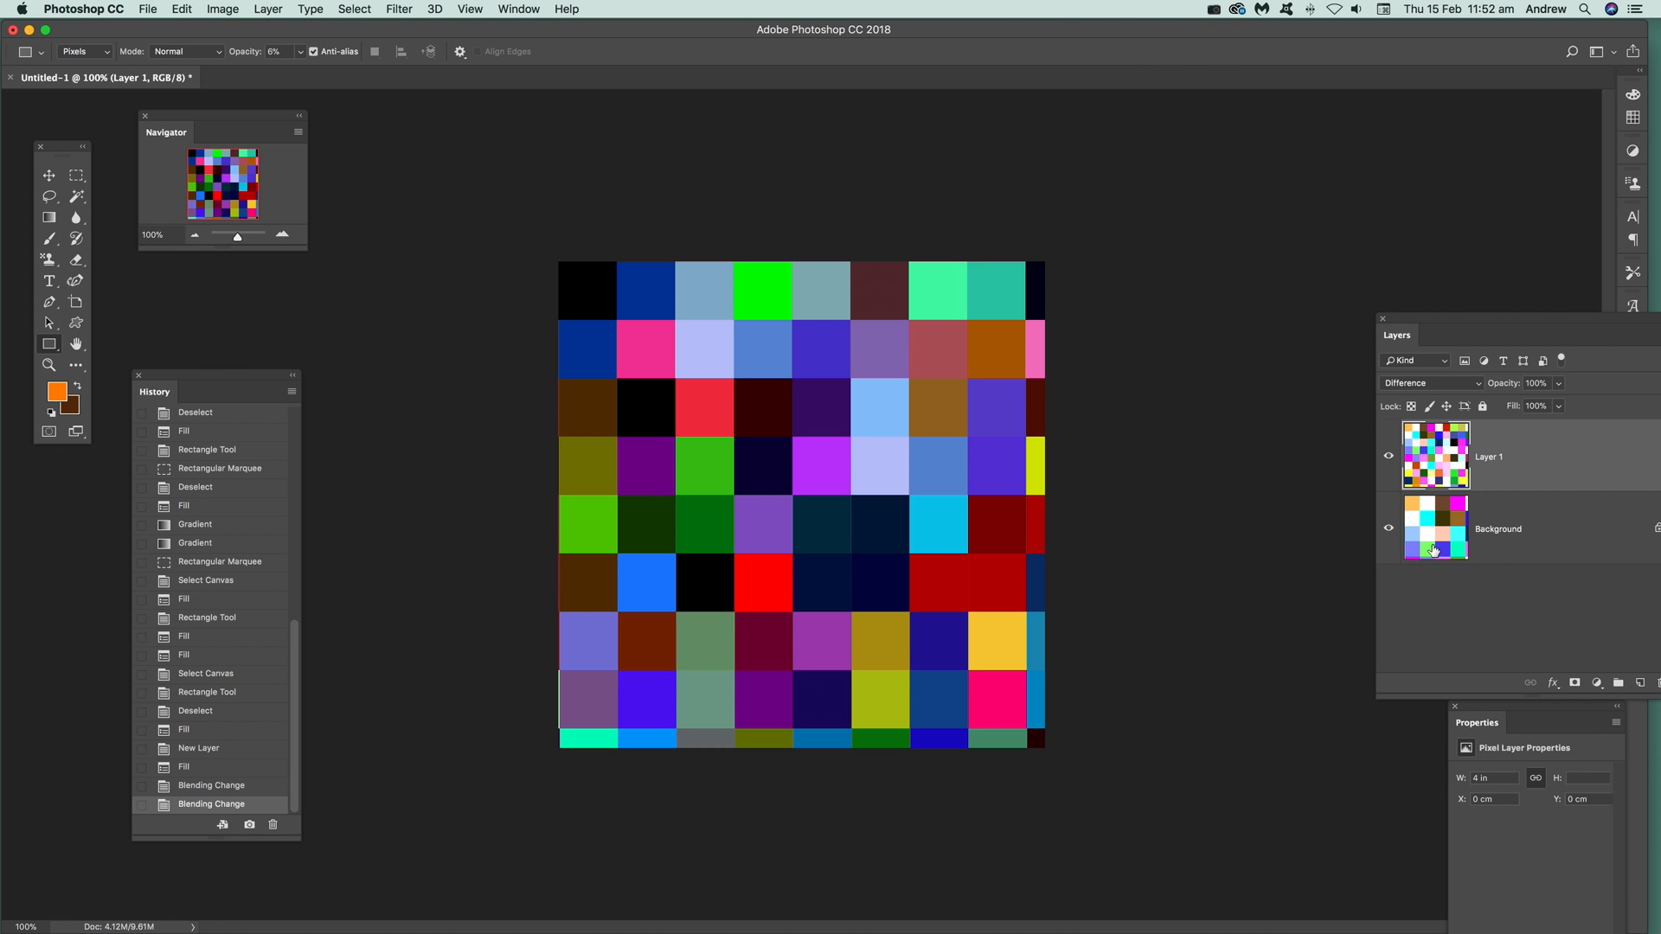
mouse_move(1436, 548)
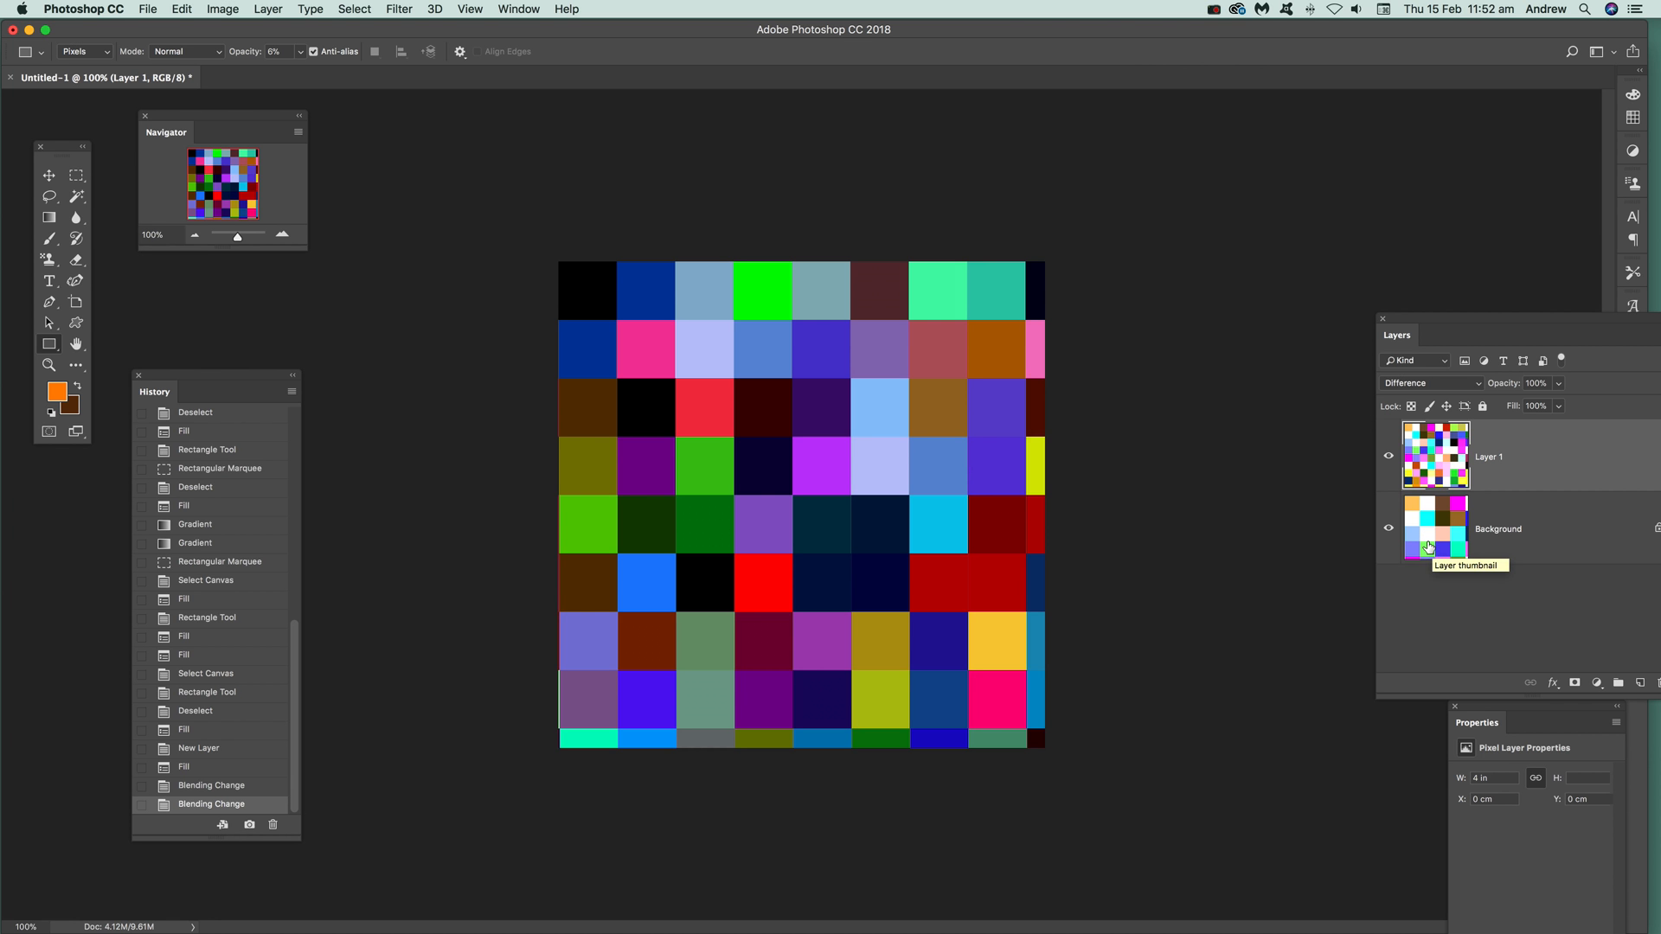